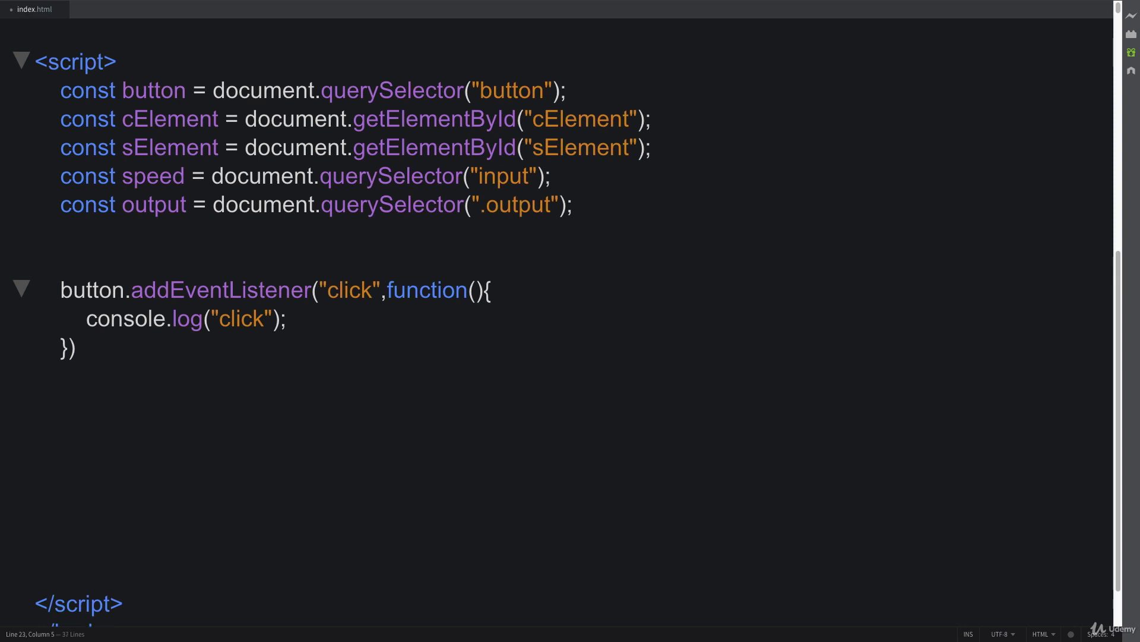
Add the line window.onload = setupScroll; on a new line above the click listener.
{"action": "key", "text": "Enter"}
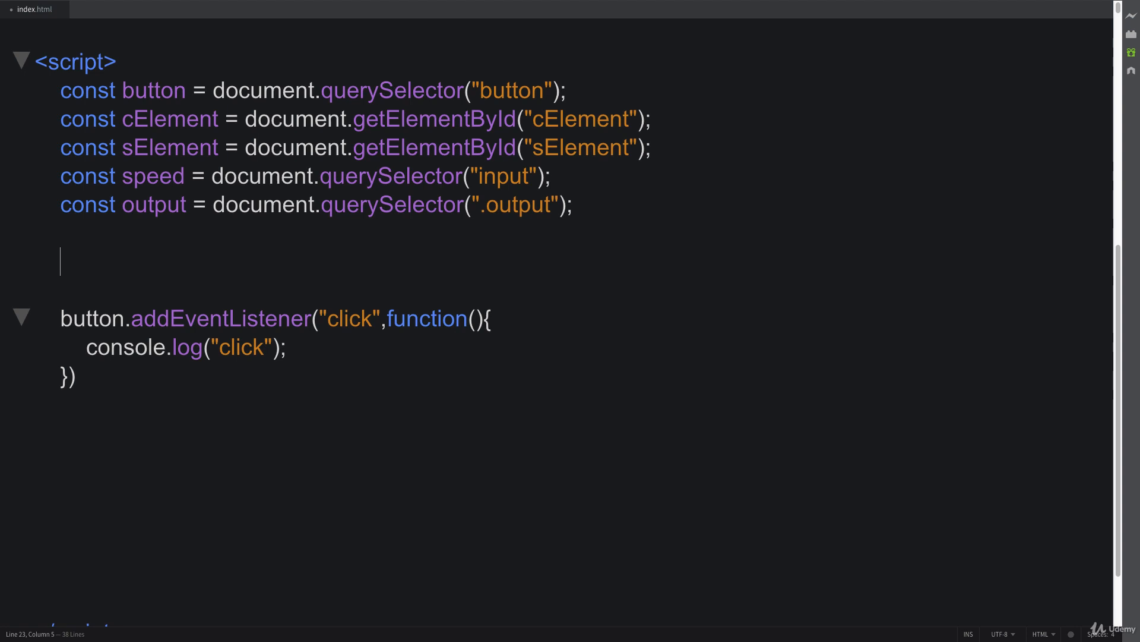
{"action": "type", "text": "window."}
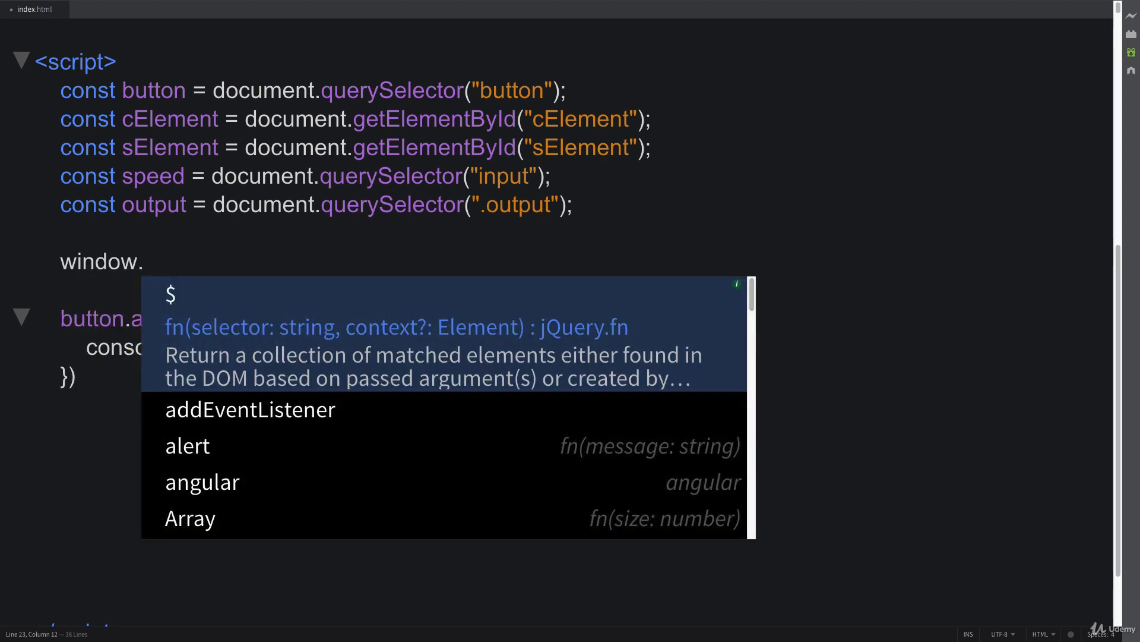
{"action": "type", "text": "onload ="}
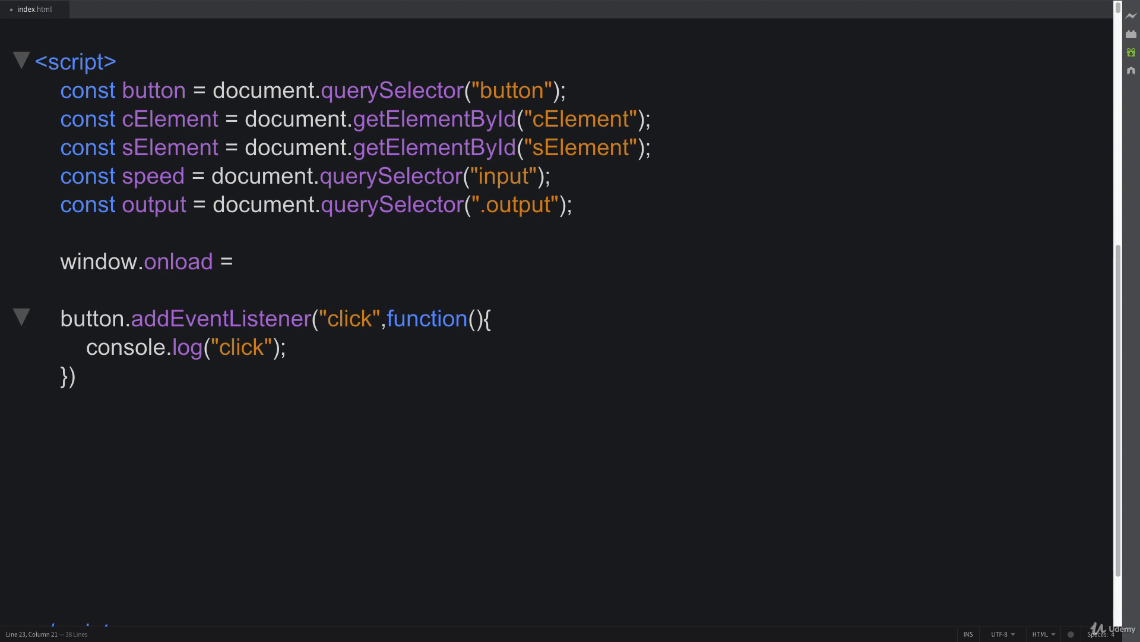
{"action": "type", "text": "setupScroll"}
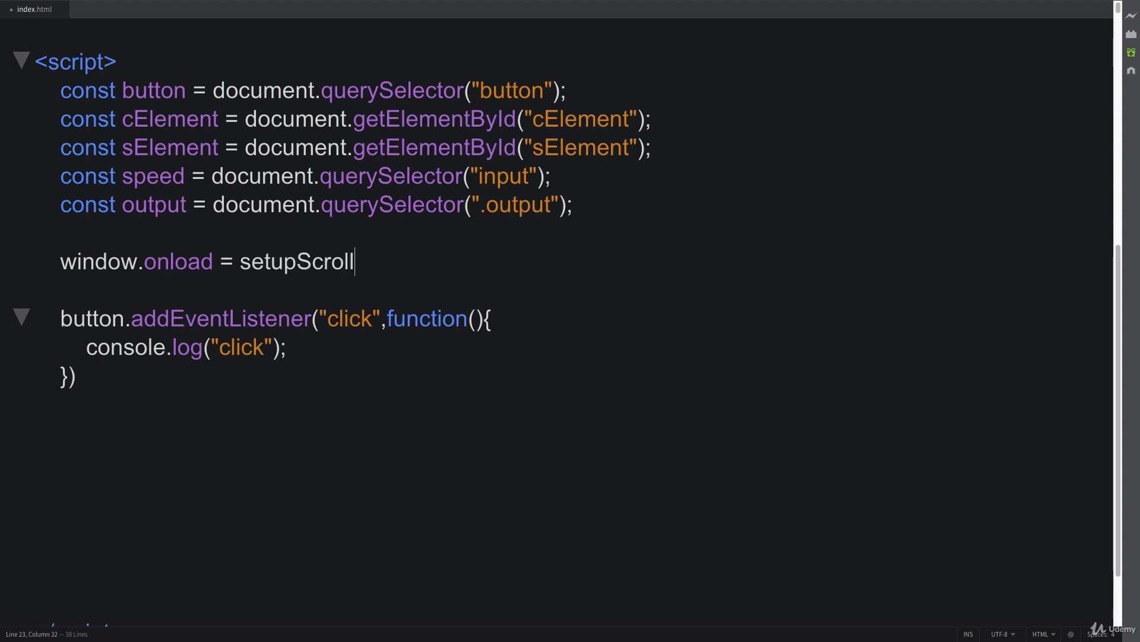
{"action": "type", "text": ";"}
{"action": "type", "text": "function setupScroll(){"}
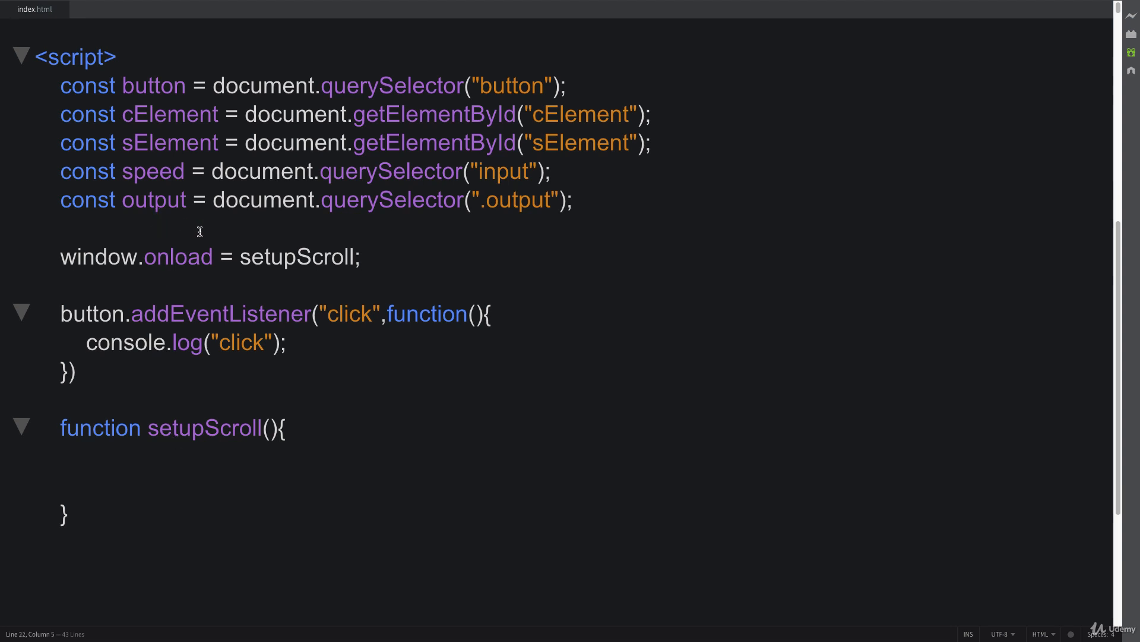
Declare const content = above window.onload to hold the lorem ipsum paragraphs.
{"action": "type", "text": "c"}
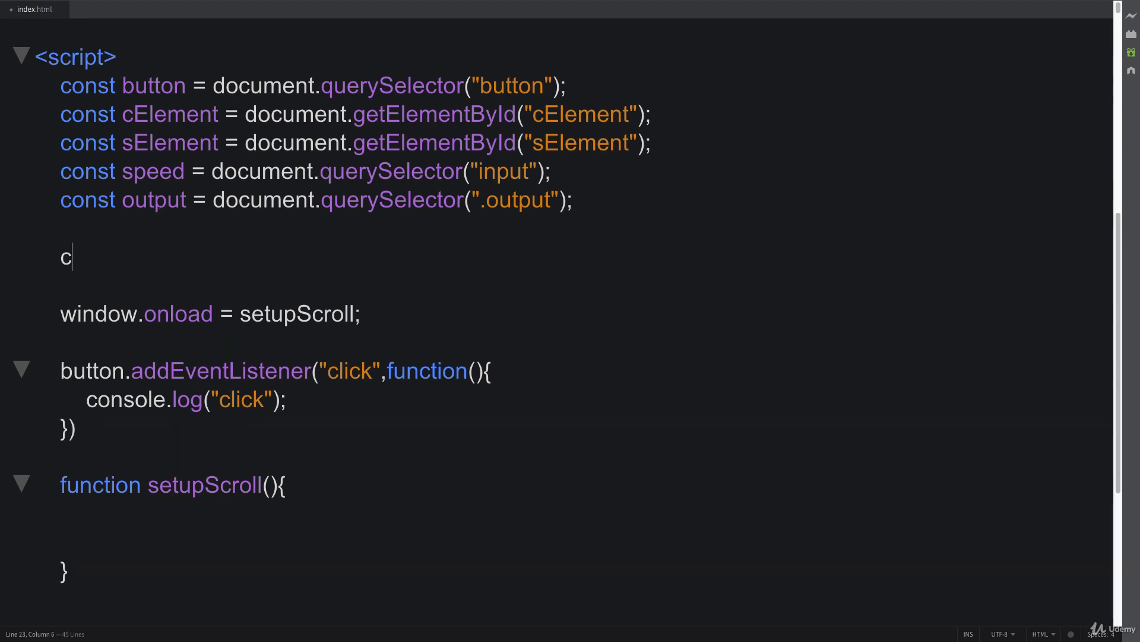
{"action": "type", "text": "onst content ="}
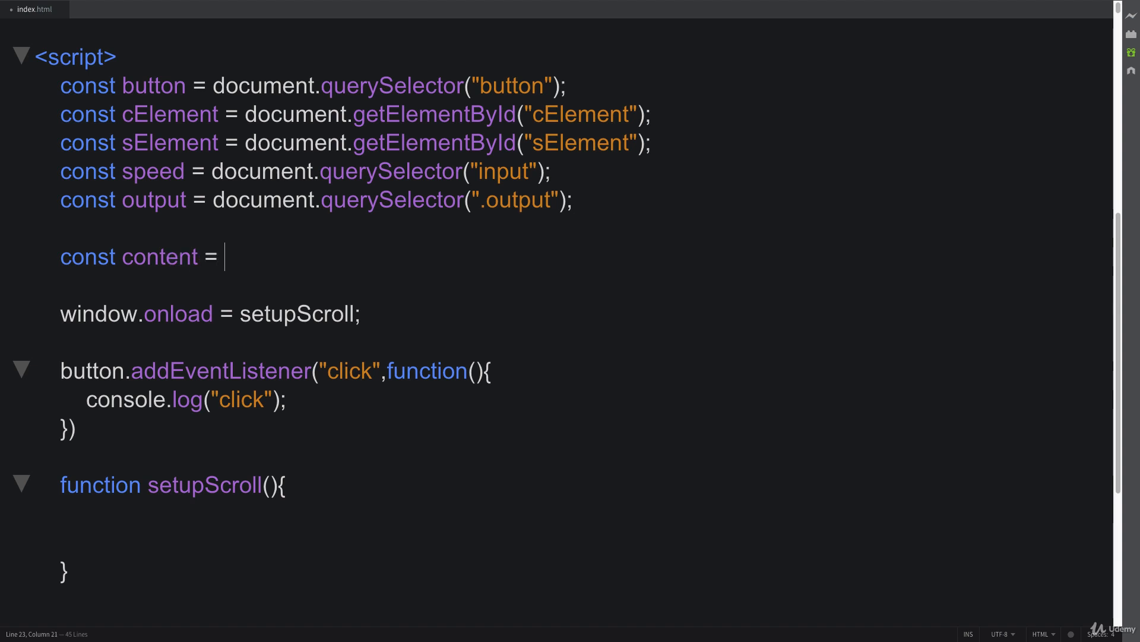
{"action": "scroll", "scroll_direction": "down", "scroll_amount": 3}
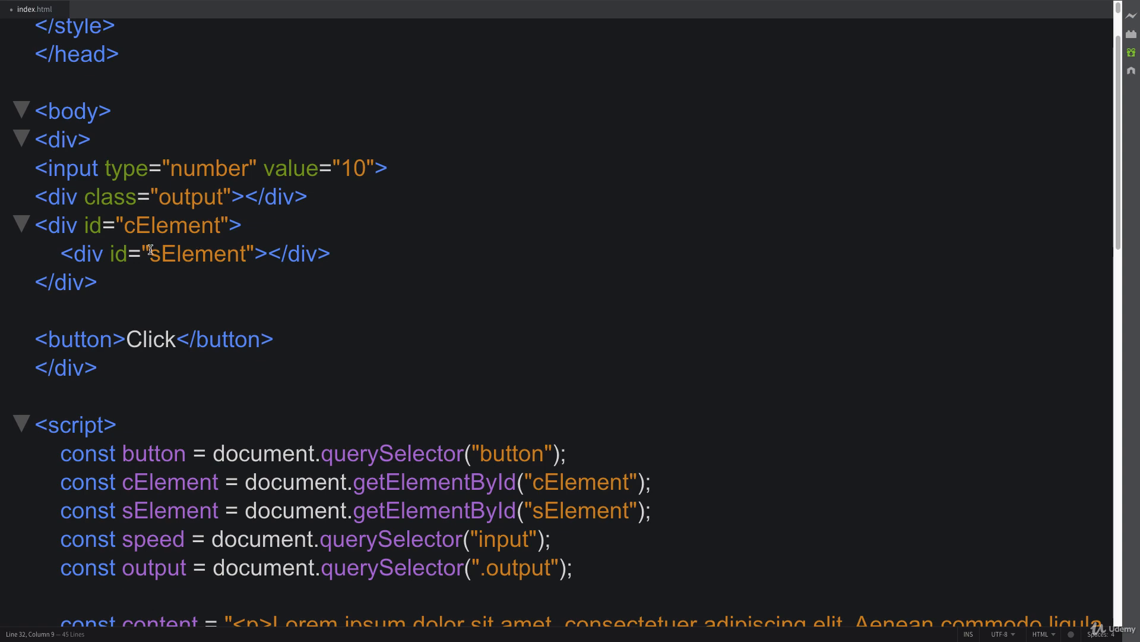
Inside setupScroll, set sElement.innerHTML = content;.
{"action": "scroll", "scroll_direction": "down", "scroll_amount": 3}
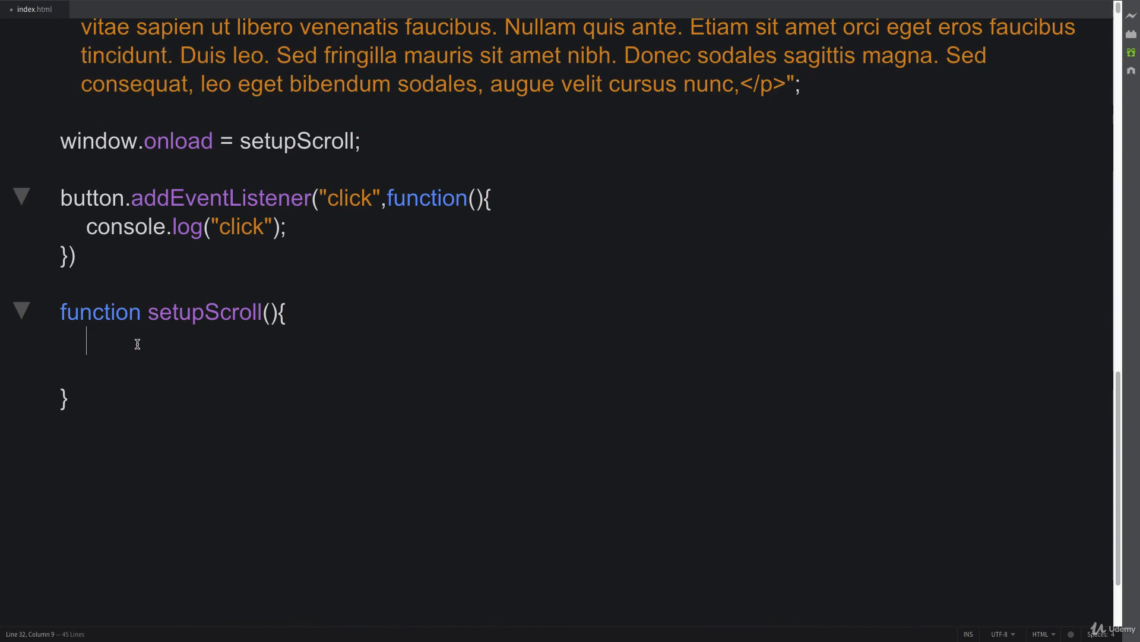
{"action": "type", "text": "sElement"}
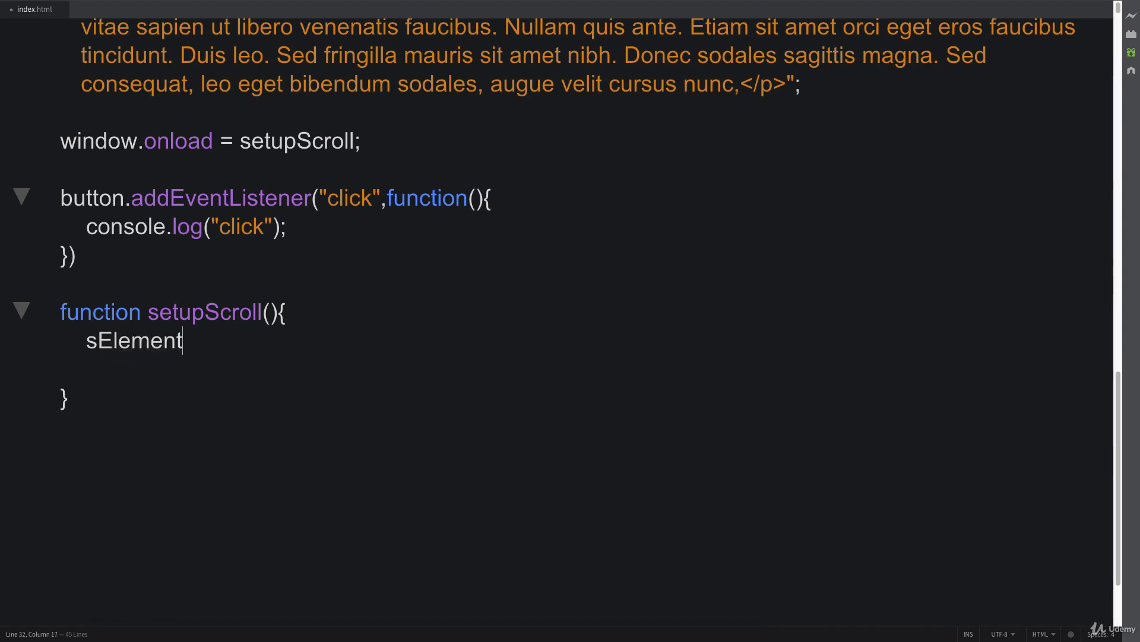
{"action": "type", "text": ".innerHTML"}
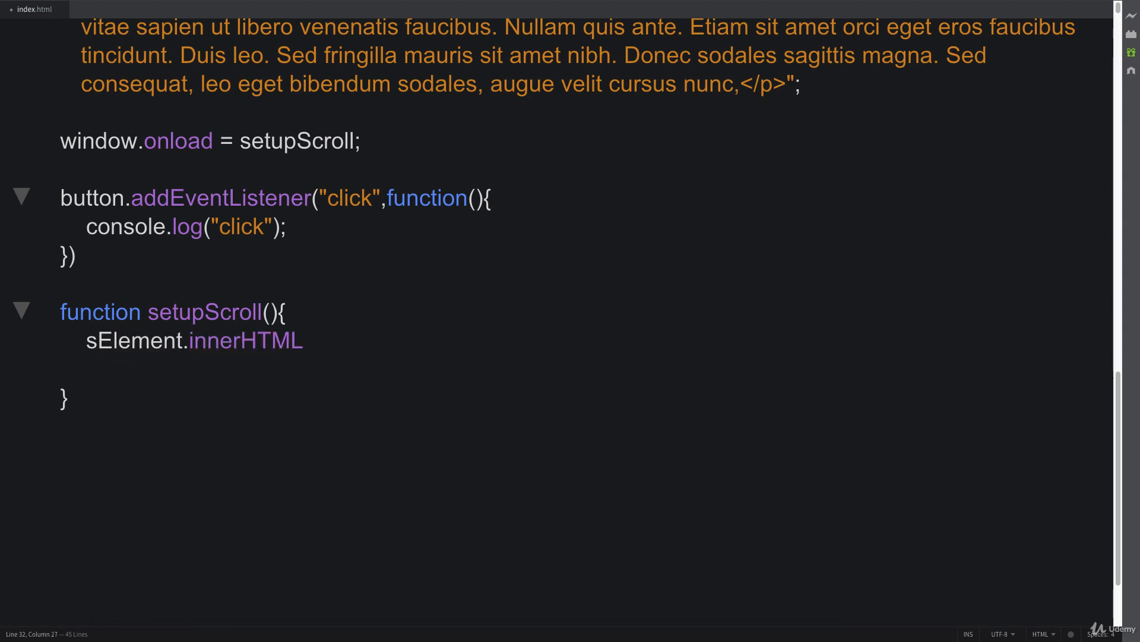
{"action": "type", "text": "="}
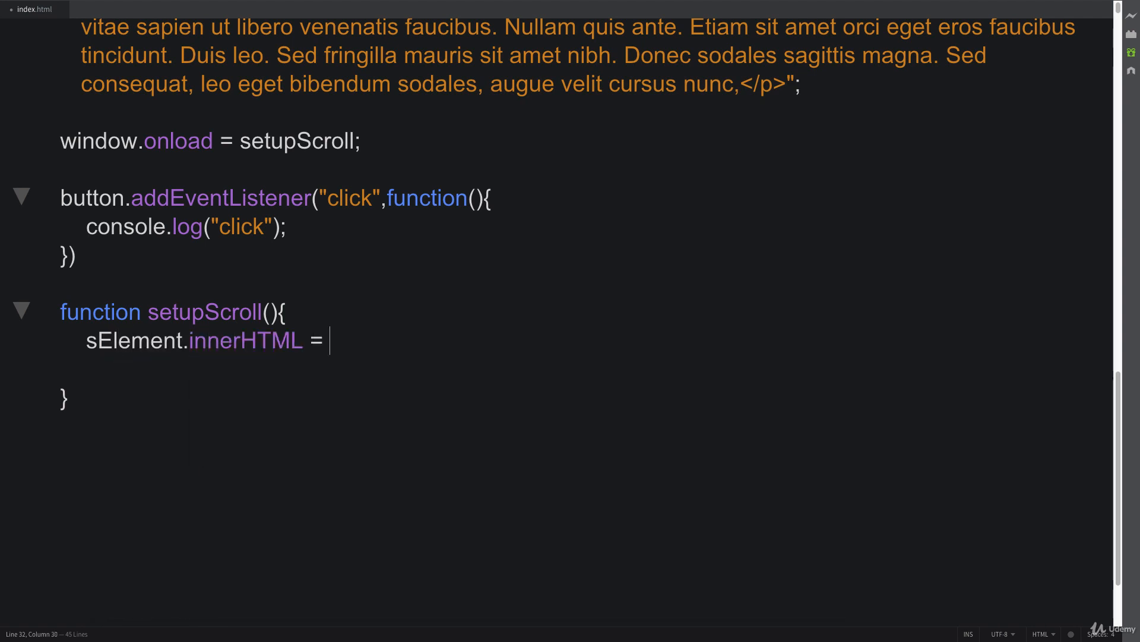
{"action": "type", "text": "content;"}
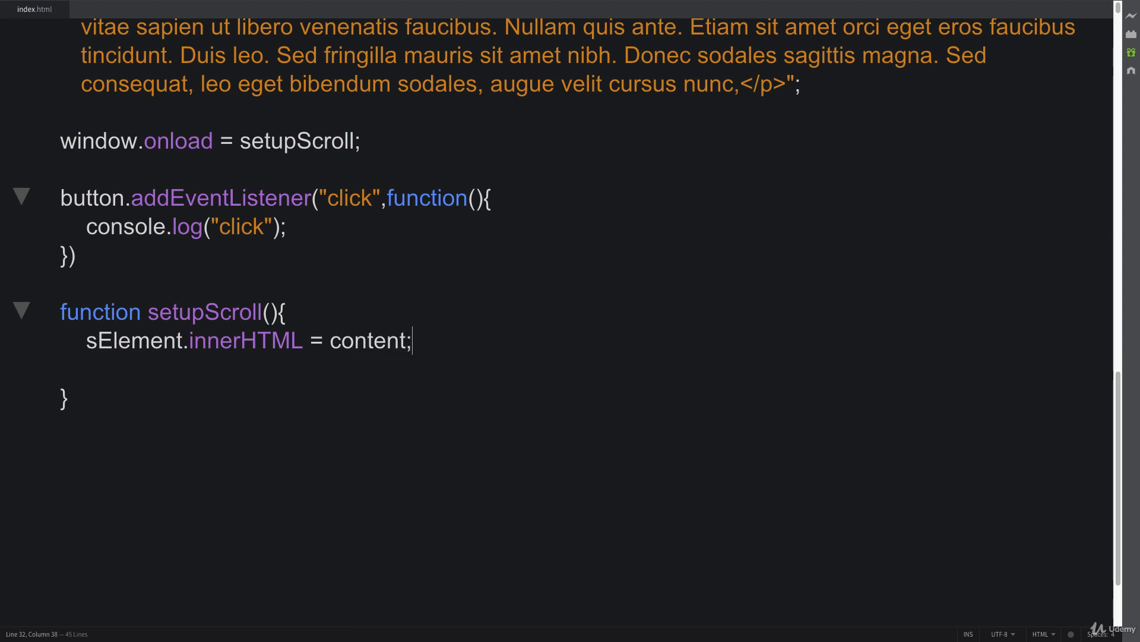
On a new line, begin let temp = sElement.getBoundingClientRect.
{"action": "key", "text": "enter"}
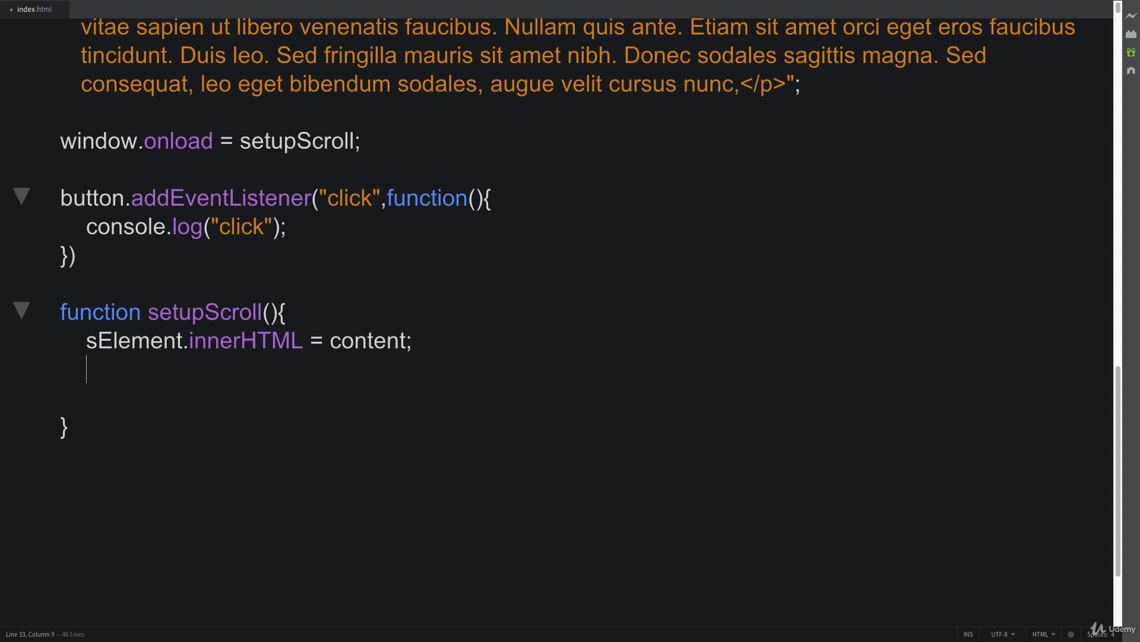
{"action": "type", "text": "let temp -"}
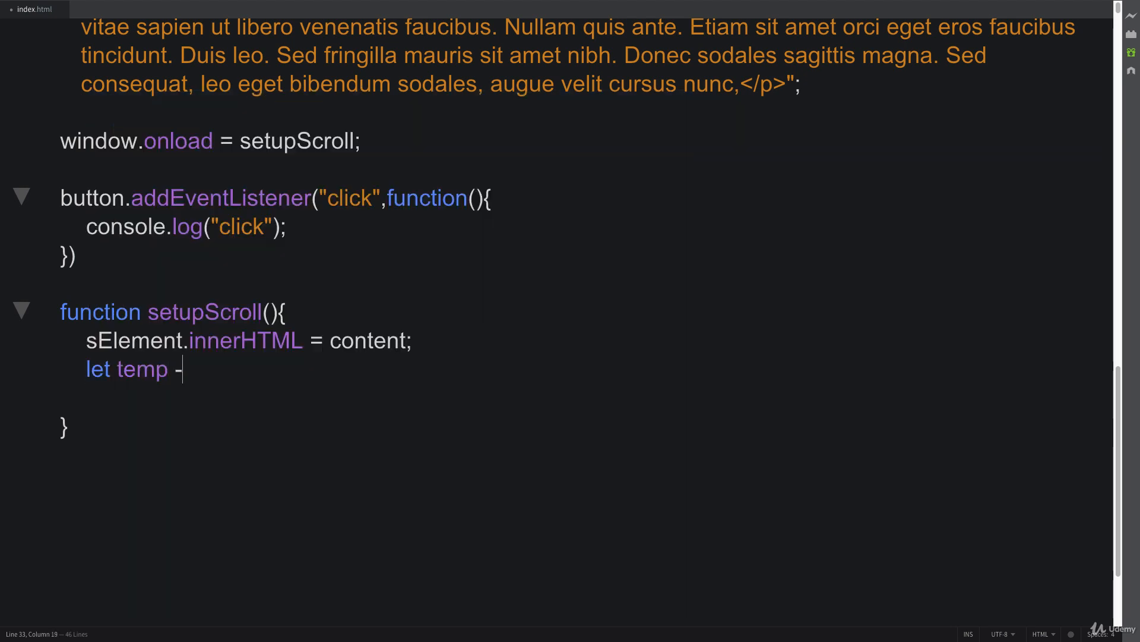
{"action": "type", "text": "= sElement."}
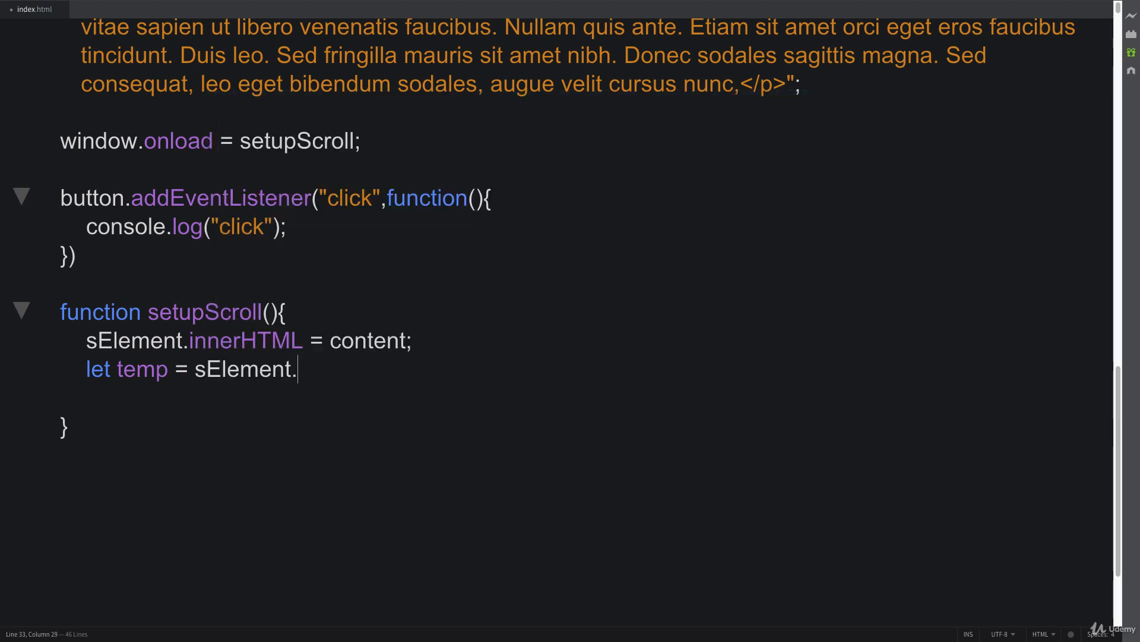
{"action": "type", "text": "getB"}
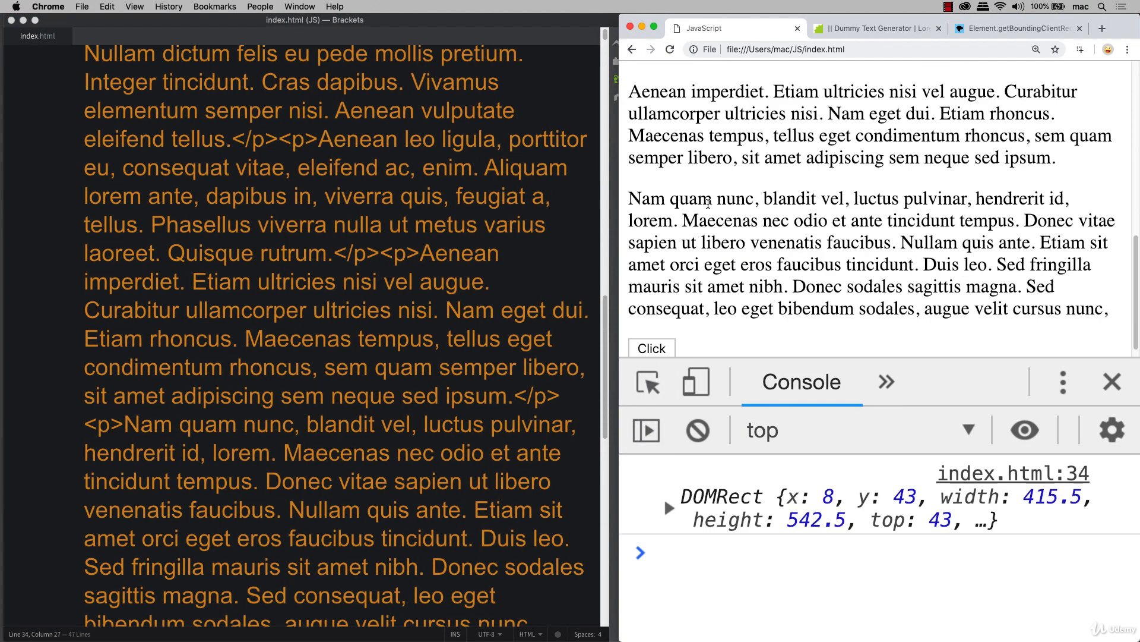
Reload Chrome and expand the logged DOMRect, showing height 542.5 and width 415.5.
{"action": "left_click", "coordinate": [650, 348]}
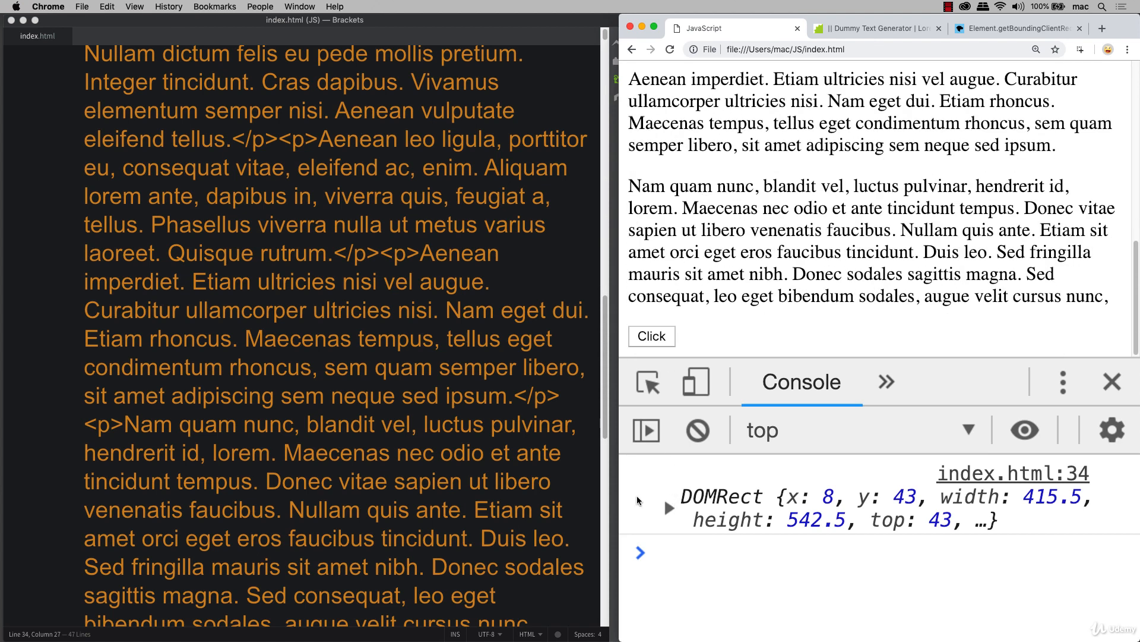
{"action": "scroll", "scroll_direction": "down", "scroll_amount": 3}
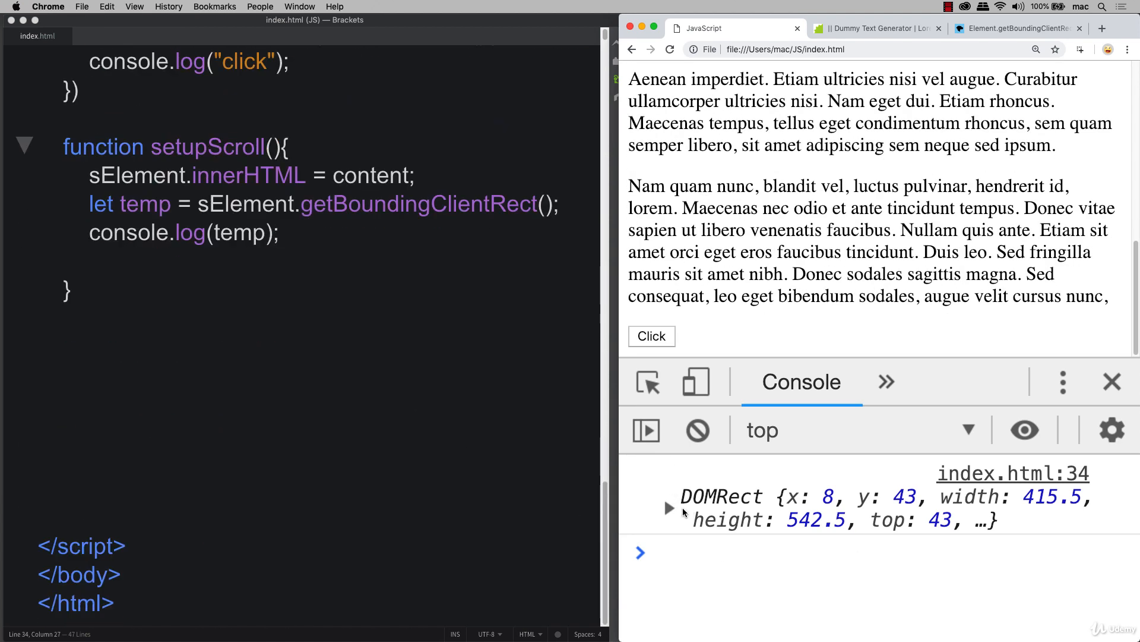
{"action": "left_click", "coordinate": [670, 508]}
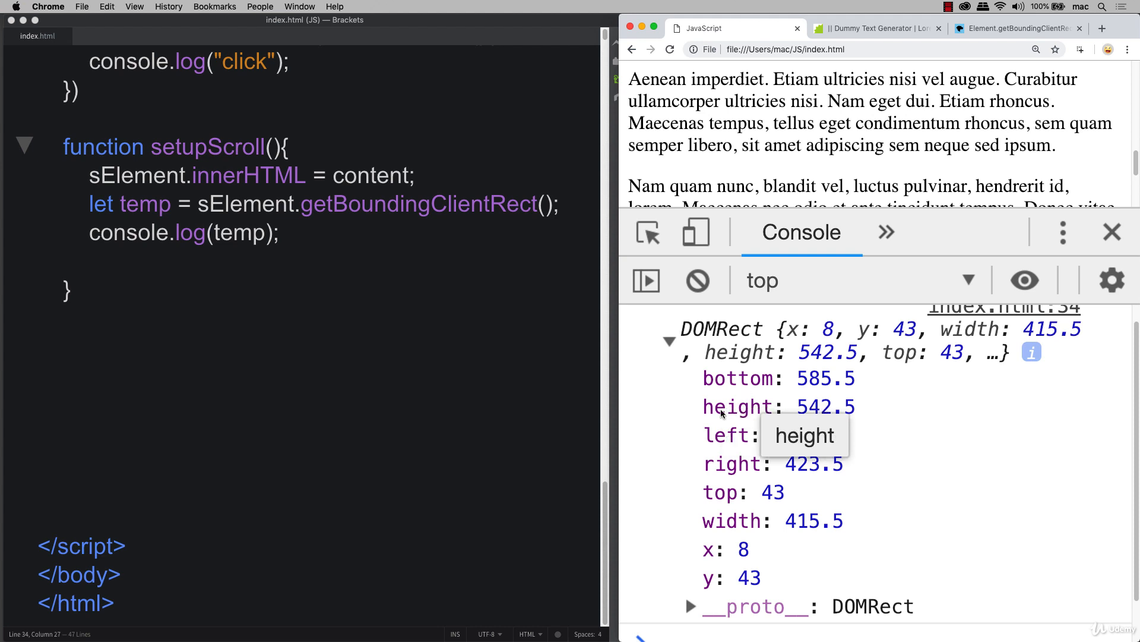
{"action": "mouse_move", "coordinate": [713, 494]}
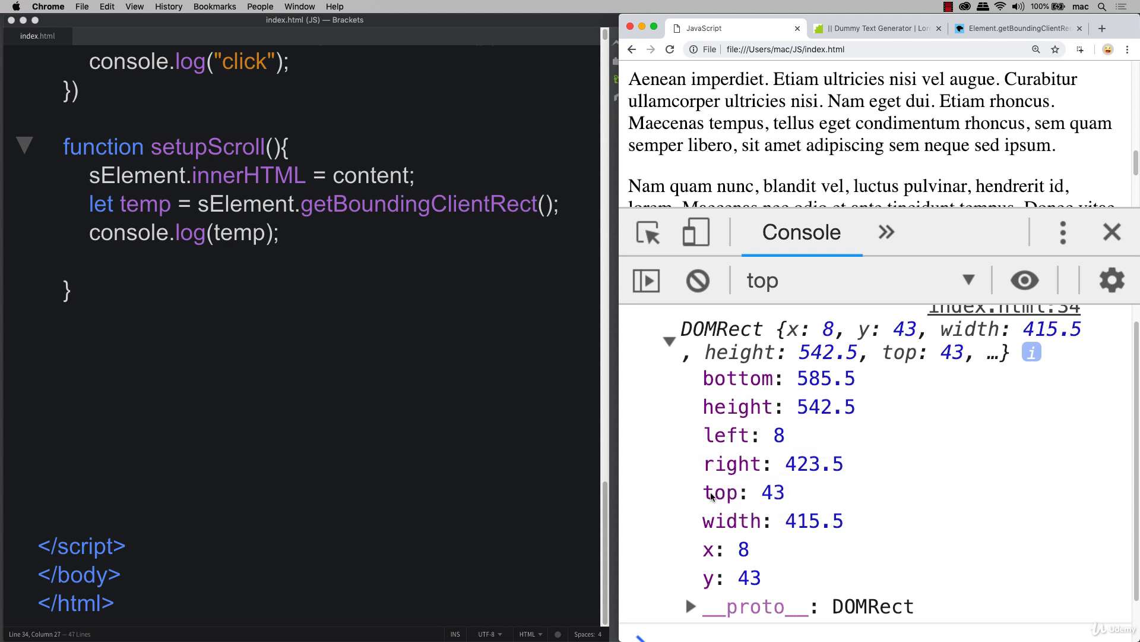
{"action": "mouse_move", "coordinate": [774, 512]}
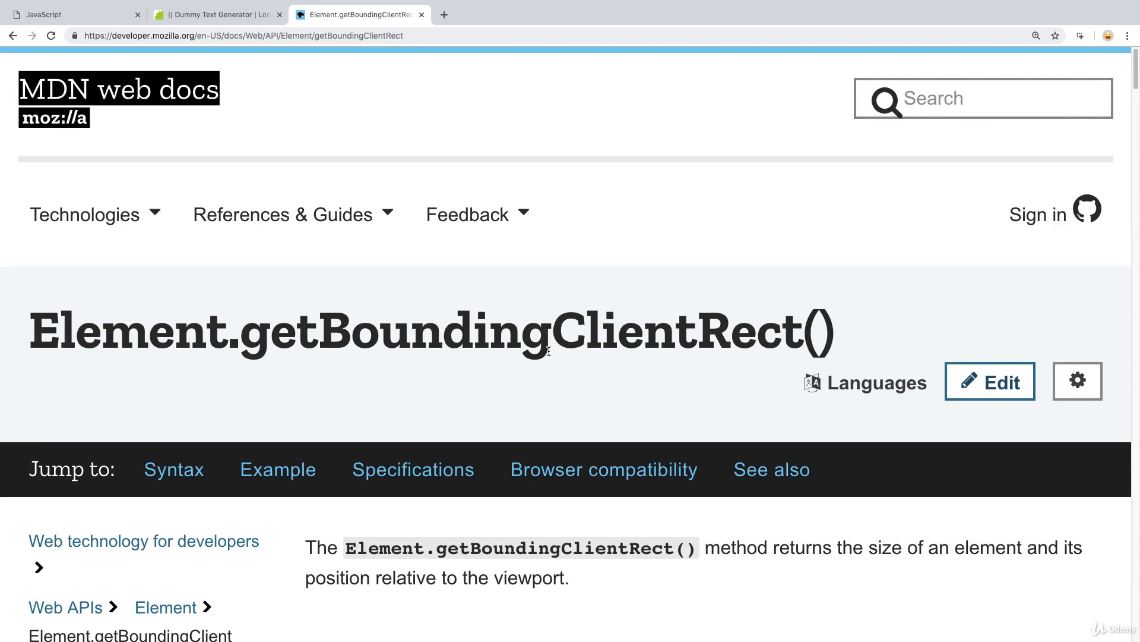
Scroll the MDN getBoundingClientRect page through example, notes and compatibility to See also.
{"action": "scroll", "scroll_direction": "down", "scroll_amount": 3}
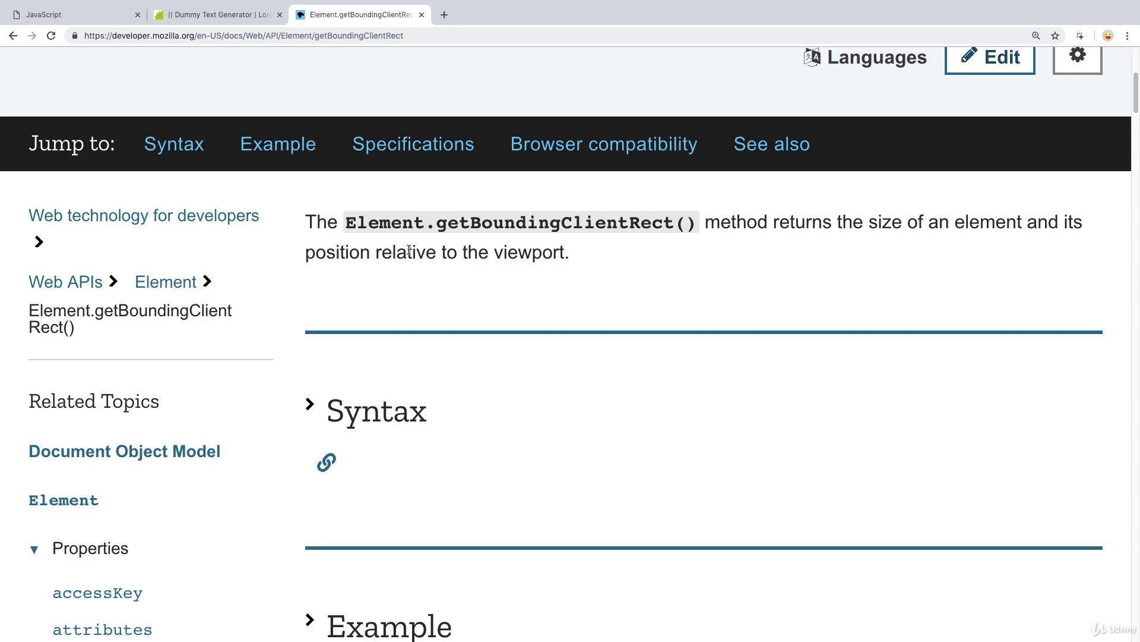
{"action": "scroll", "scroll_direction": "down", "scroll_amount": 3}
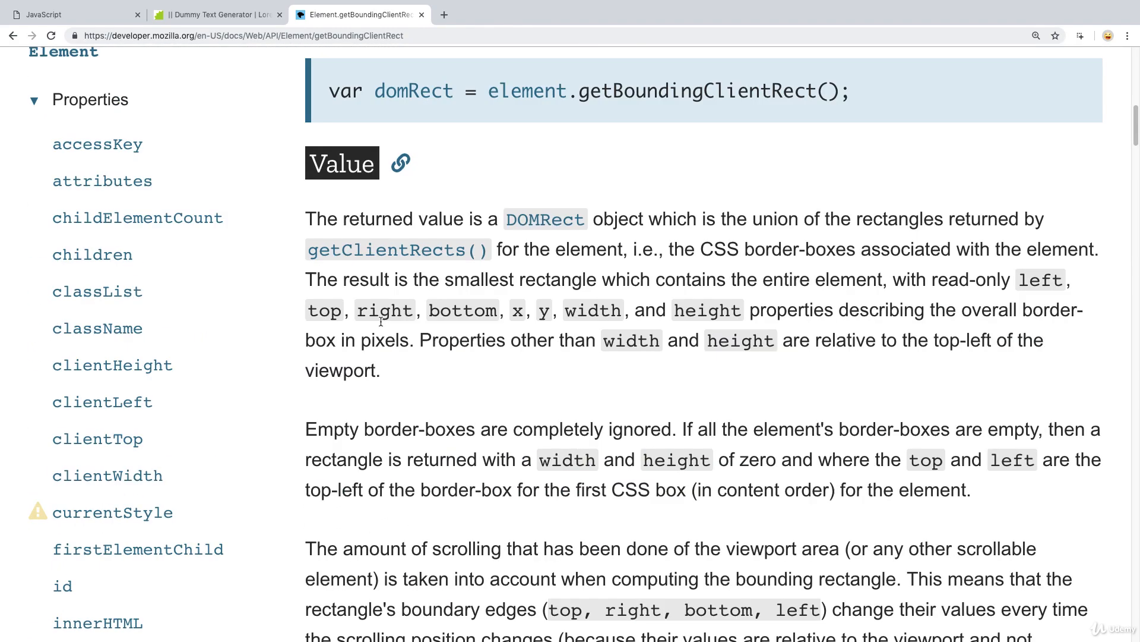
{"action": "scroll", "scroll_direction": "down", "scroll_amount": 3}
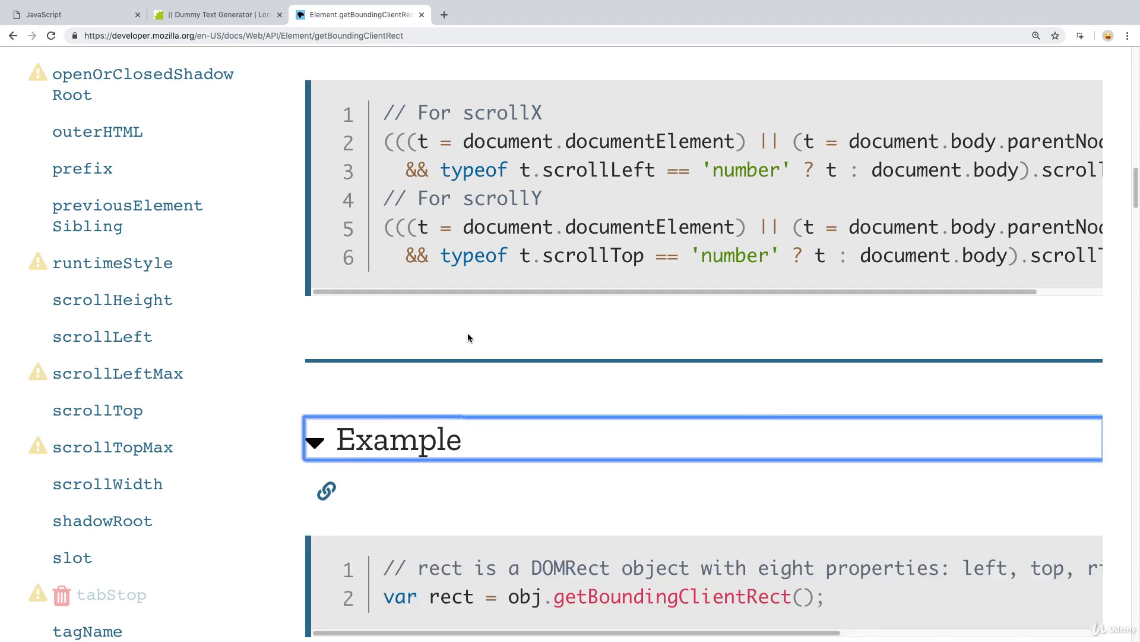
{"action": "scroll", "scroll_direction": "down", "scroll_amount": 3}
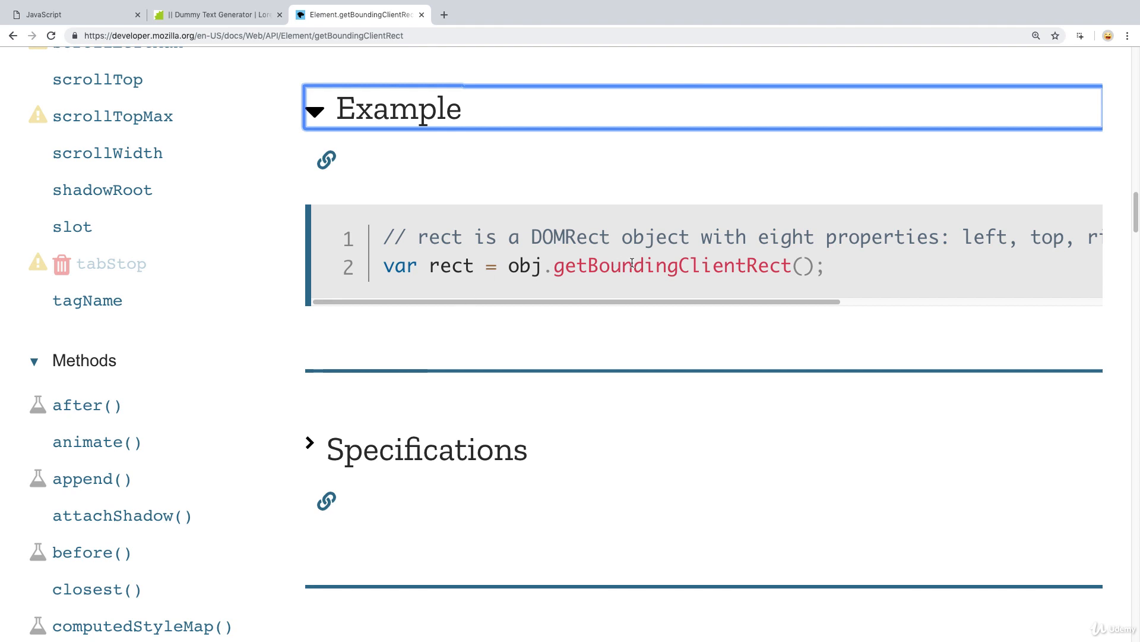
{"action": "mouse_move", "coordinate": [419, 310]}
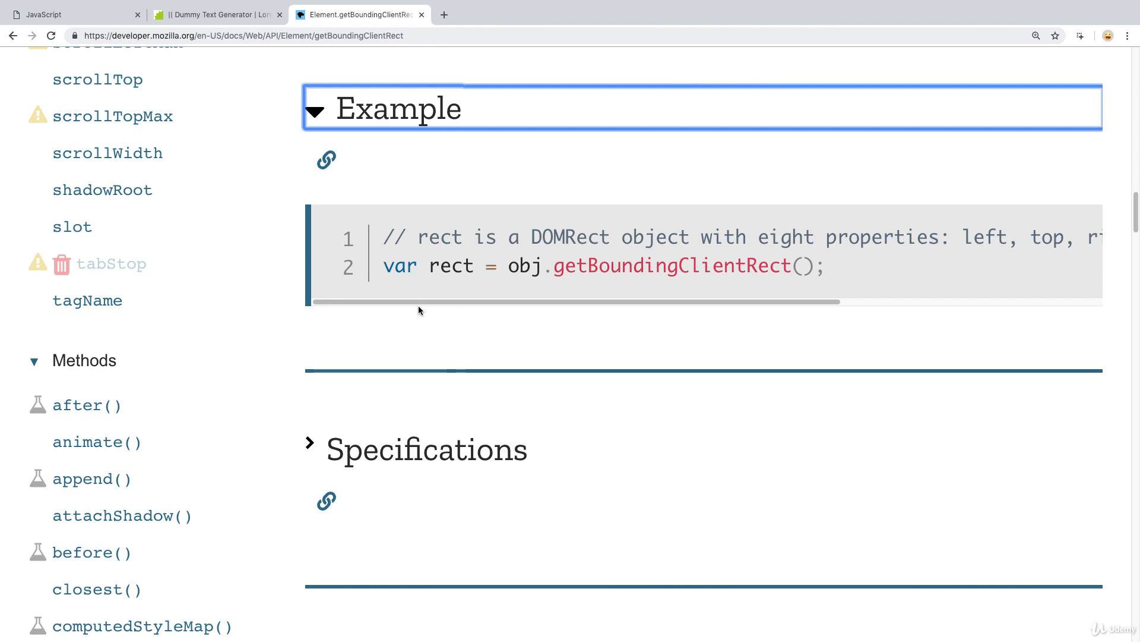
{"action": "scroll", "scroll_direction": "right", "scroll_amount": 3}
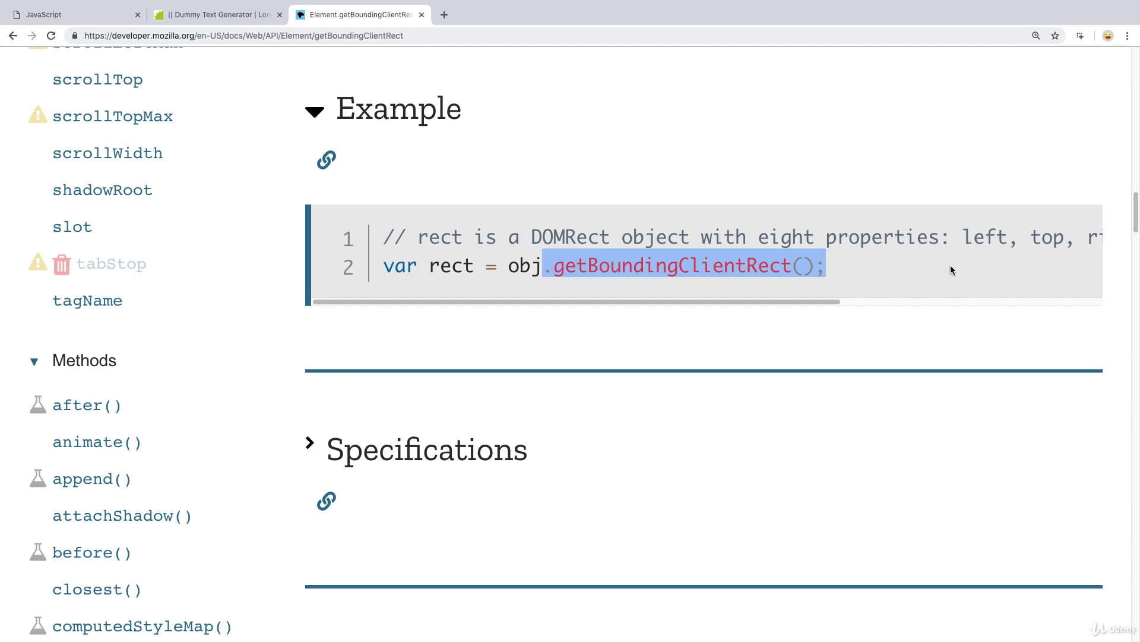
{"action": "scroll", "scroll_direction": "down", "scroll_amount": 3}
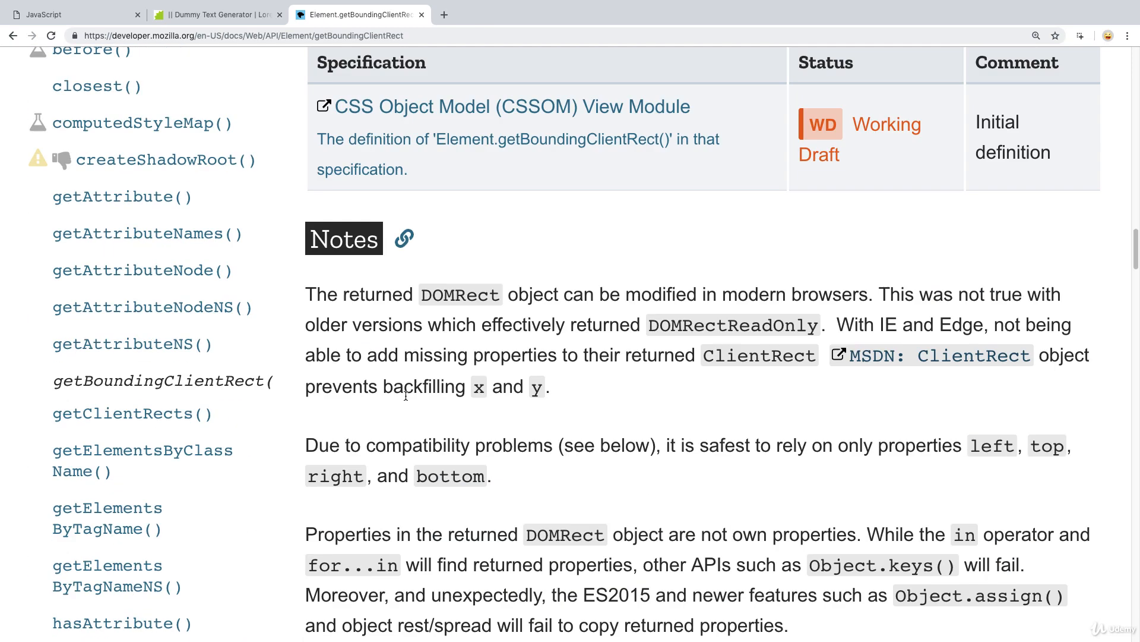
{"action": "scroll", "scroll_direction": "down", "scroll_amount": 3}
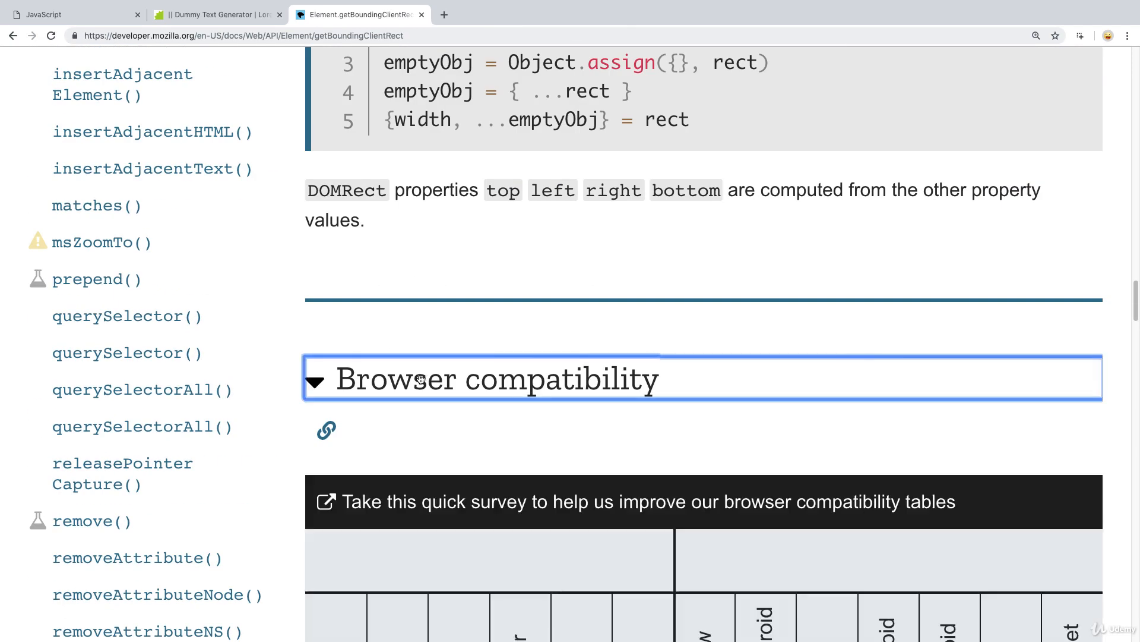
{"action": "scroll", "scroll_direction": "down", "scroll_amount": 3}
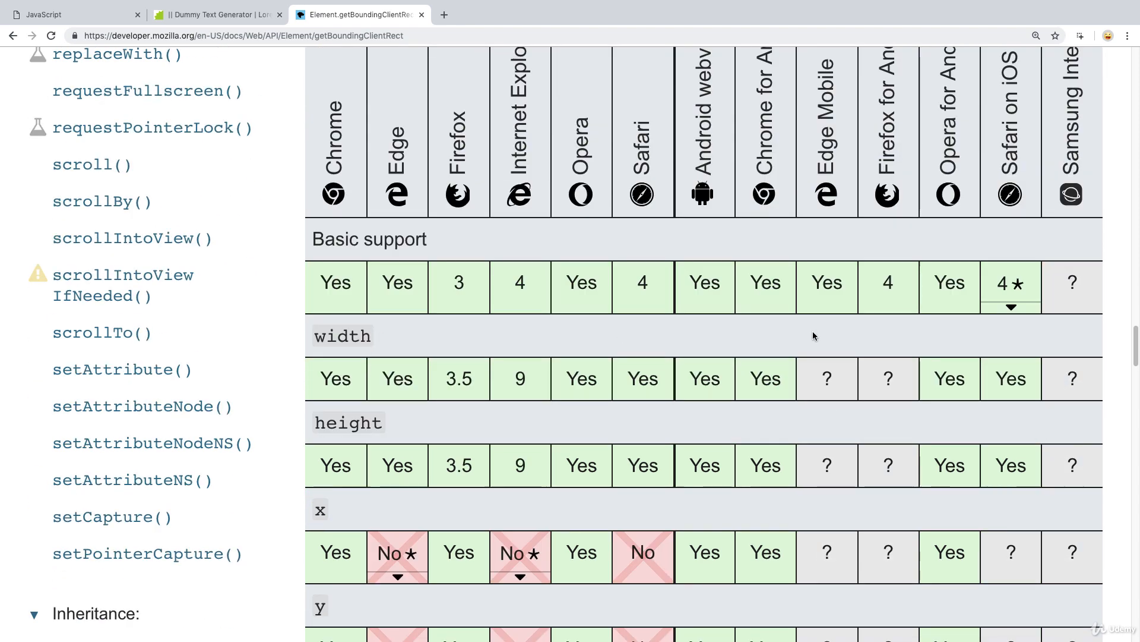
{"action": "scroll", "scroll_direction": "down", "scroll_amount": 3}
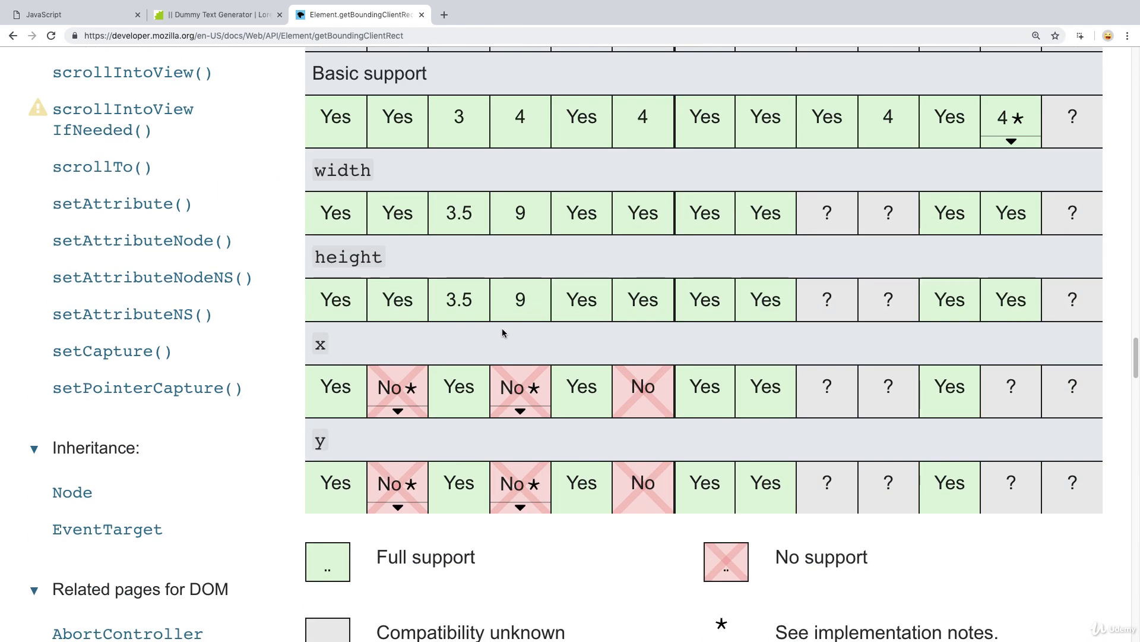
{"action": "scroll", "scroll_direction": "down", "scroll_amount": 3}
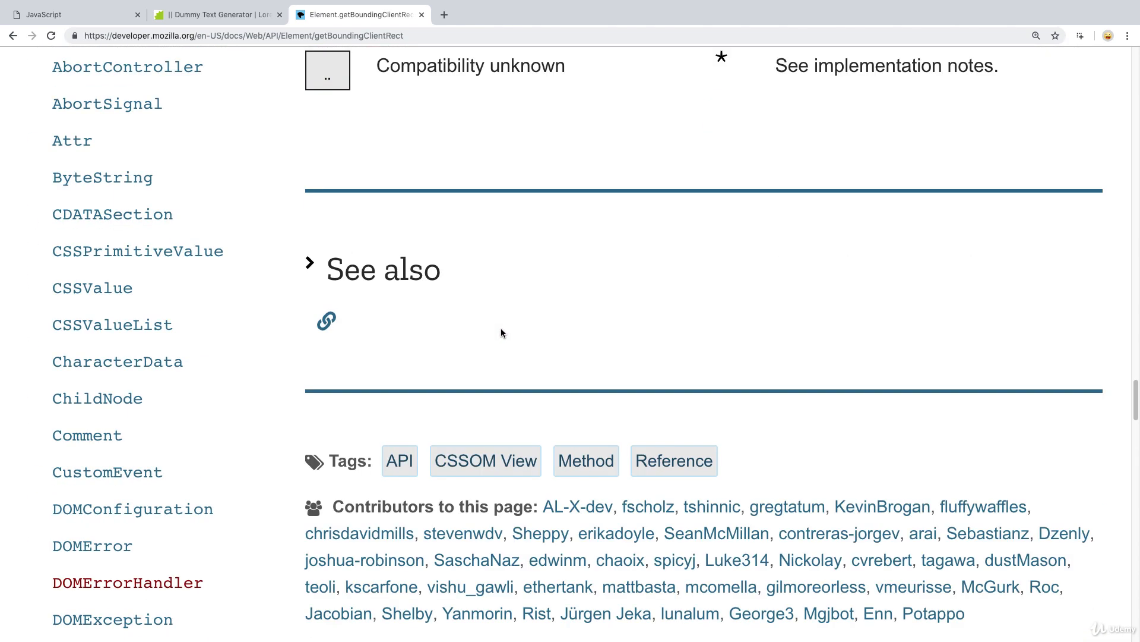
Switch back to the Brackets editor beside the Chrome page and console.
{"action": "left_click", "coordinate": [73, 14]}
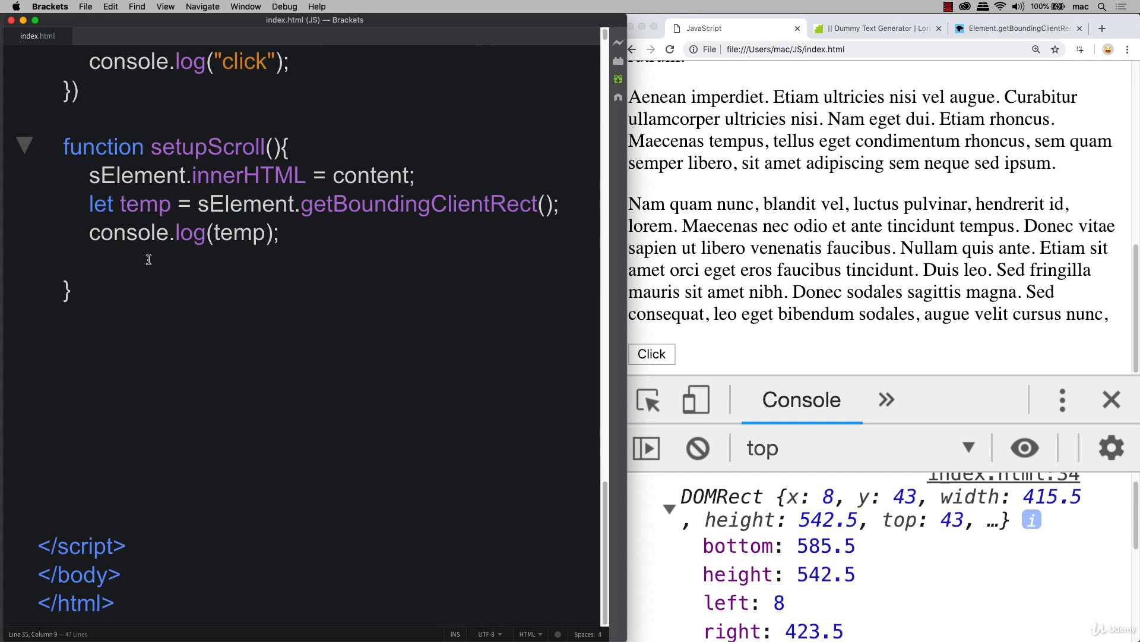
Write cElement.style.height = temp.height + "px"; in setupScroll.
{"action": "type", "text": "cElement"}
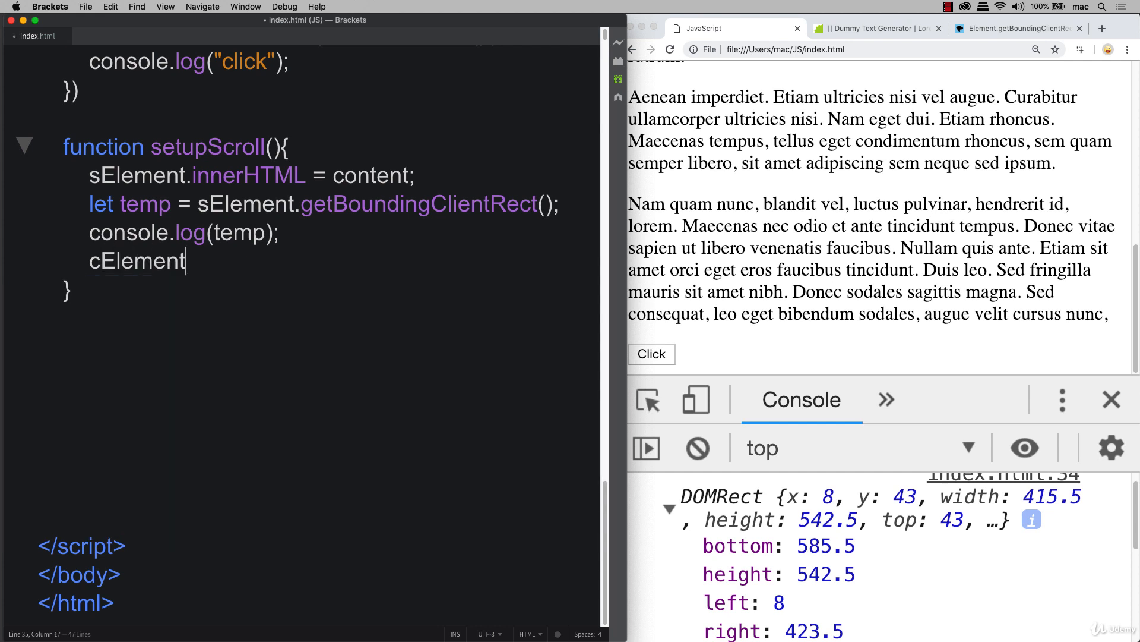
{"action": "type", "text": ".style."}
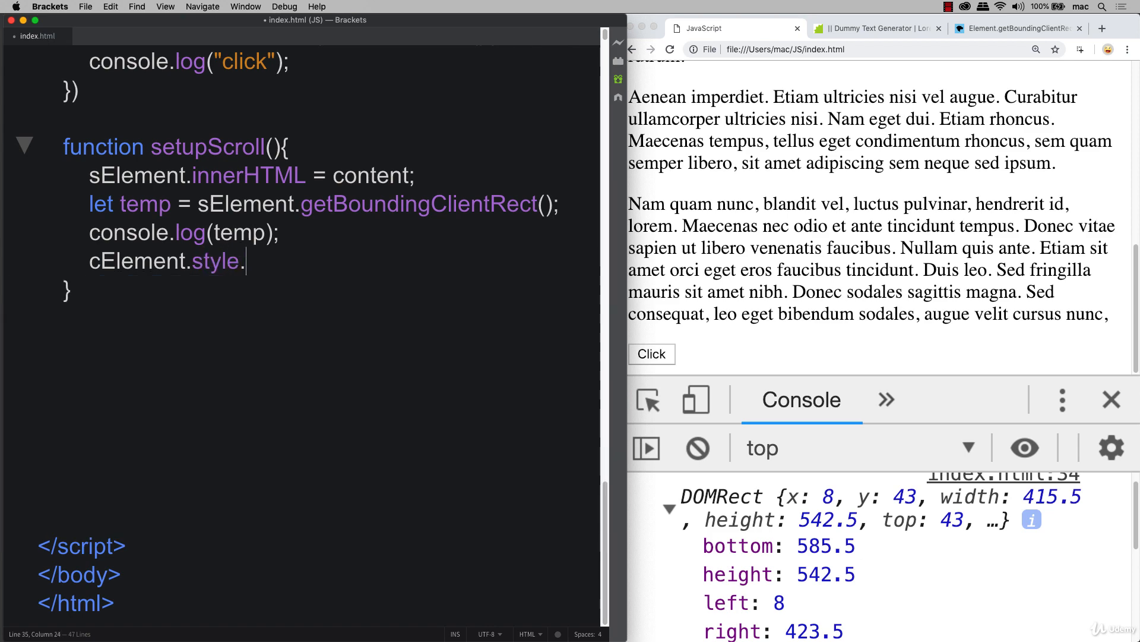
{"action": "type", "text": "height ="}
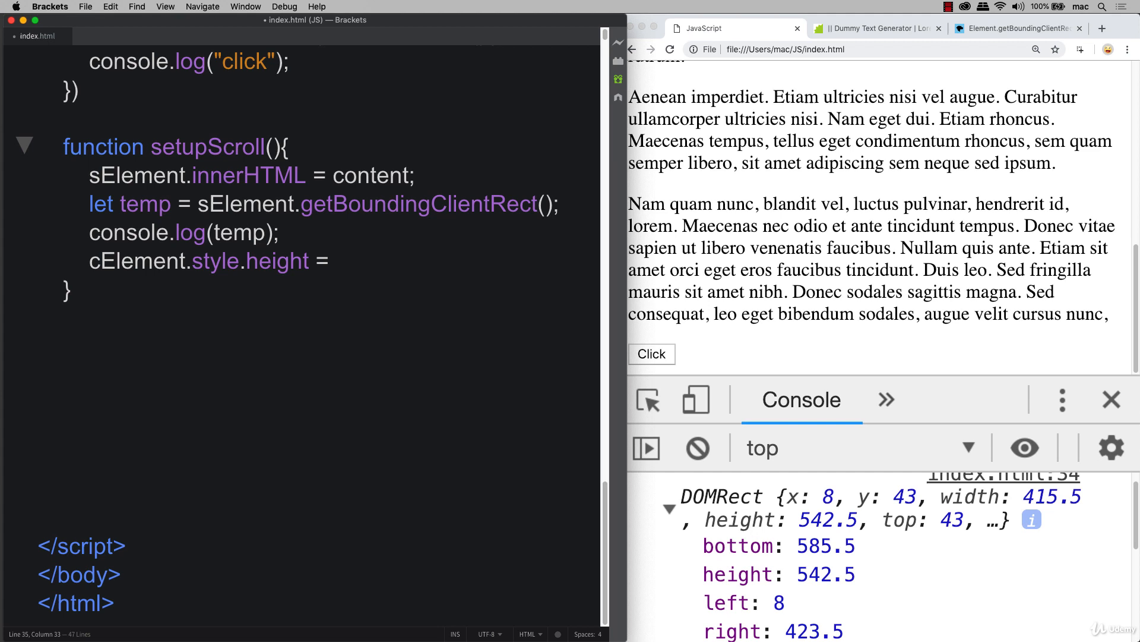
{"action": "type", "text": "temp."}
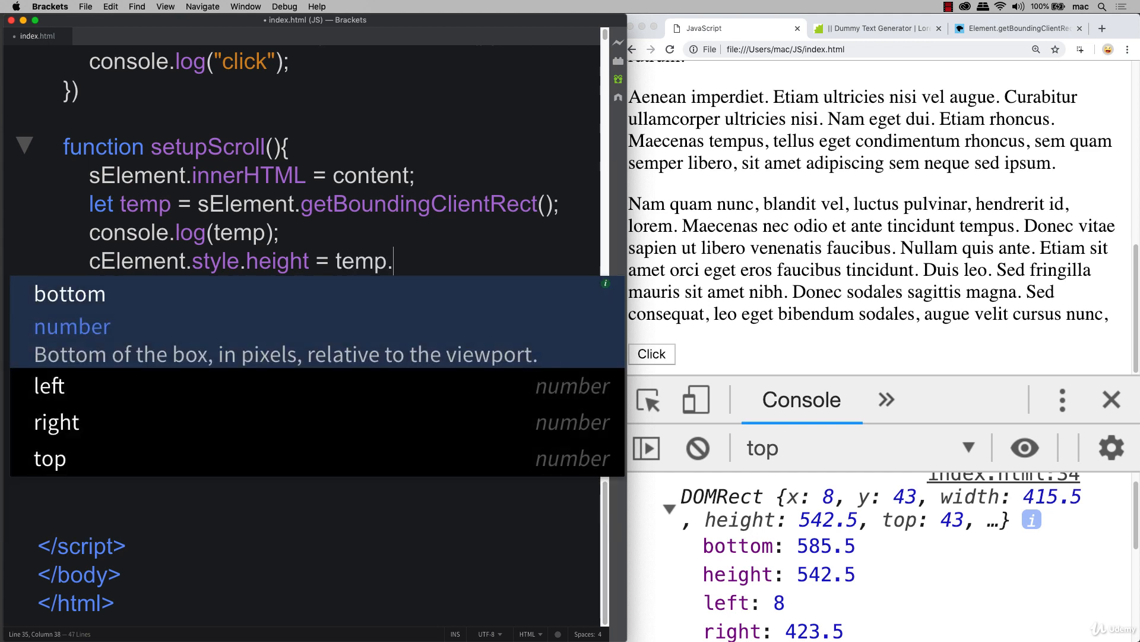
{"action": "type", "text": "height"}
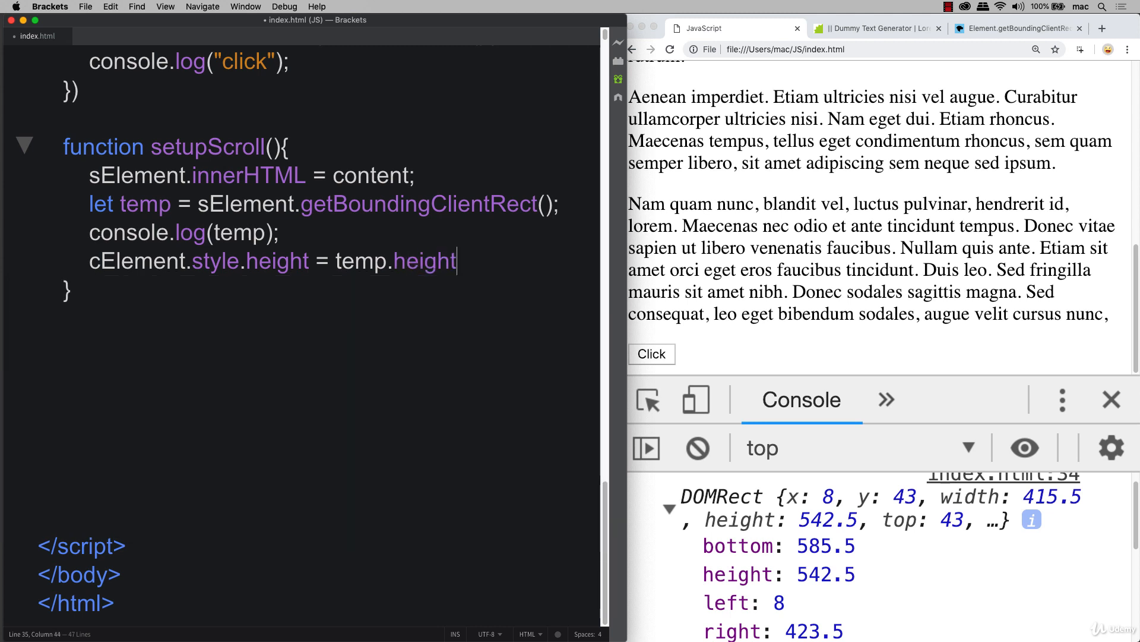
{"action": "type", "text": "+ \"p"}
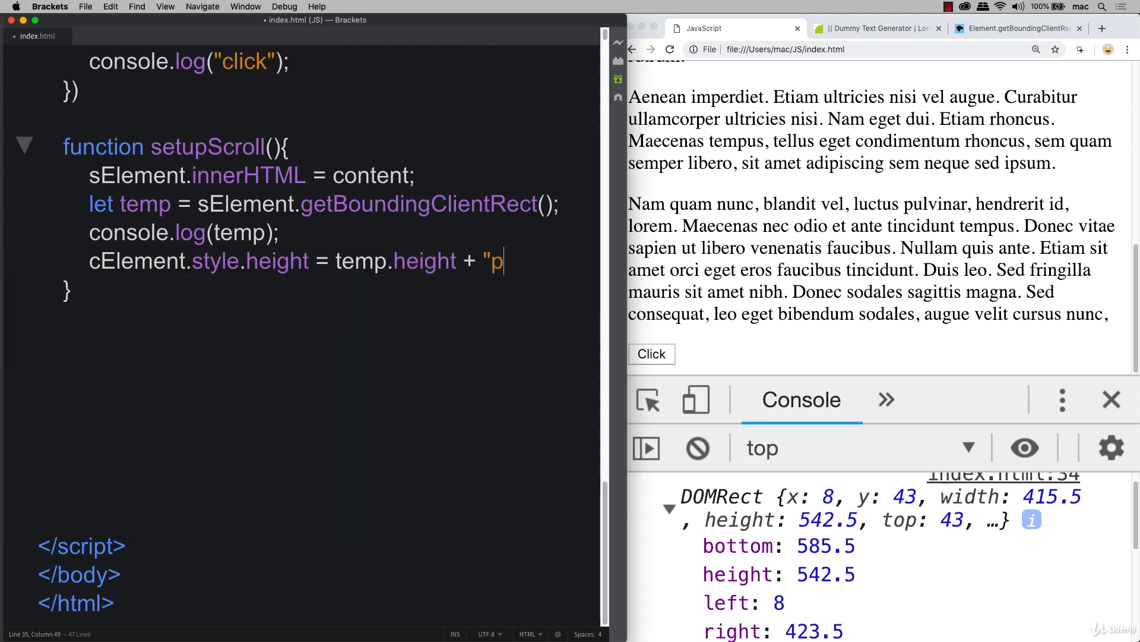
{"action": "type", "text": "x\";"}
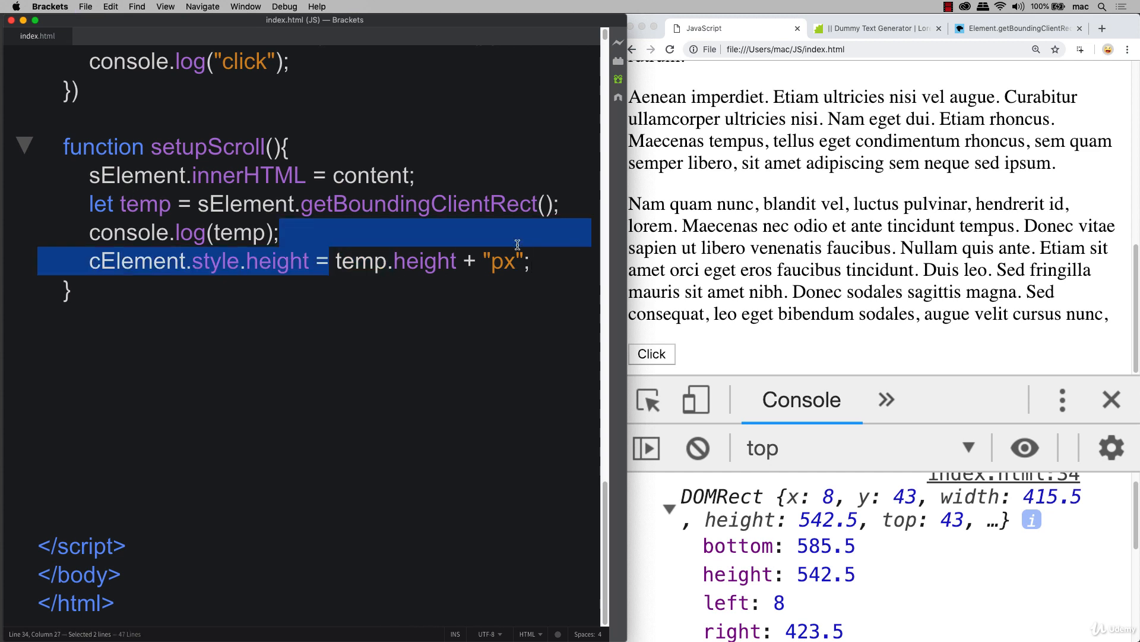
Below it, add sElement.style.top = temp.height + "px";.
{"action": "left_click", "coordinate": [242, 260]}
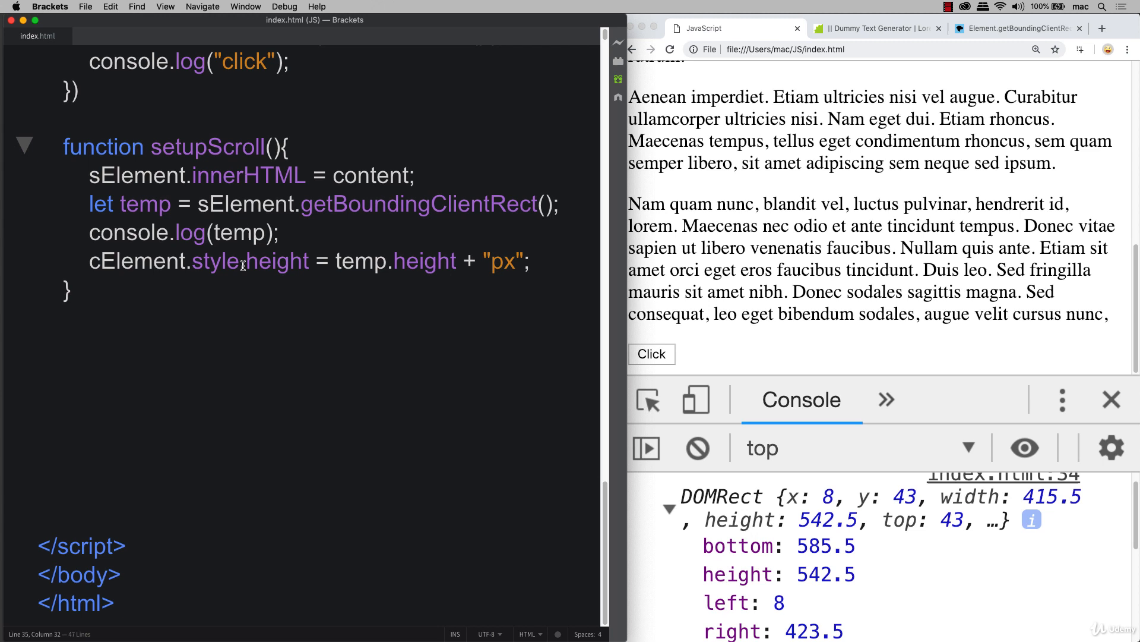
{"action": "left_click", "coordinate": [531, 262]}
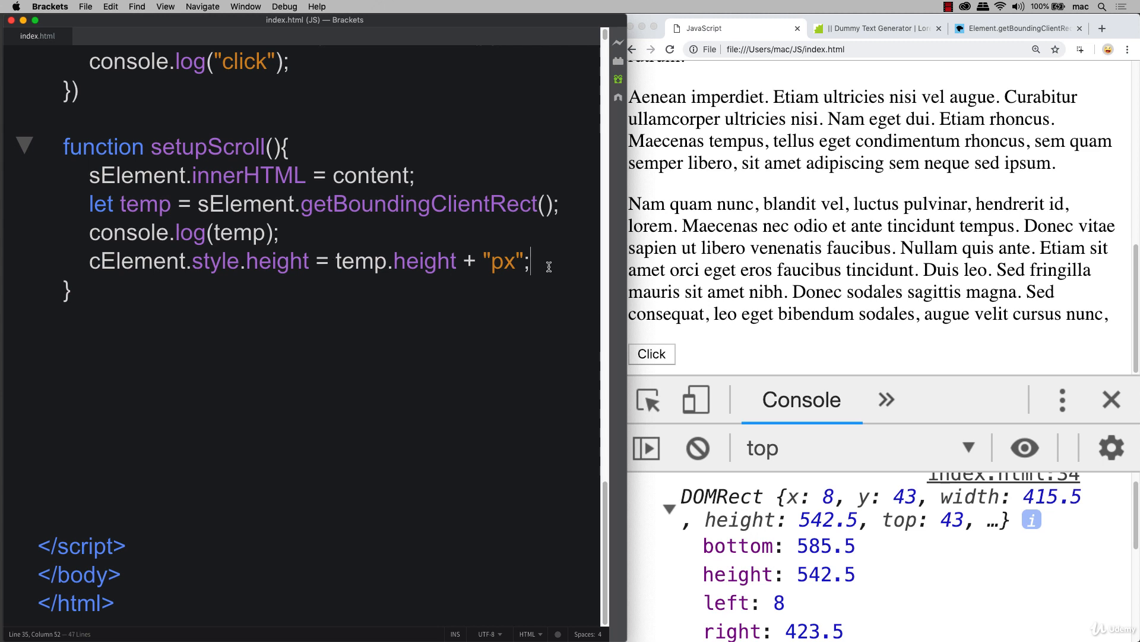
{"action": "key", "text": "Enter"}
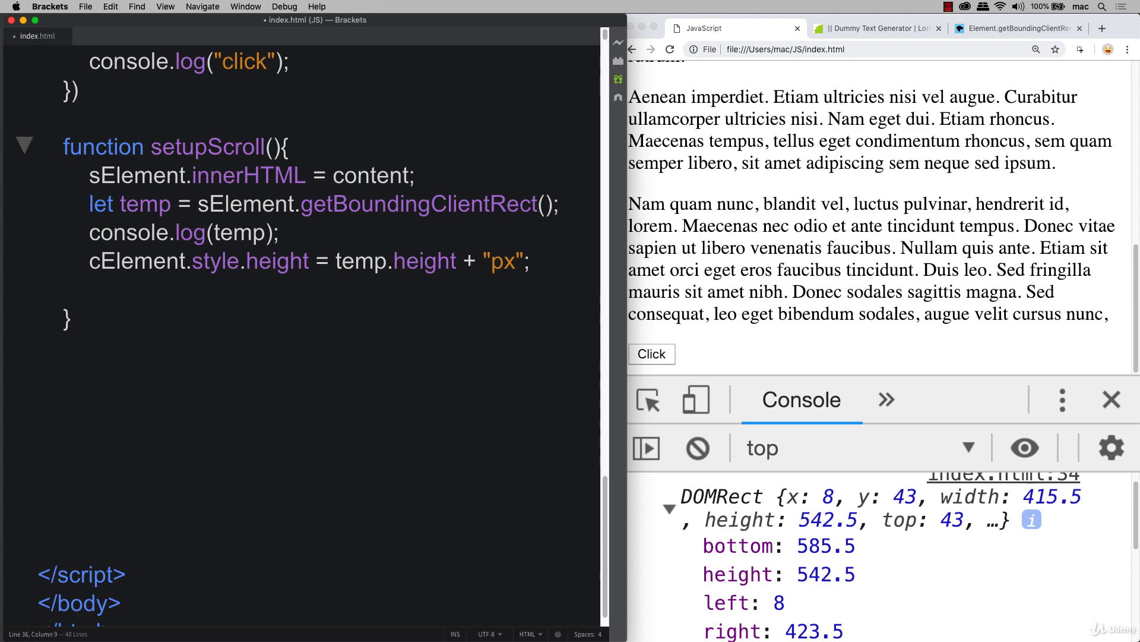
{"action": "type", "text": "sElement"}
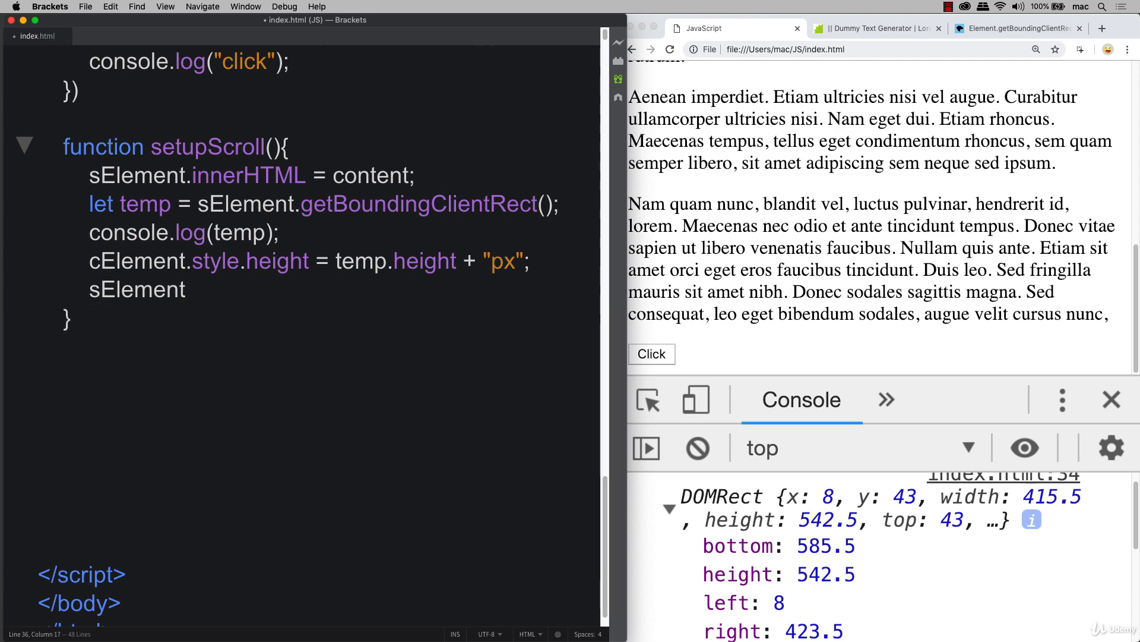
{"action": "type", "text": ".st"}
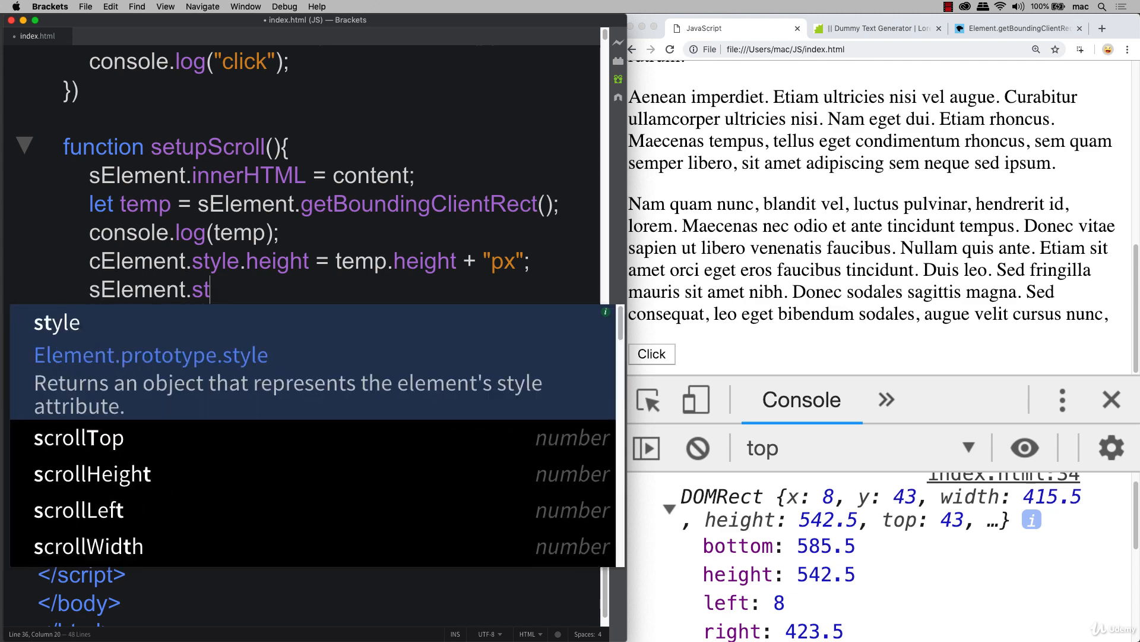
{"action": "type", "text": "yle."}
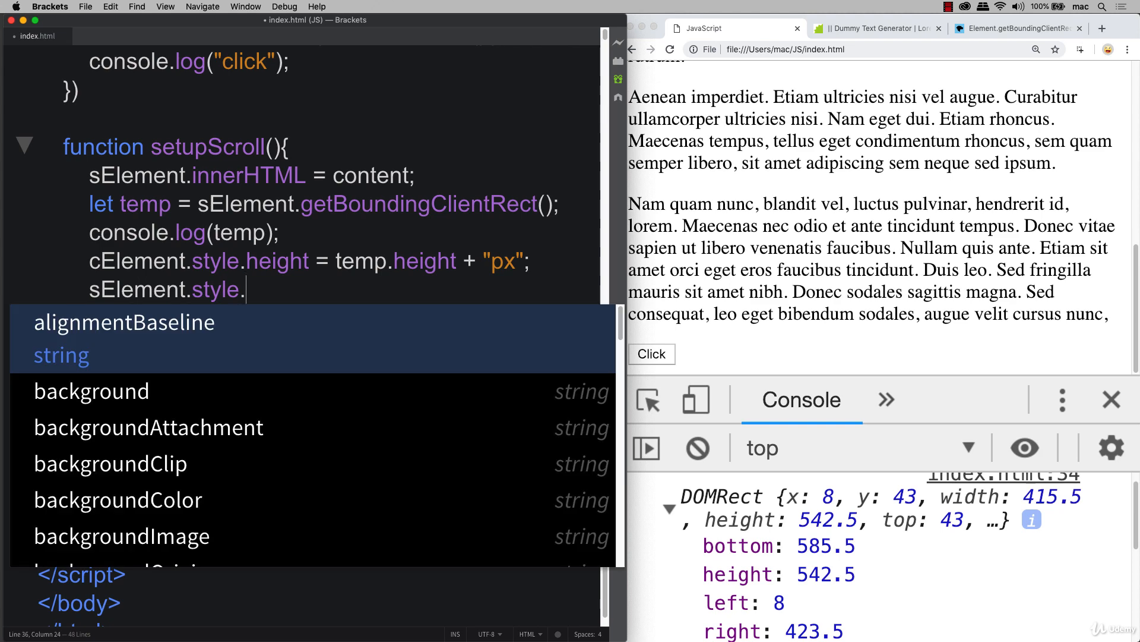
{"action": "type", "text": "top ="}
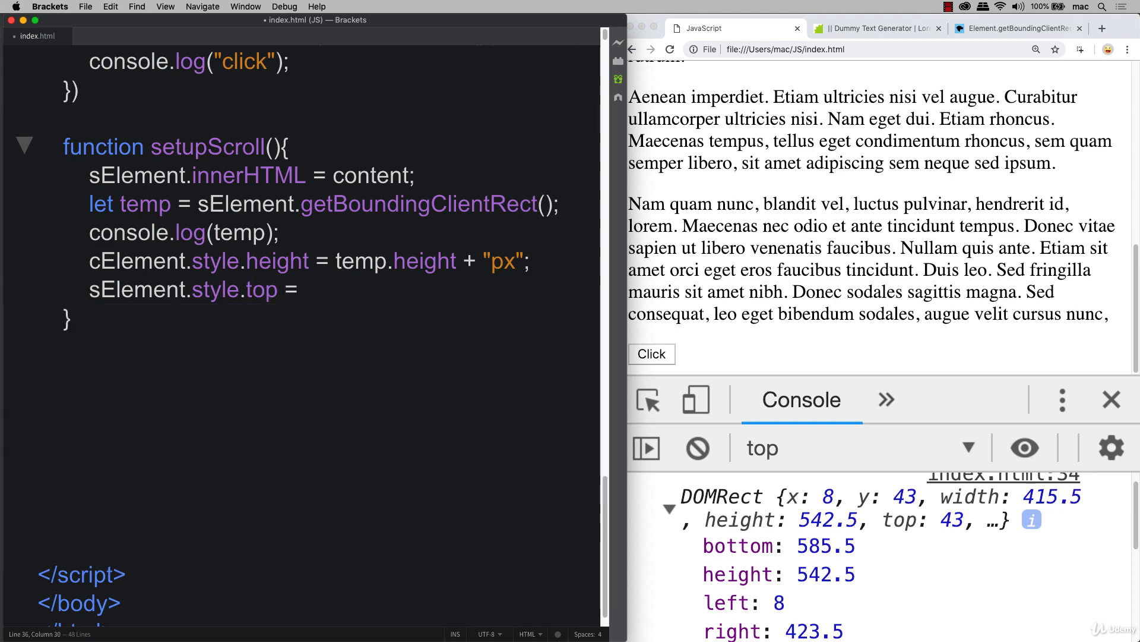
{"action": "type", "text": "temp."}
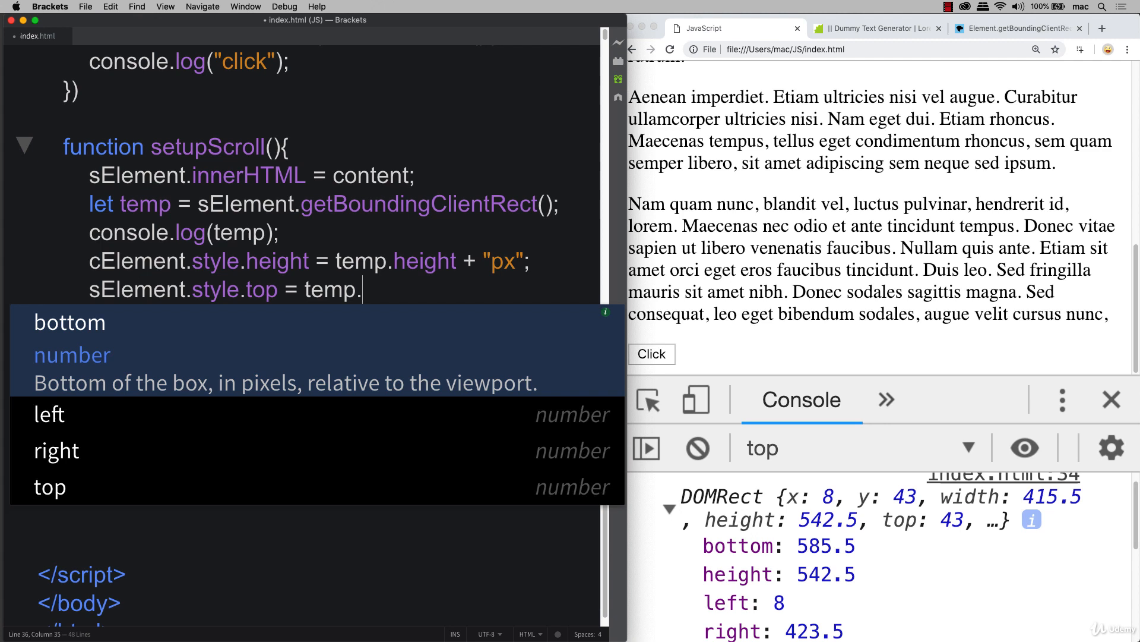
{"action": "type", "text": "height + \""}
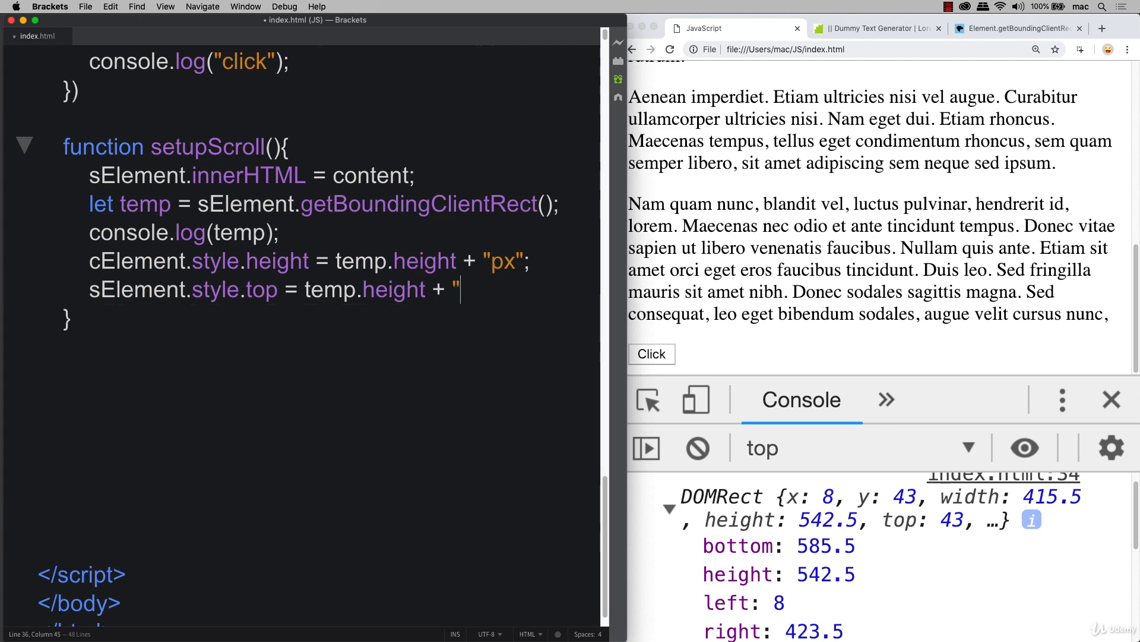
{"action": "type", "text": "px\";"}
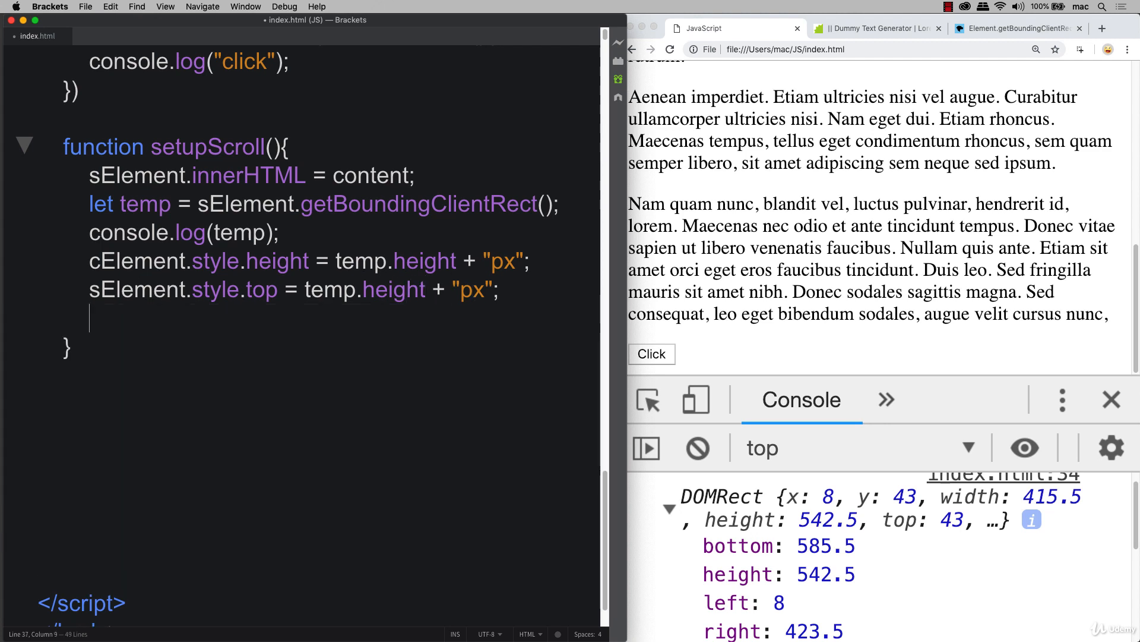
In setupScroll, store scrollInt = setInterval(scrollingEle, 50);.
{"action": "type", "text": "scrollInt"}
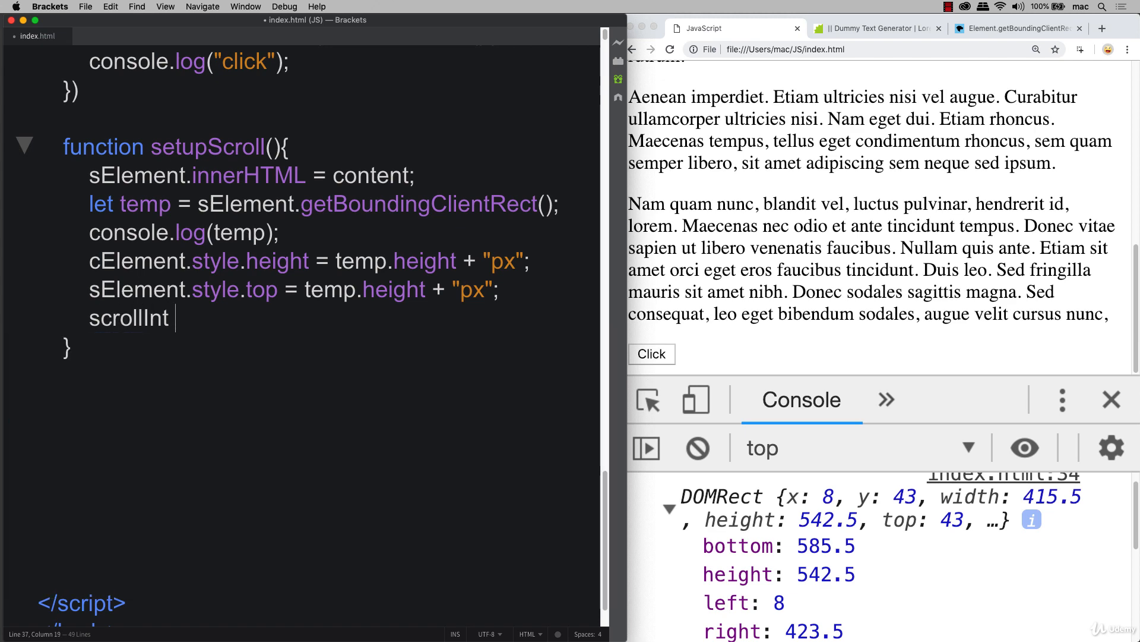
{"action": "type", "text": "="}
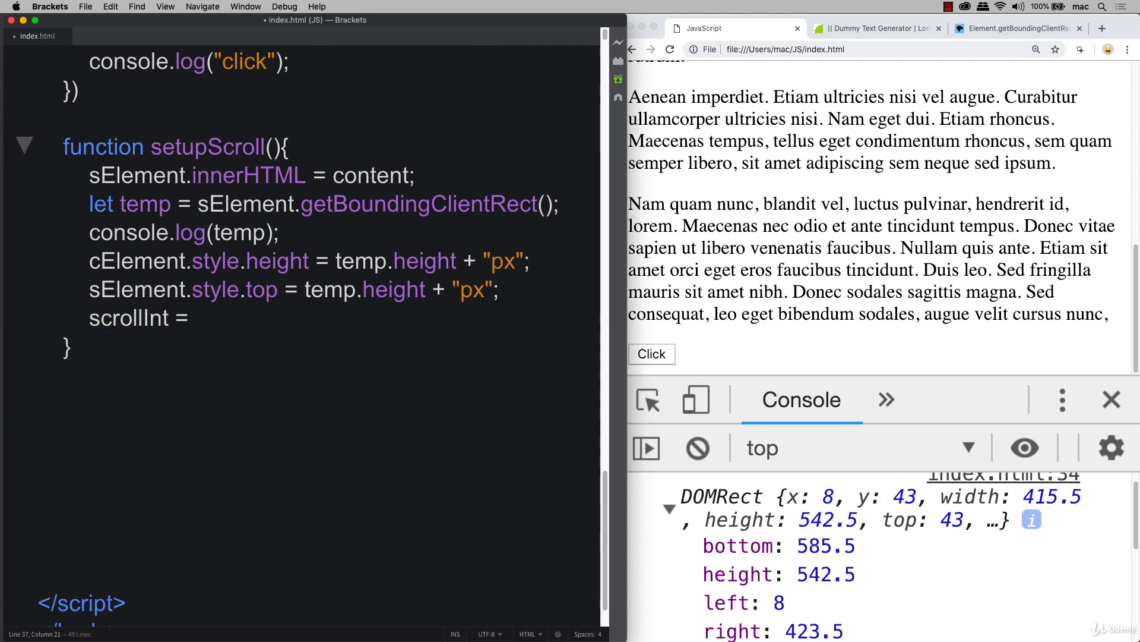
{"action": "type", "text": "setInterval"}
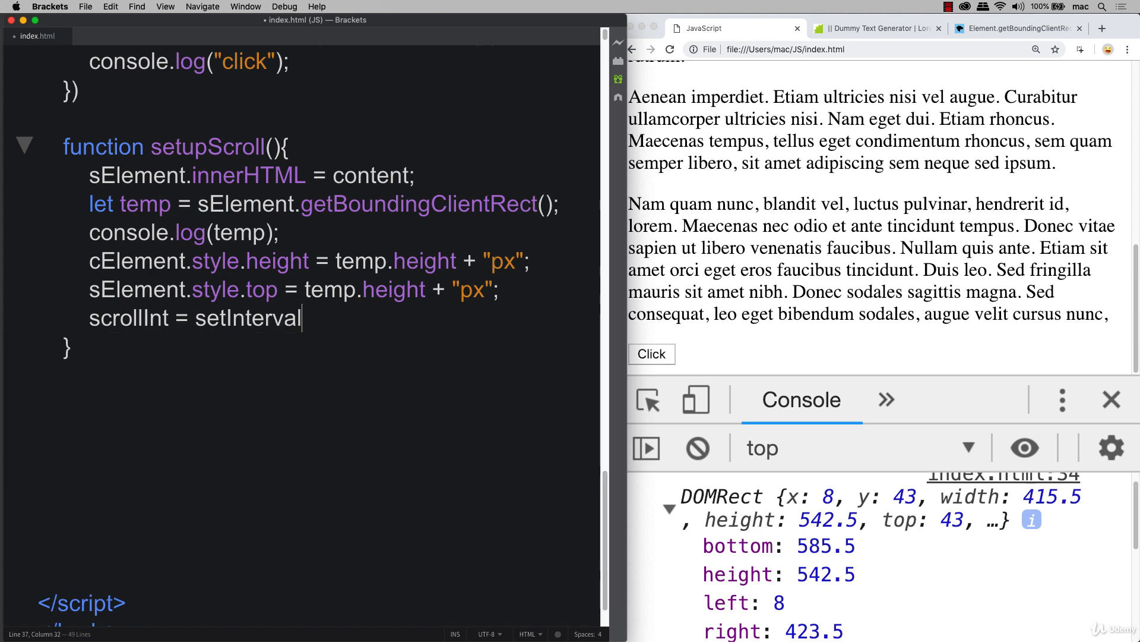
{"action": "type", "text": "("}
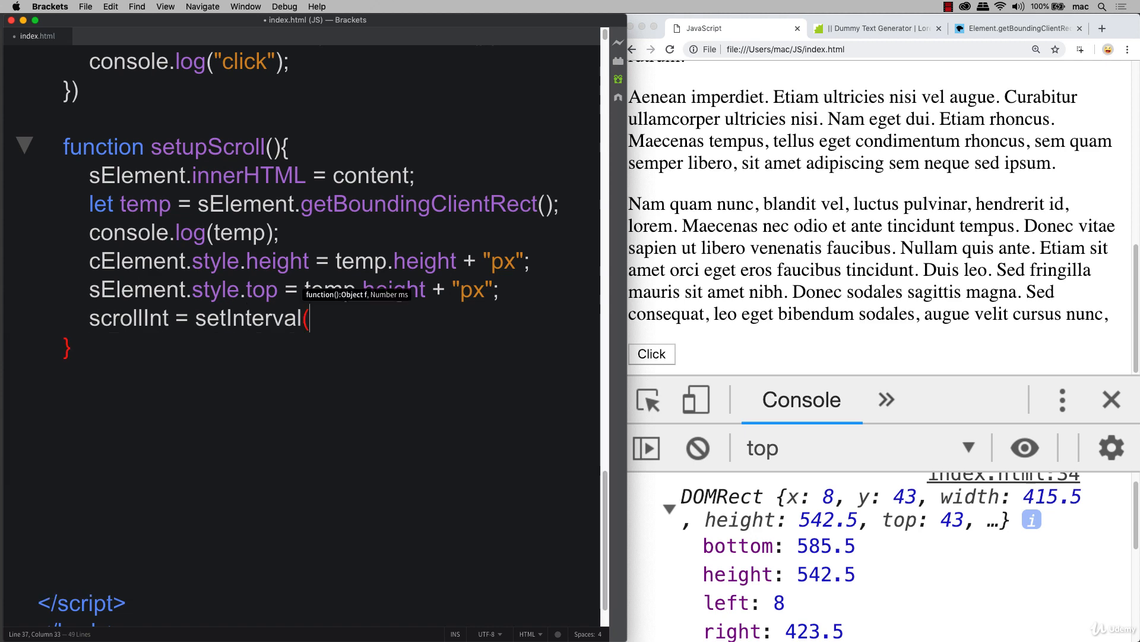
{"action": "type", "text": "scrolling"}
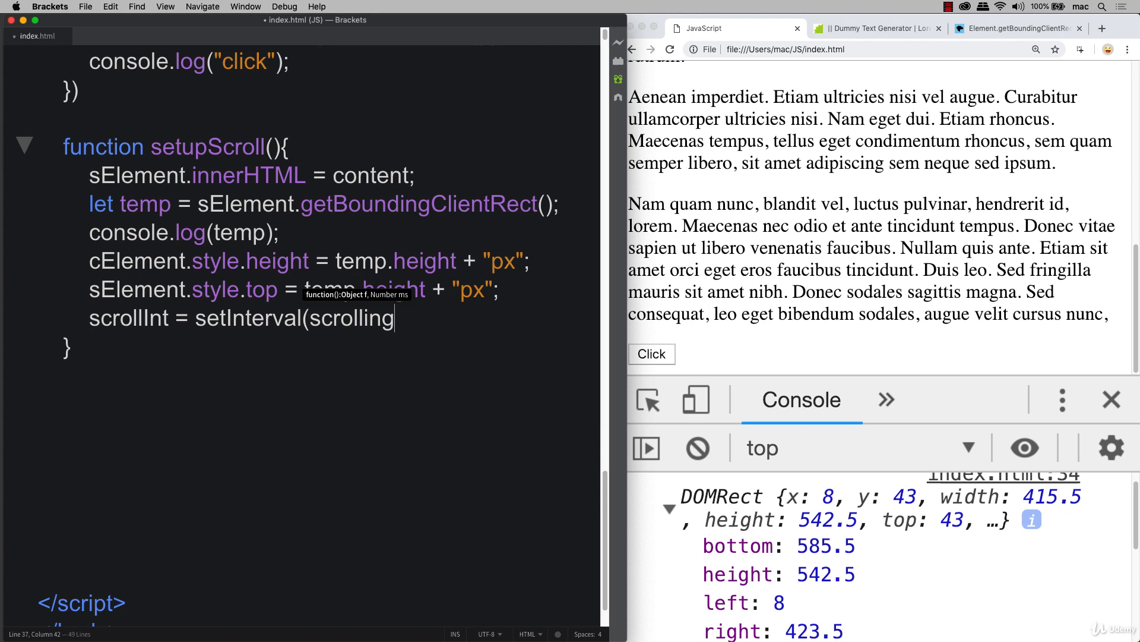
{"action": "type", "text": "Ele"}
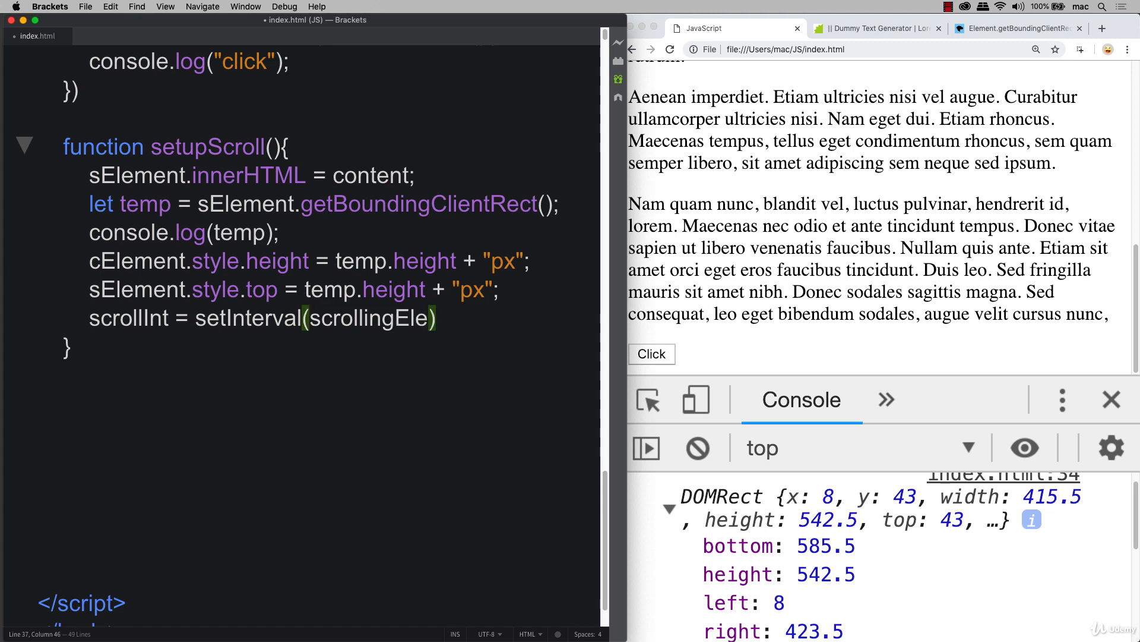
{"action": "type", "text": ",50"}
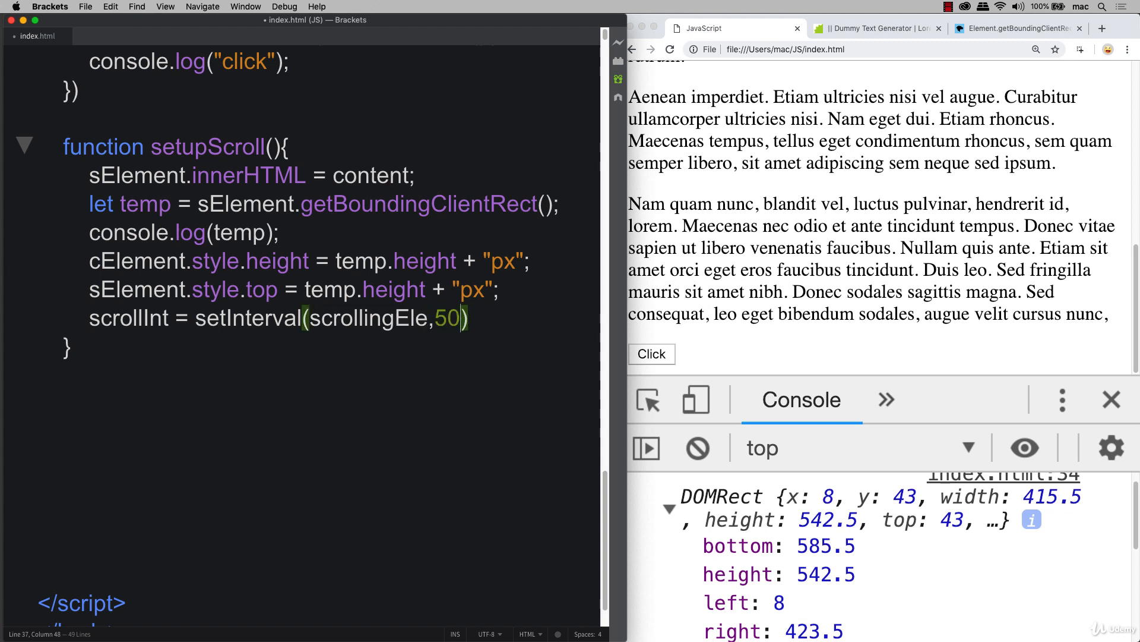
{"action": "type", "text": ";"}
{"action": "left_click", "coordinate": [316, 403]}
{"action": "type", "text": "function sc"}
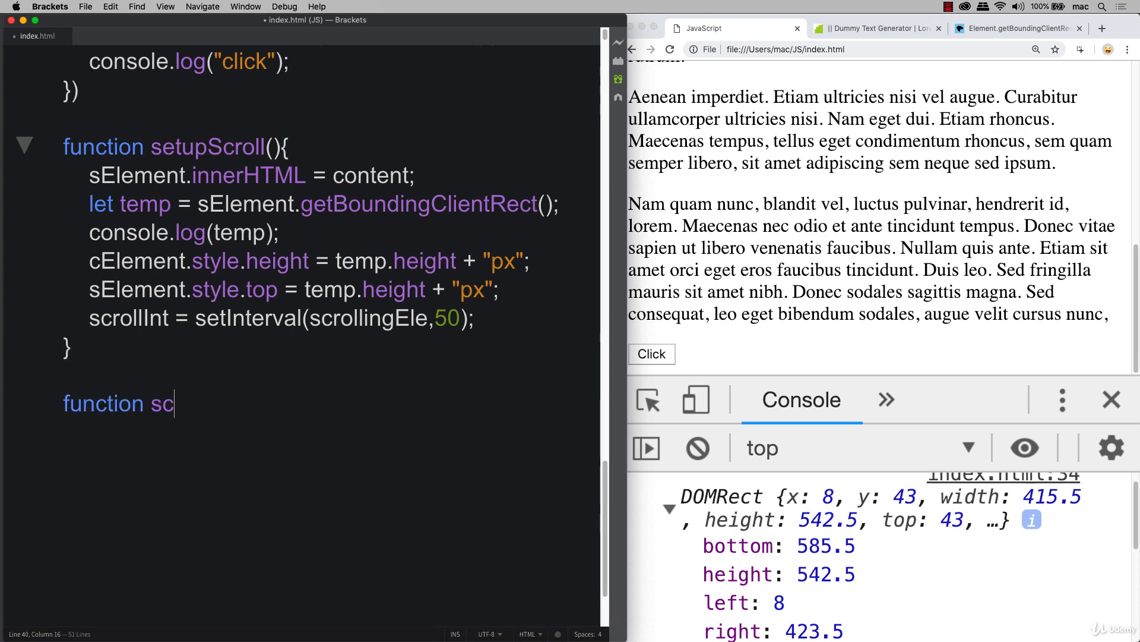
Define function scrollingEle() that logs "working:" to the console.
{"action": "type", "text": "rollingEl"}
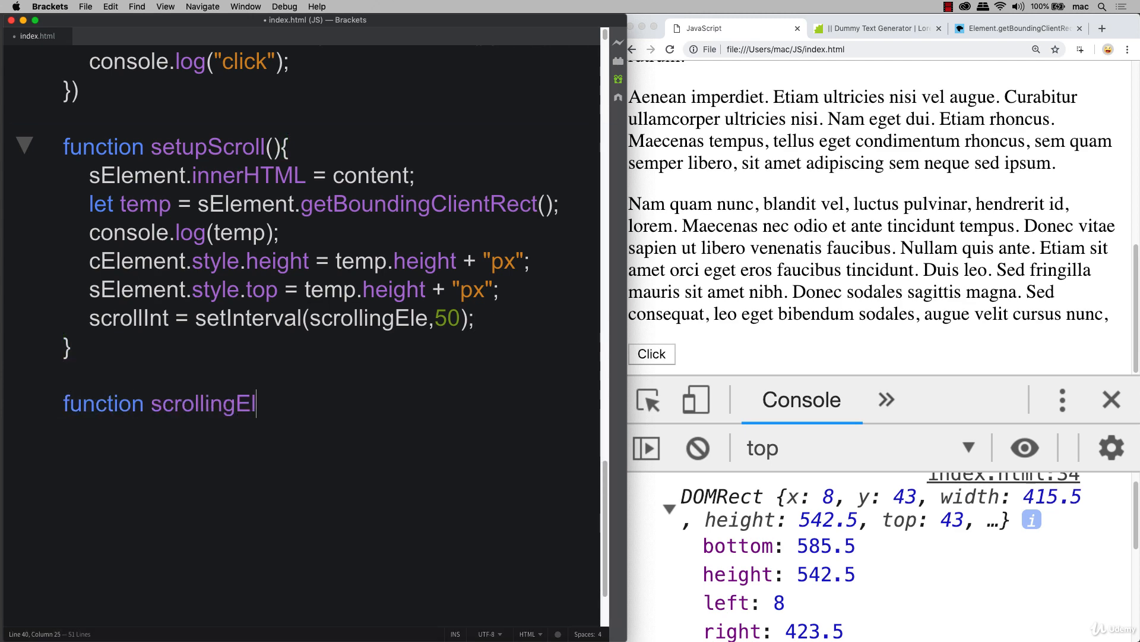
{"action": "type", "text": "e(){"}
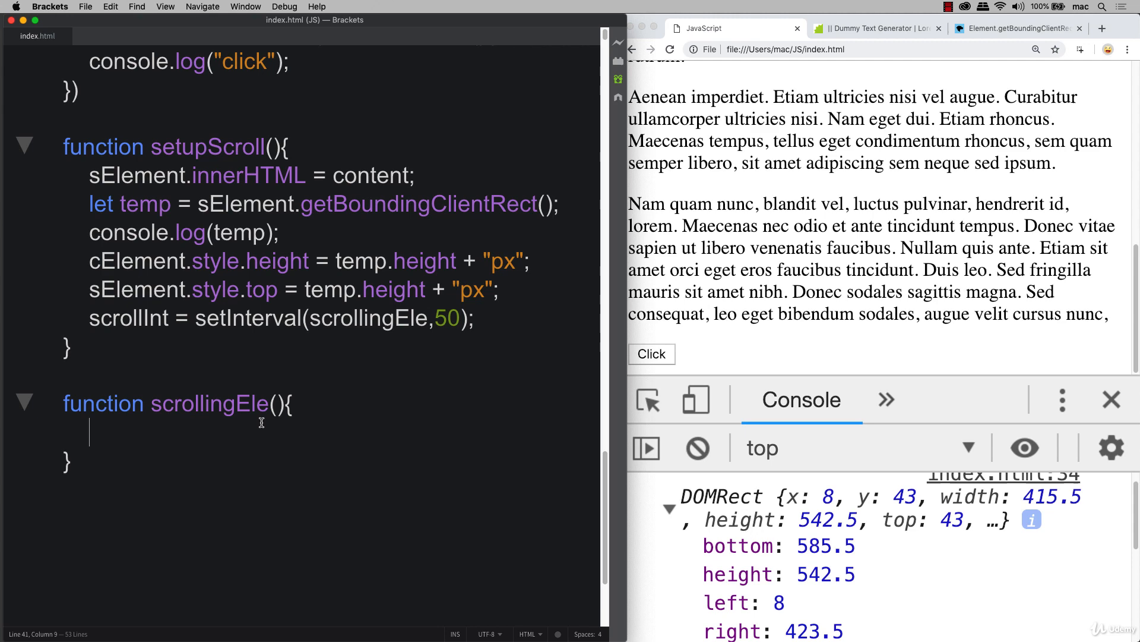
{"action": "type", "text": "console.log(\"working:\");"}
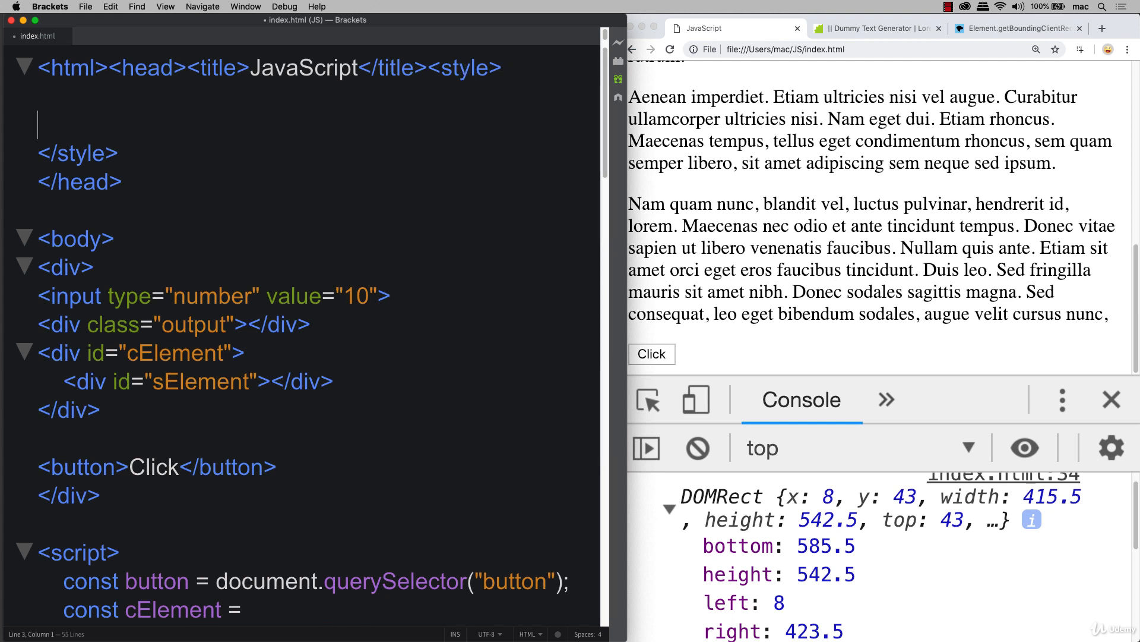
Write a #cElement rule with background-color, width 400px, font-size 1em and relative position.
{"action": "key", "text": "backspace"}
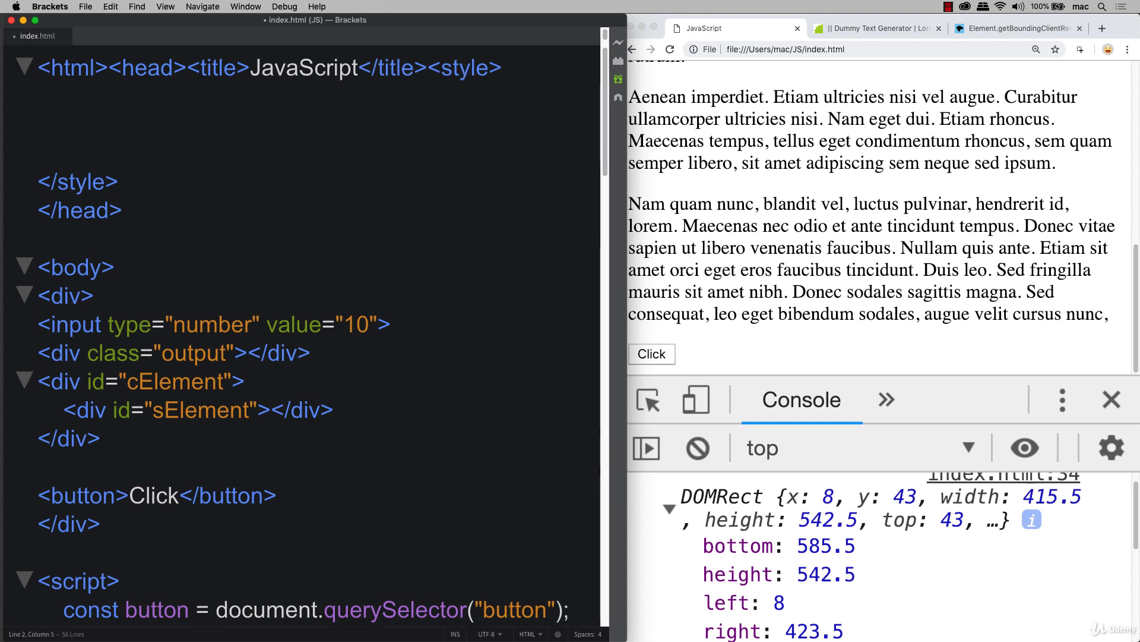
{"action": "left_click", "coordinate": [65, 96]}
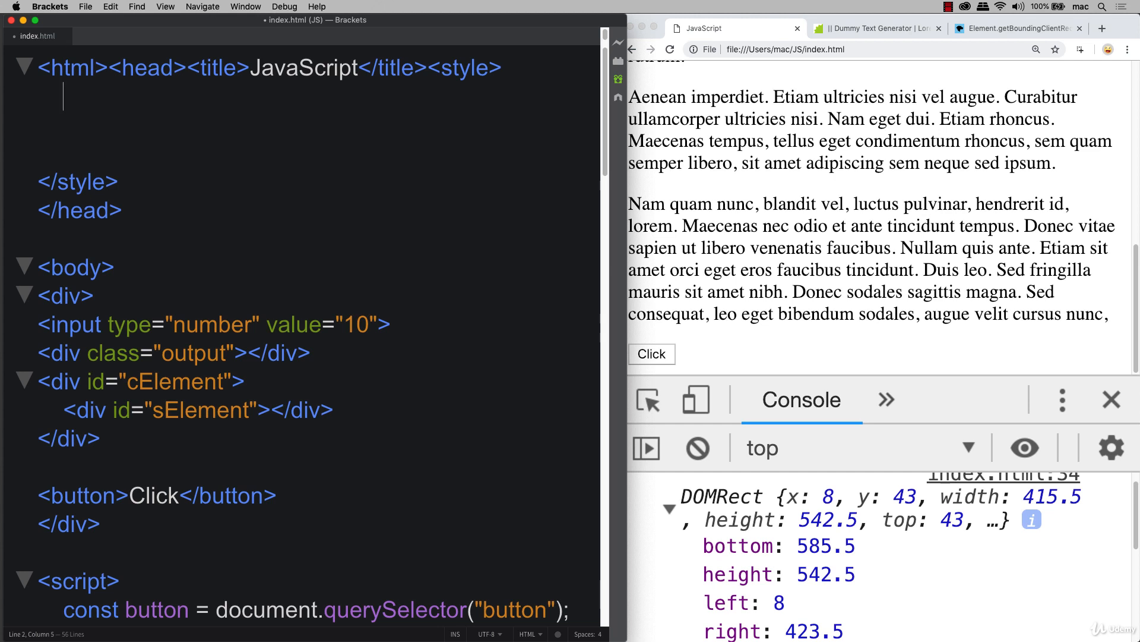
{"action": "type", "text": "#cEl"}
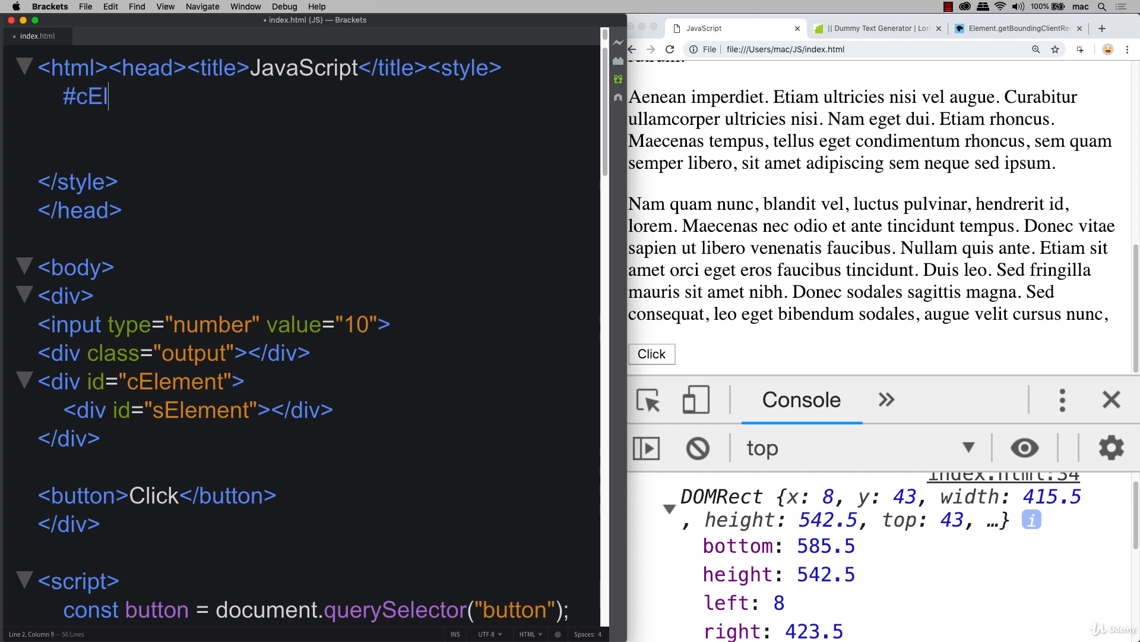
{"action": "type", "text": "ement"}
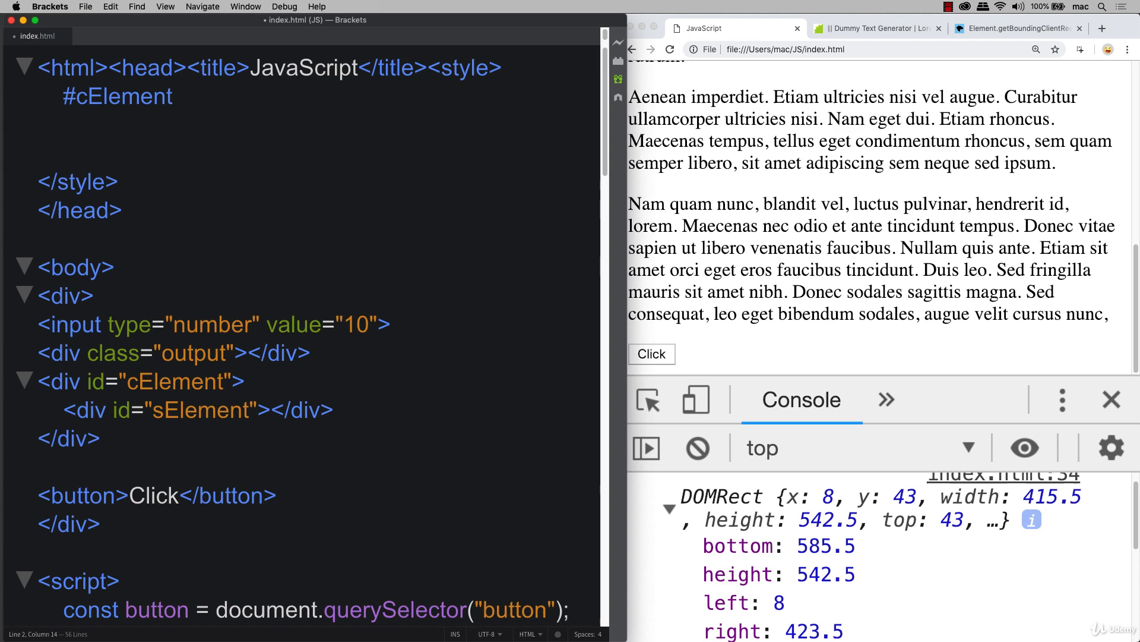
{"action": "type", "text": "{"}
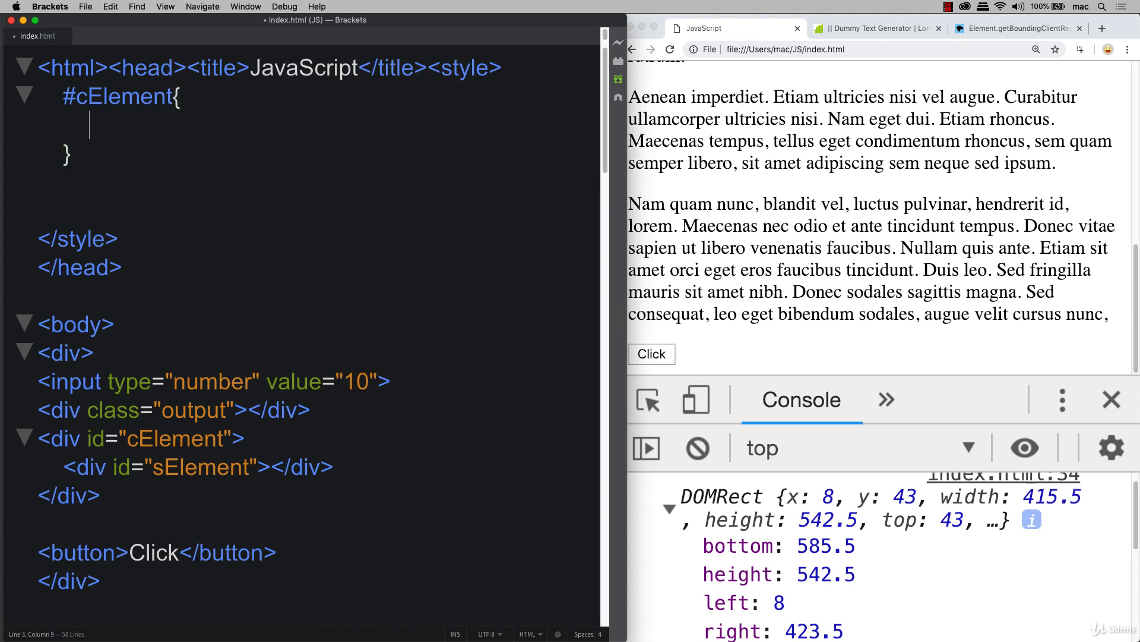
{"action": "type", "text": "background-color:"}
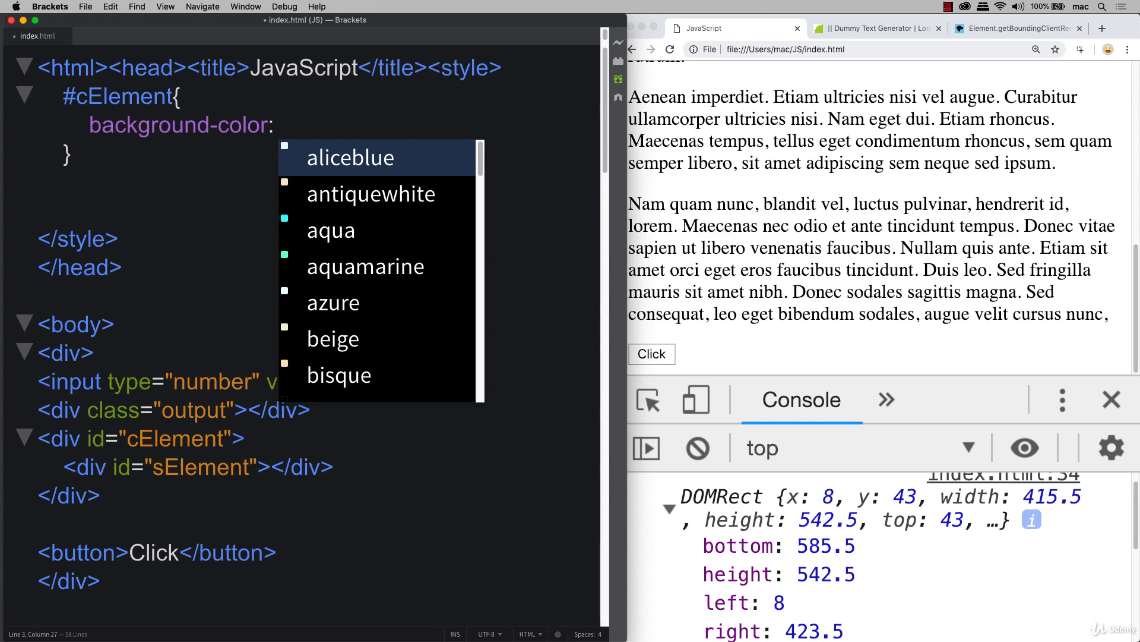
{"action": "type", "text": "width"}
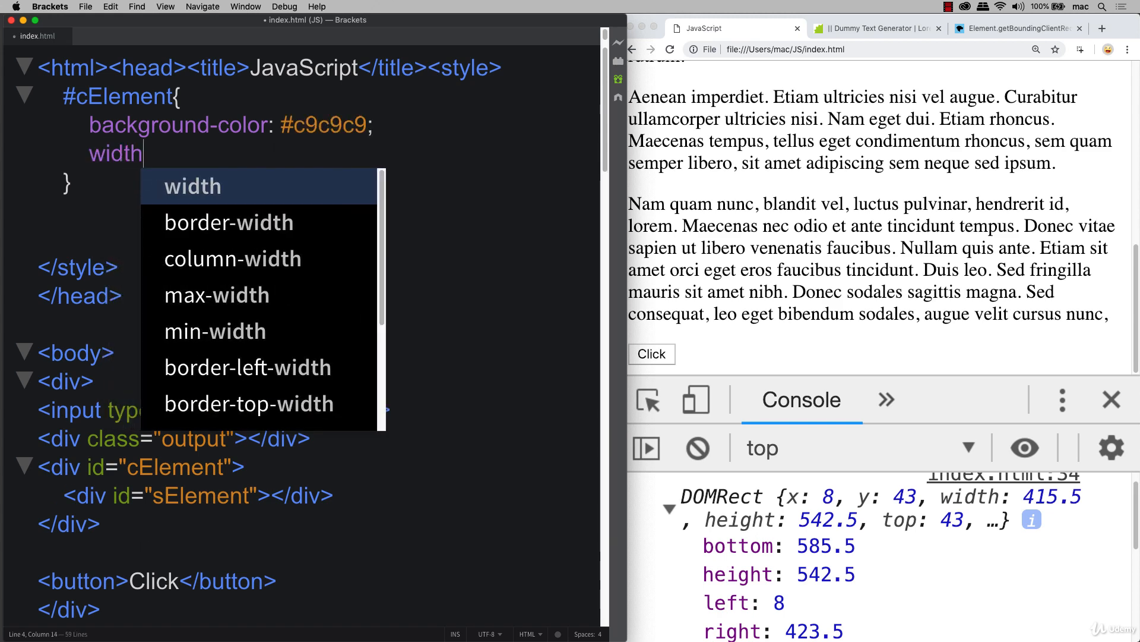
{"action": "type", "text": ": 40"}
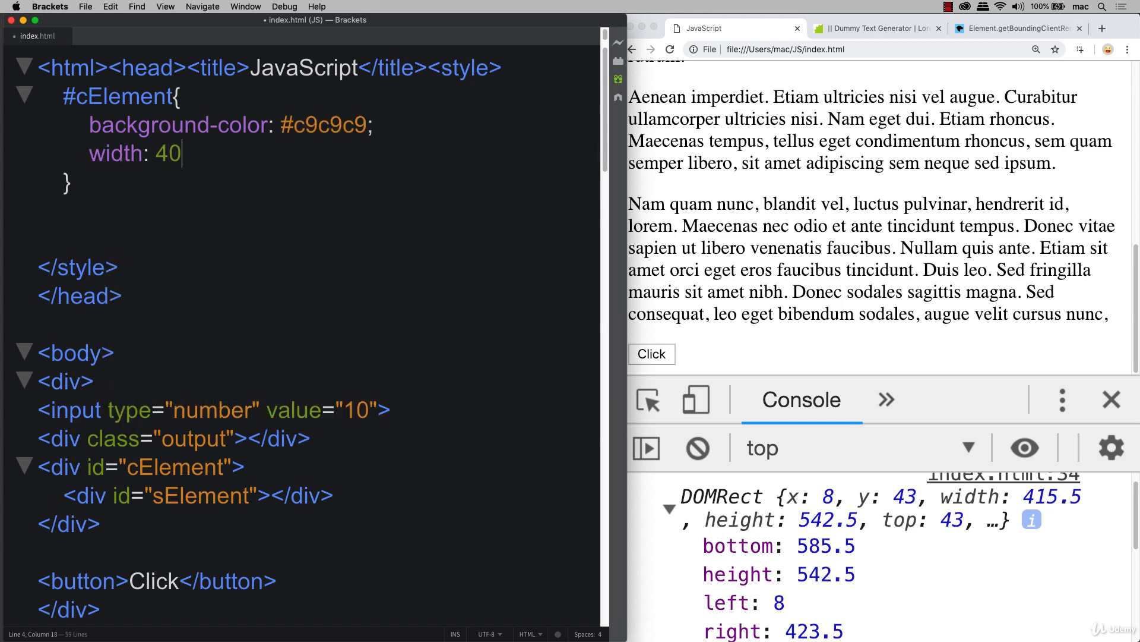
{"action": "type", "text": "0px;"}
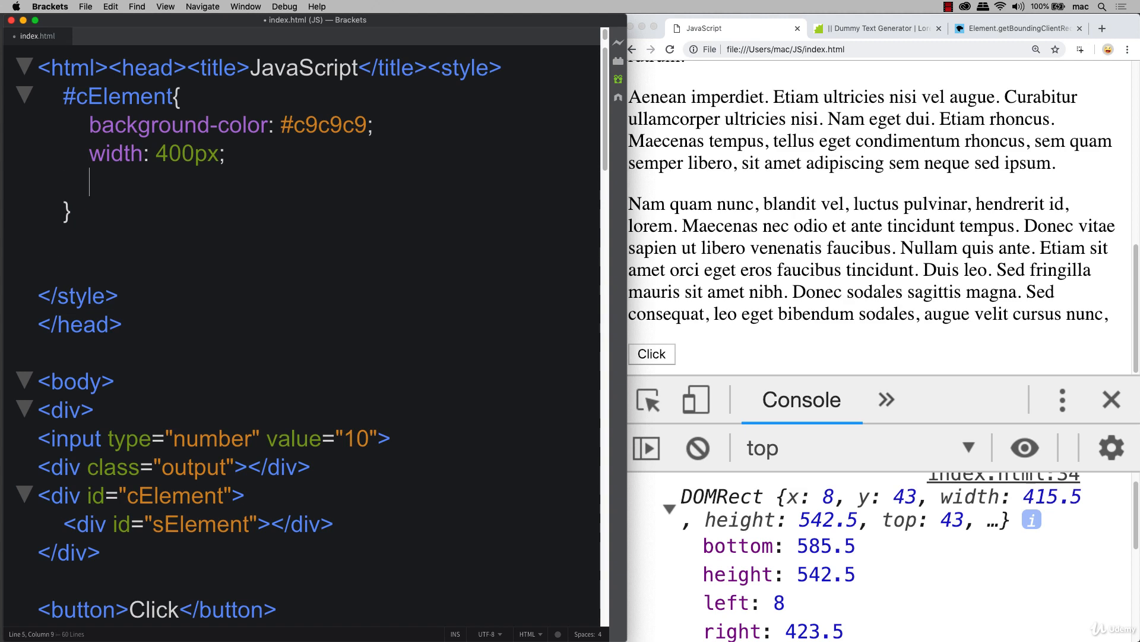
{"action": "type", "text": "font-size:"}
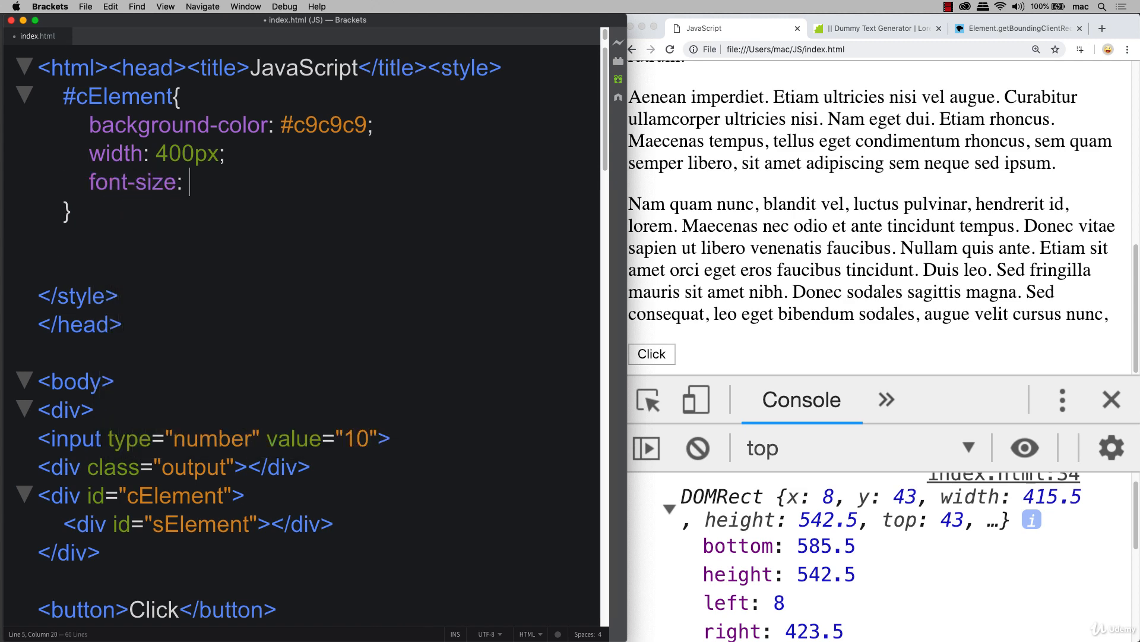
{"action": "type", "text": "1em;"}
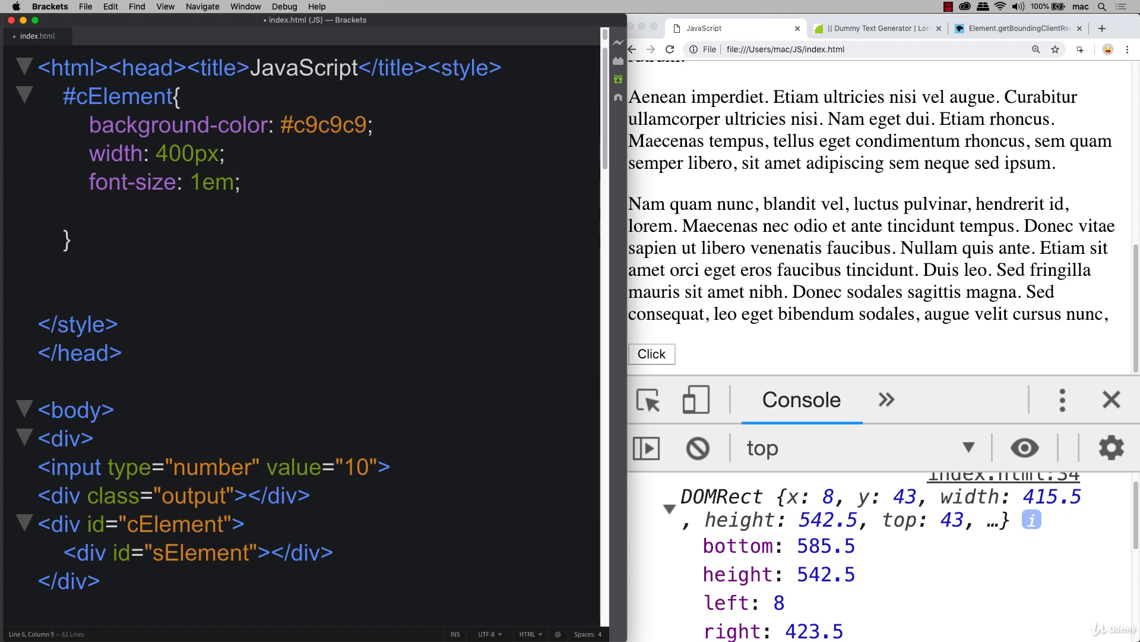
{"action": "type", "text": "position:"}
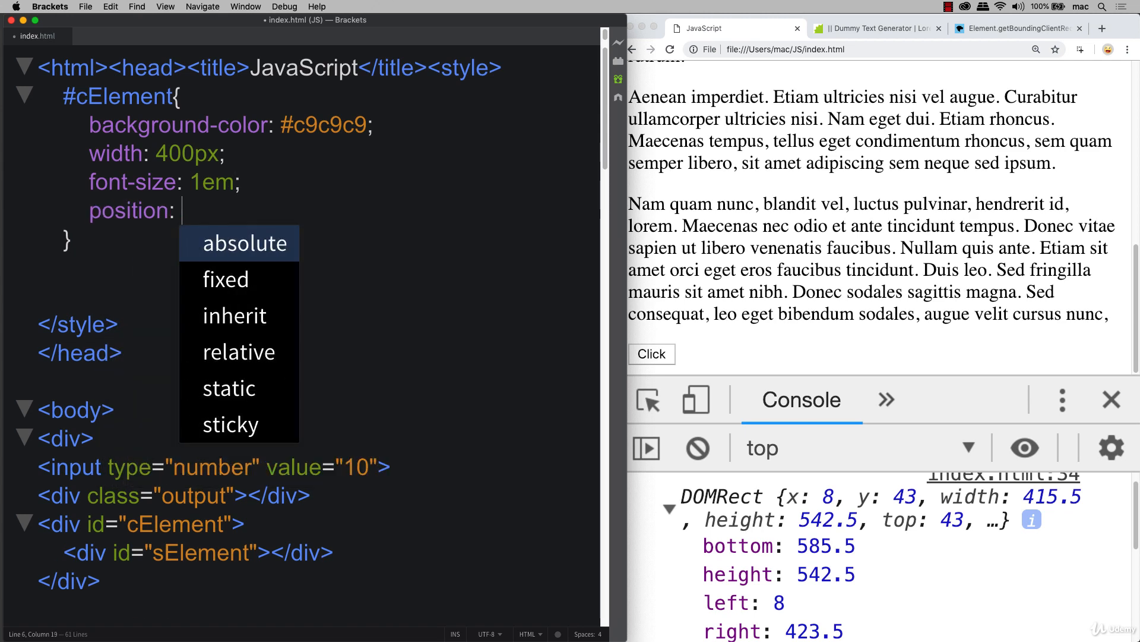
{"action": "type", "text": "relative;"}
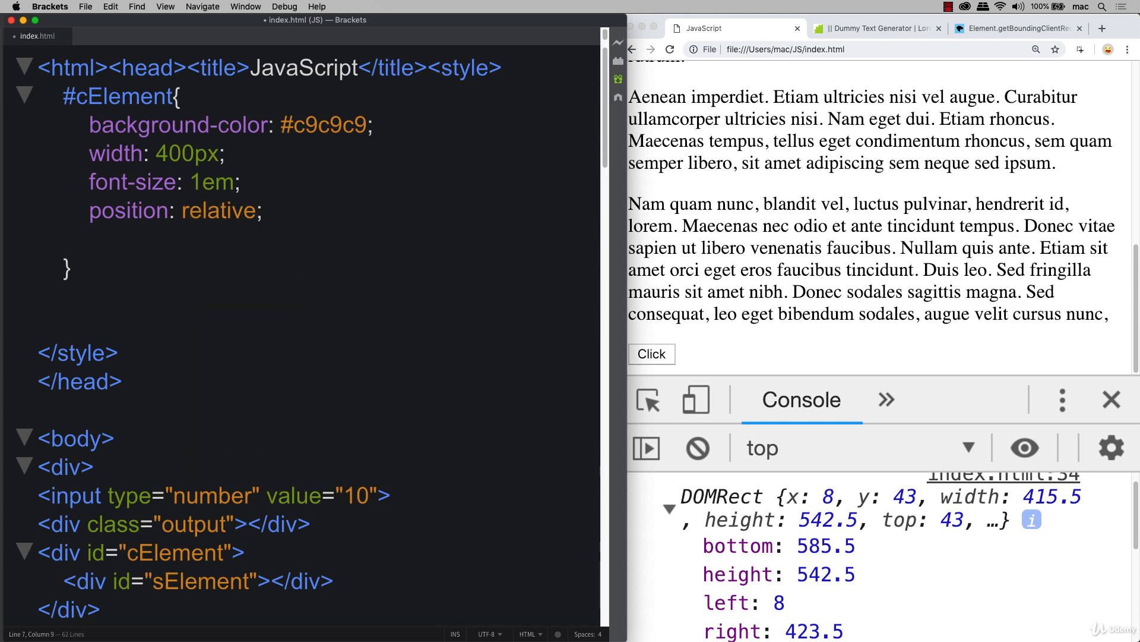
Add border: 1px solid black and overflow hidden to #cElement.
{"action": "type", "text": "bore"}
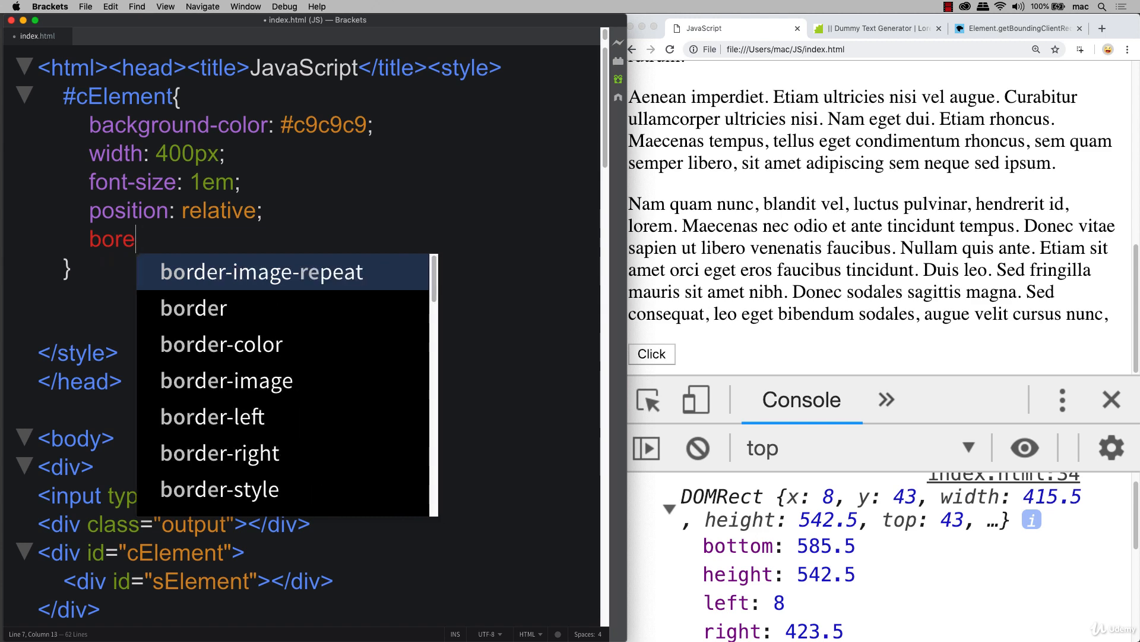
{"action": "type", "text": "border: 1px"}
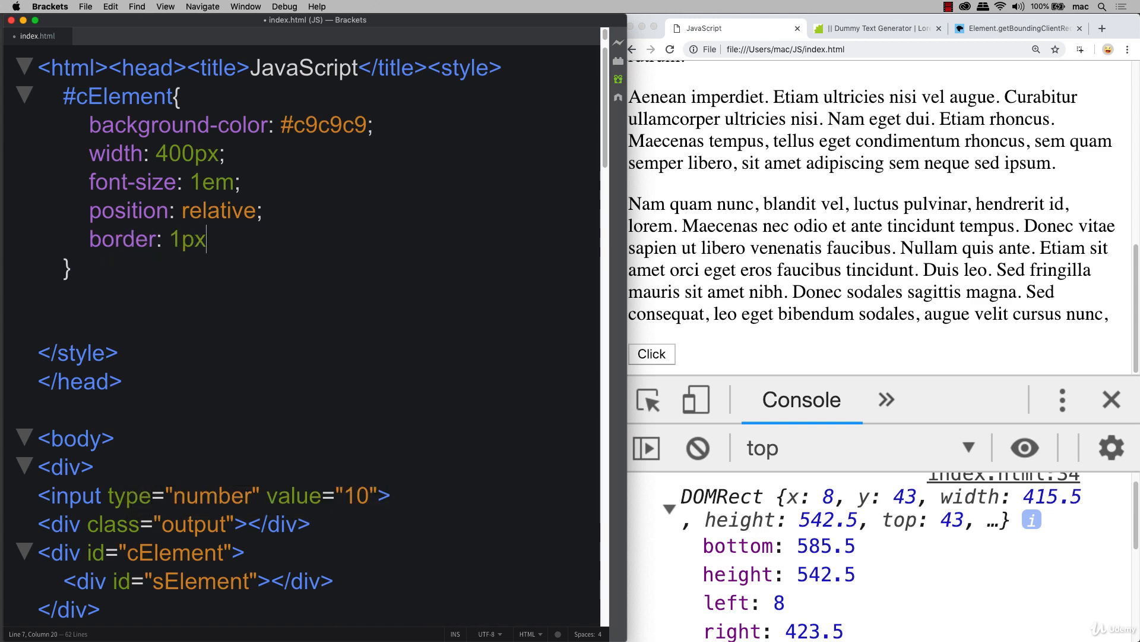
{"action": "type", "text": "solid black;"}
{"action": "type", "text": "overflow:"}
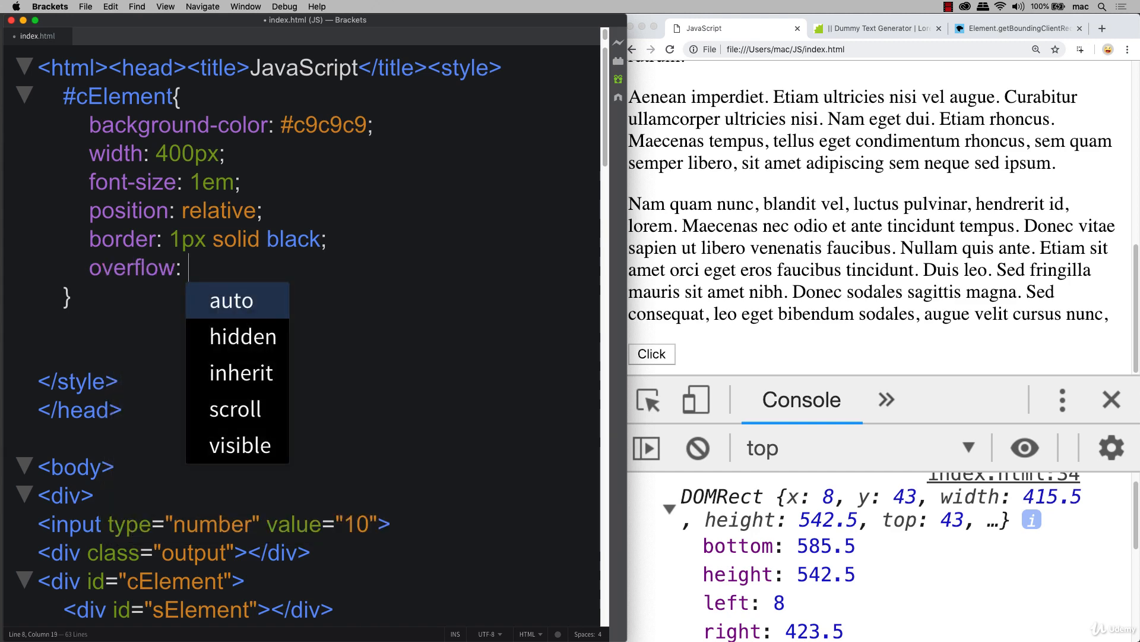
{"action": "left_click", "coordinate": [242, 336]}
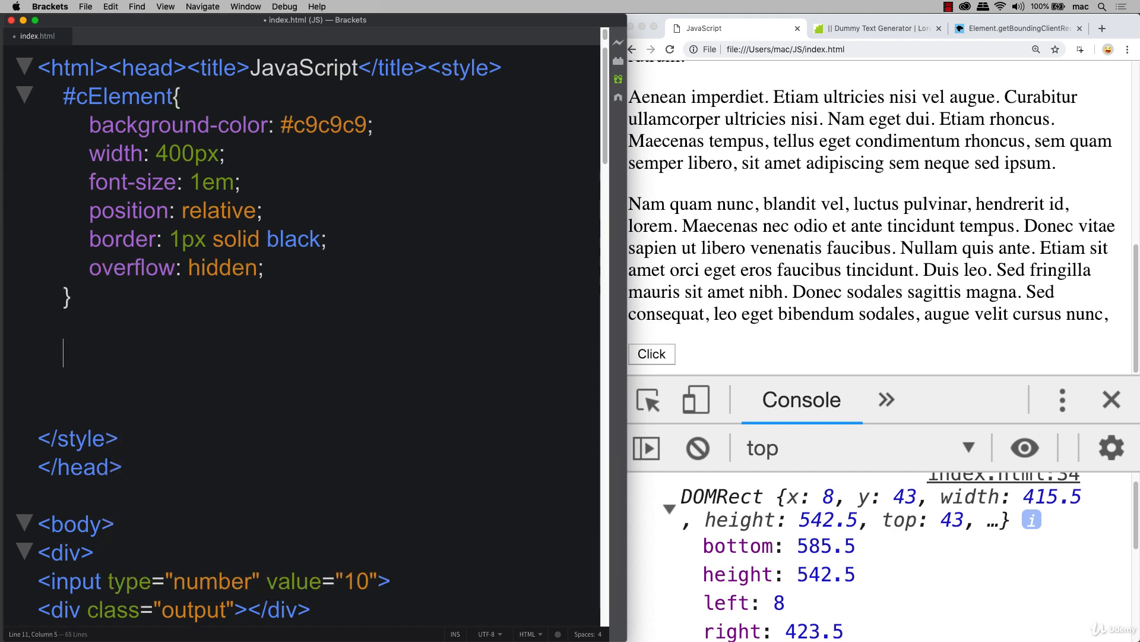
Start a #sElement rule with absolute position, left 0px and top 0px.
{"action": "type", "text": "#"}
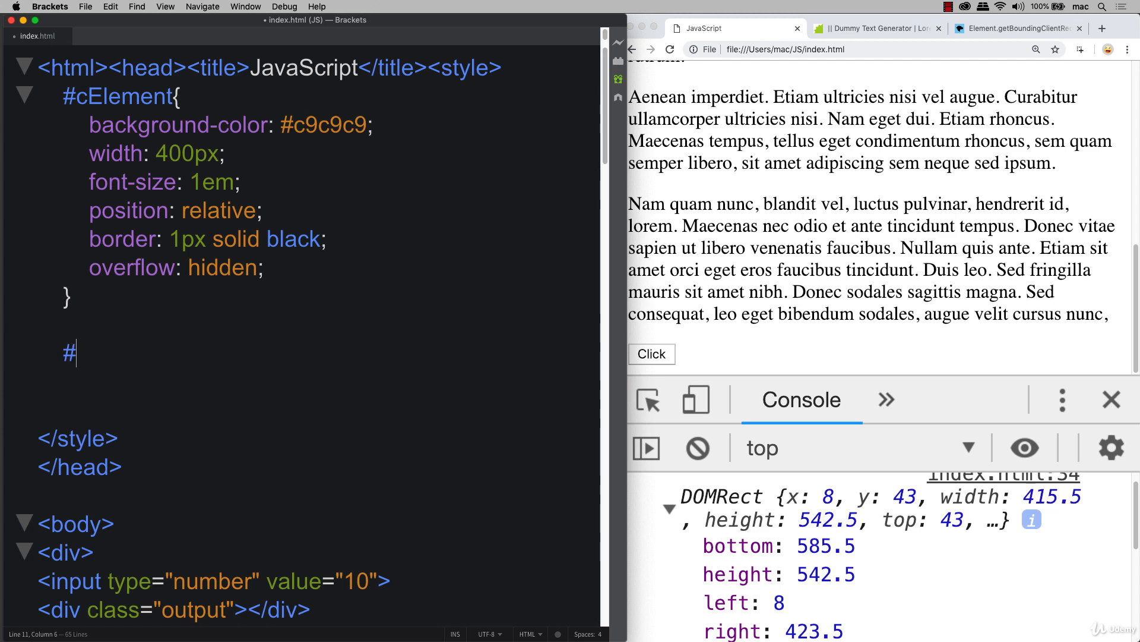
{"action": "type", "text": "sElement{"}
{"action": "type", "text": "position: absolute;"}
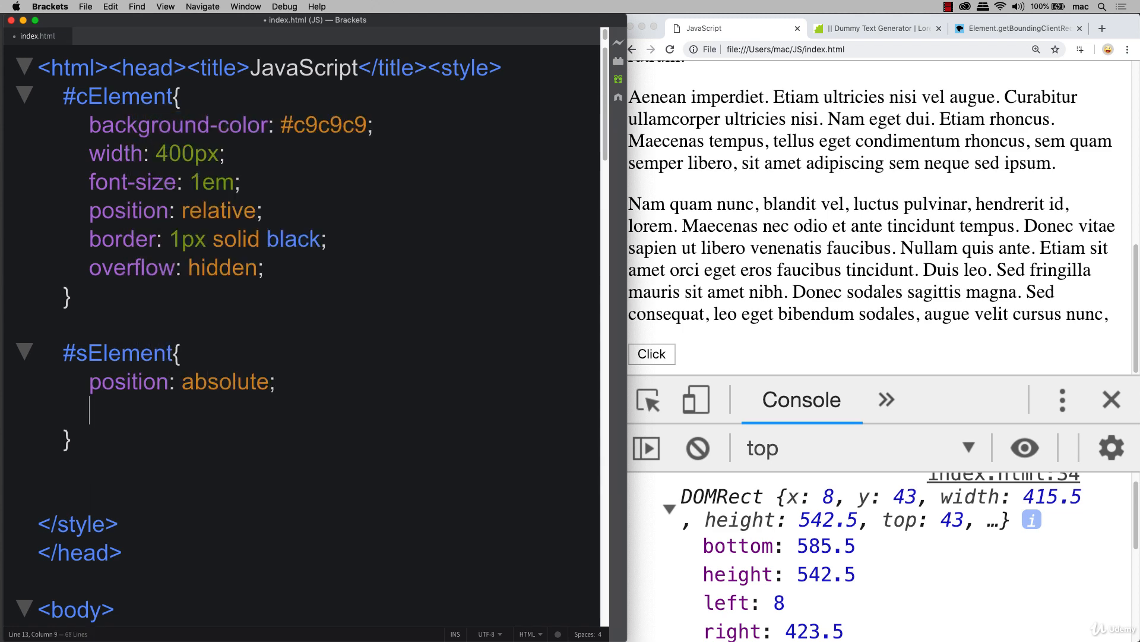
{"action": "type", "text": "left;"}
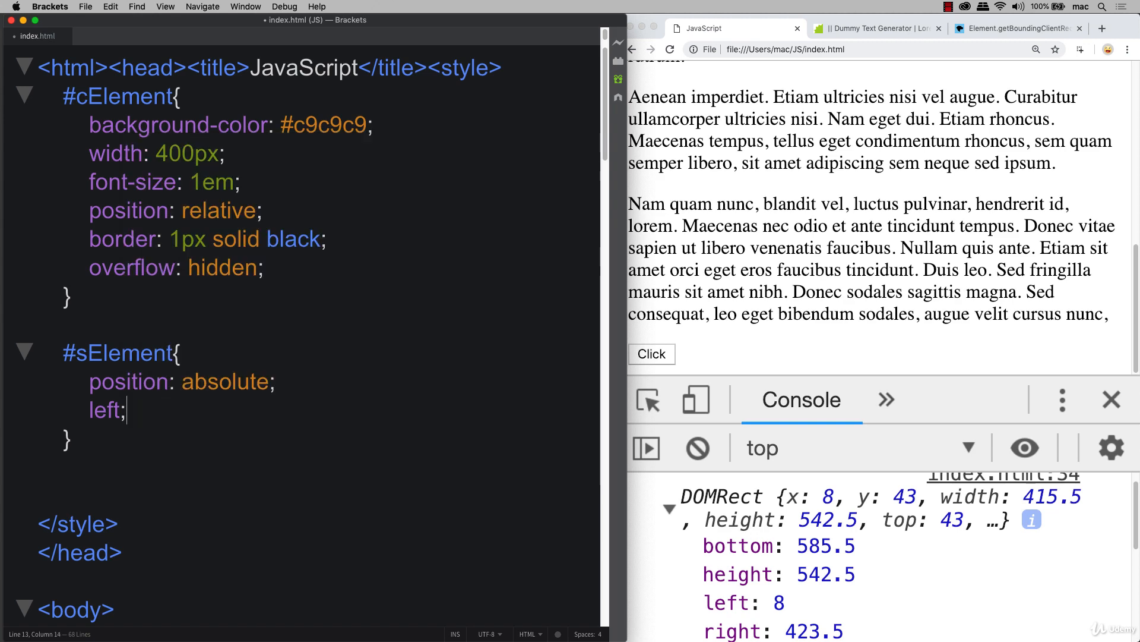
{"action": "type", "text": "0px"}
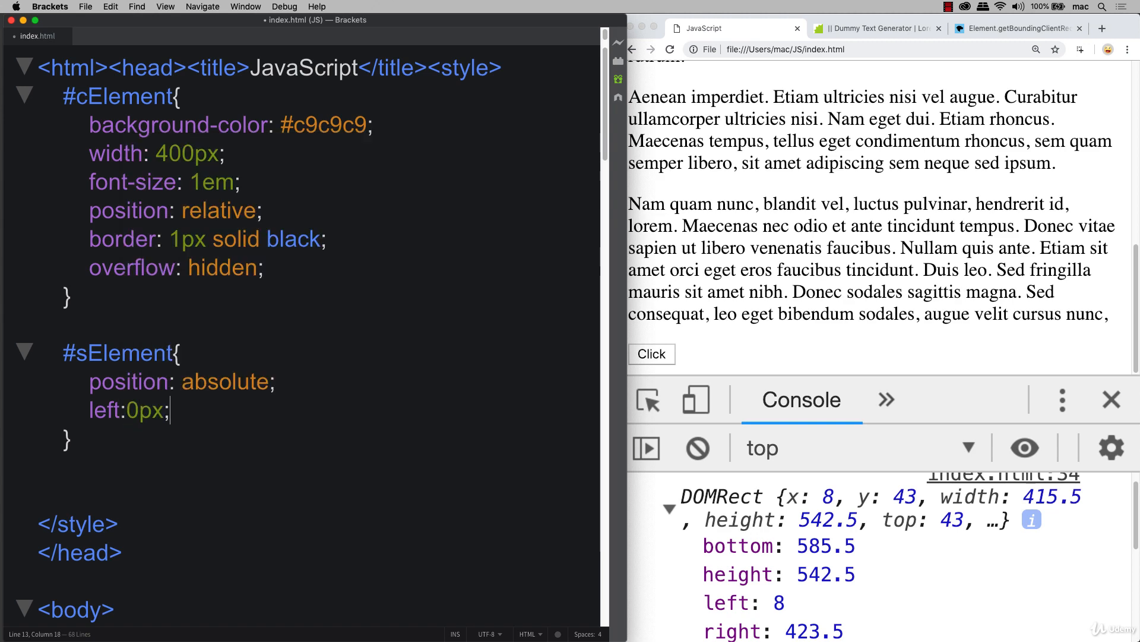
{"action": "type", "text": "top:"}
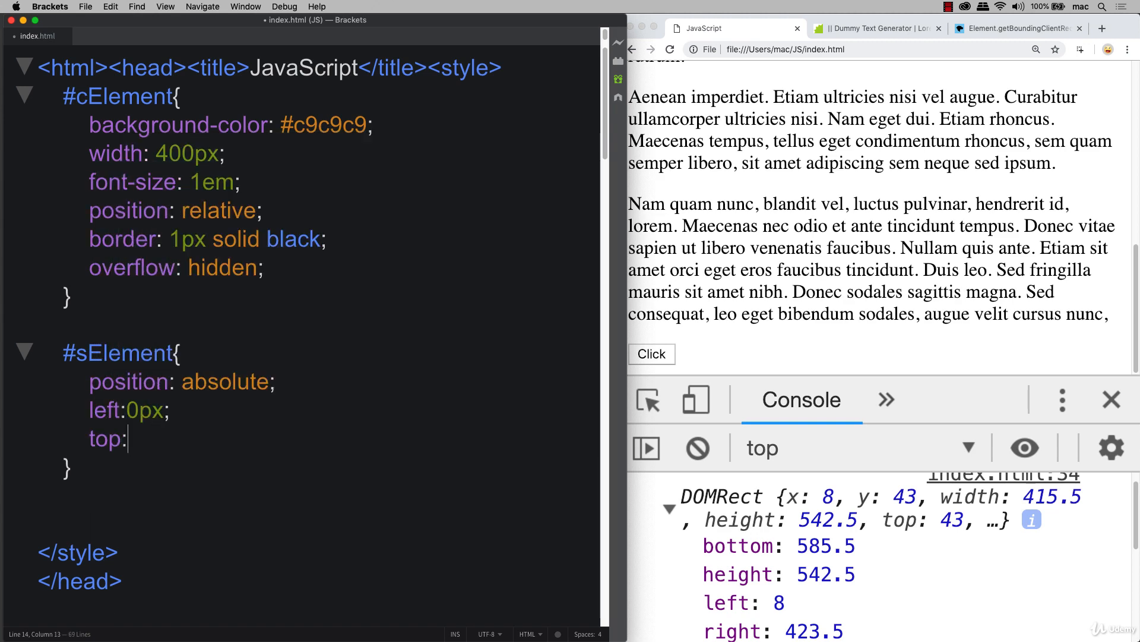
{"action": "type", "text": "0px;"}
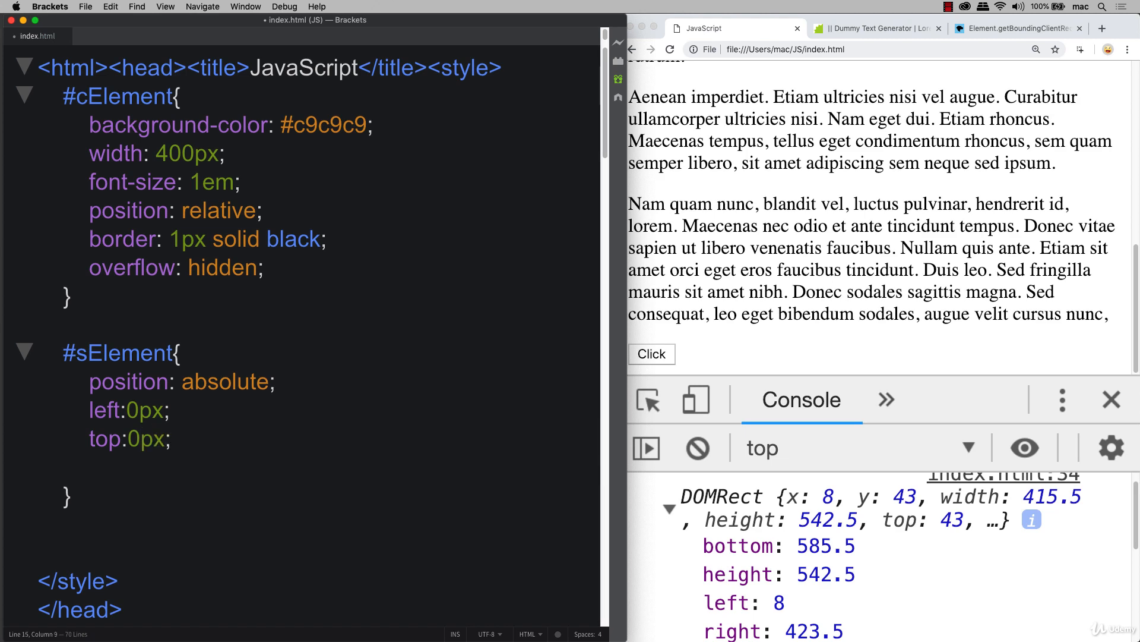
Add width 100% and change the selector to #cElement #sElement.
{"action": "type", "text": "width:1"}
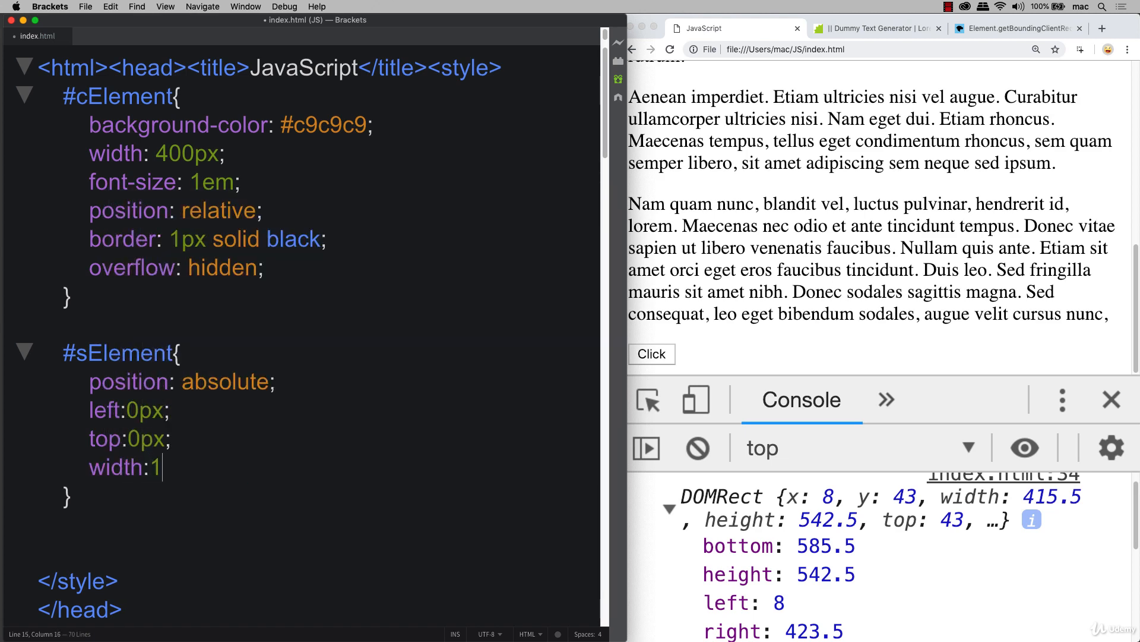
{"action": "type", "text": "00%;"}
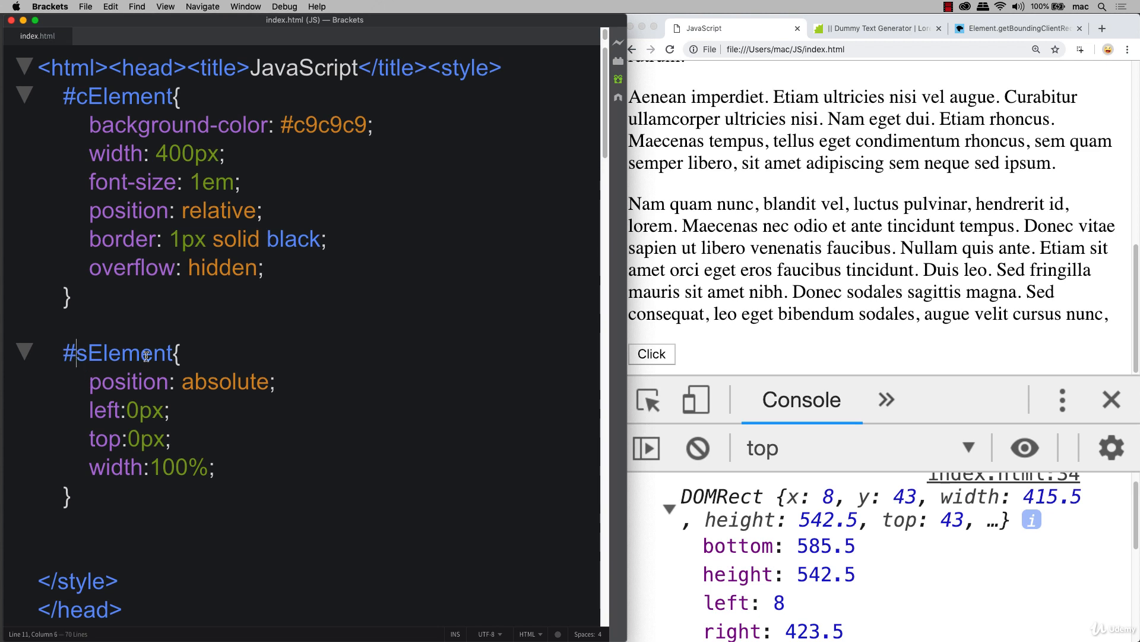
{"action": "double_click", "coordinate": [124, 353]}
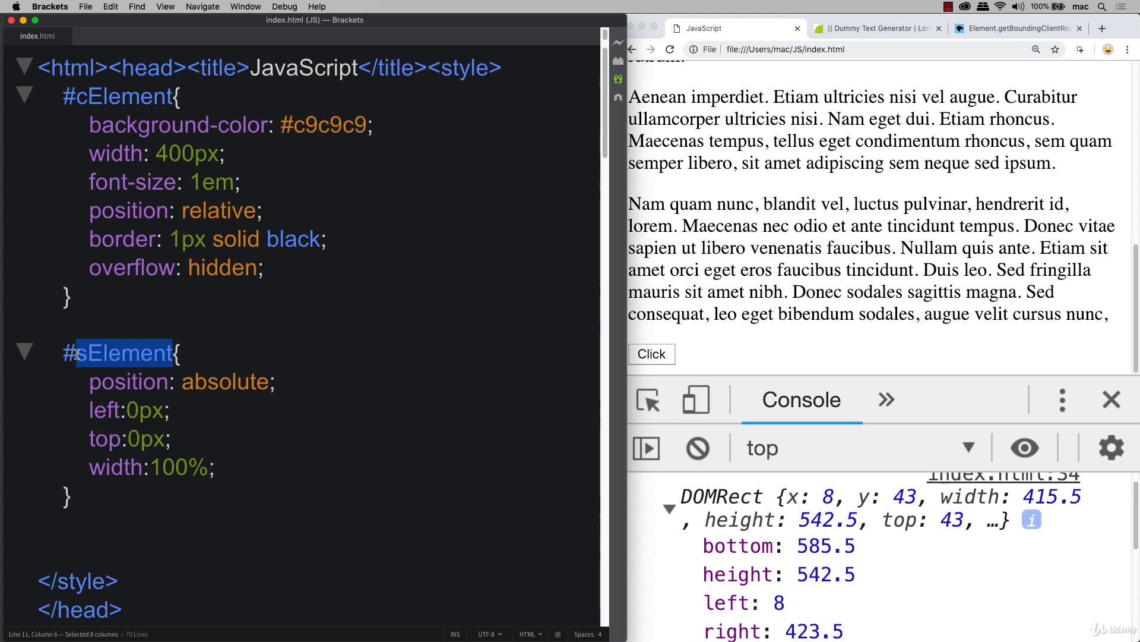
{"action": "type", "text": "#cElement"}
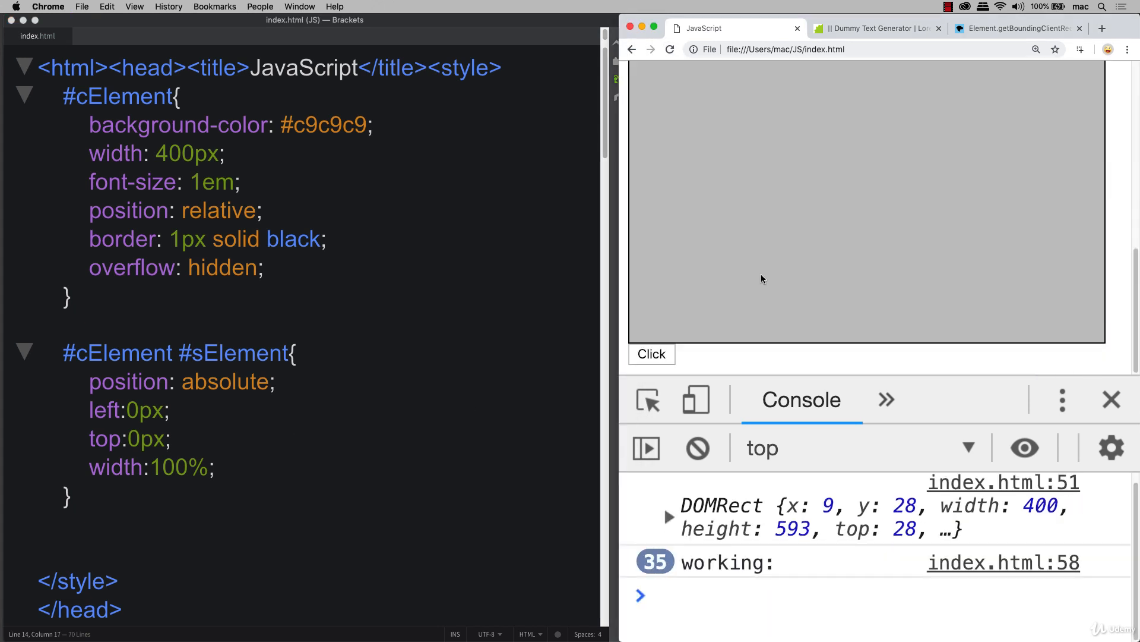
Scroll the reloaded Chrome page to inspect the grey bordered box and its text.
{"action": "left_click", "coordinate": [650, 353]}
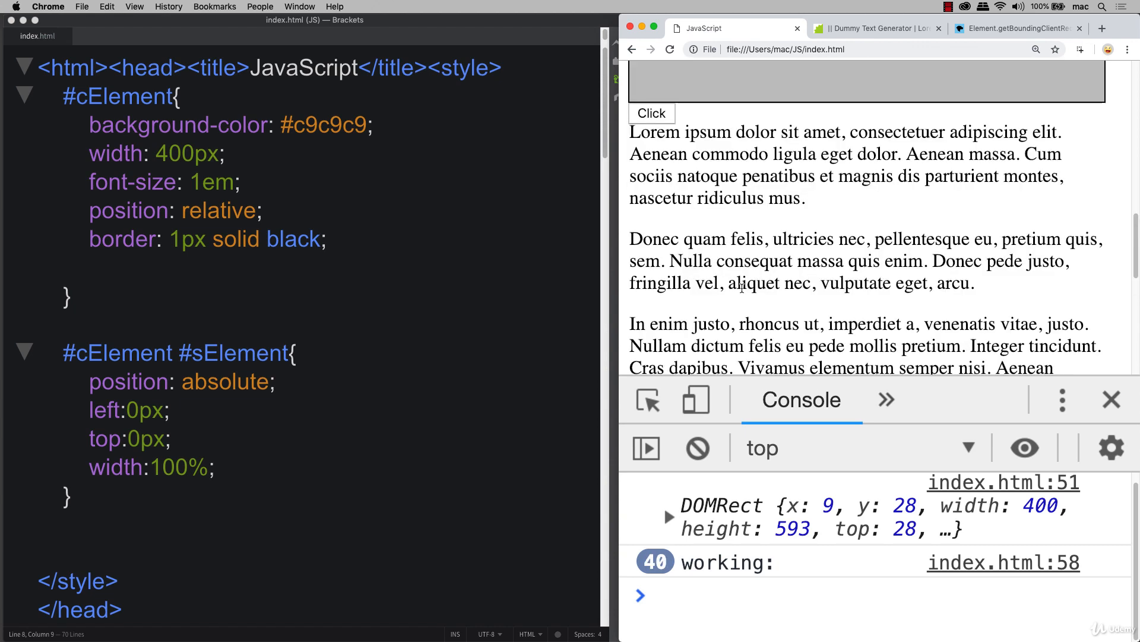
{"action": "scroll", "scroll_direction": "down", "scroll_amount": 3}
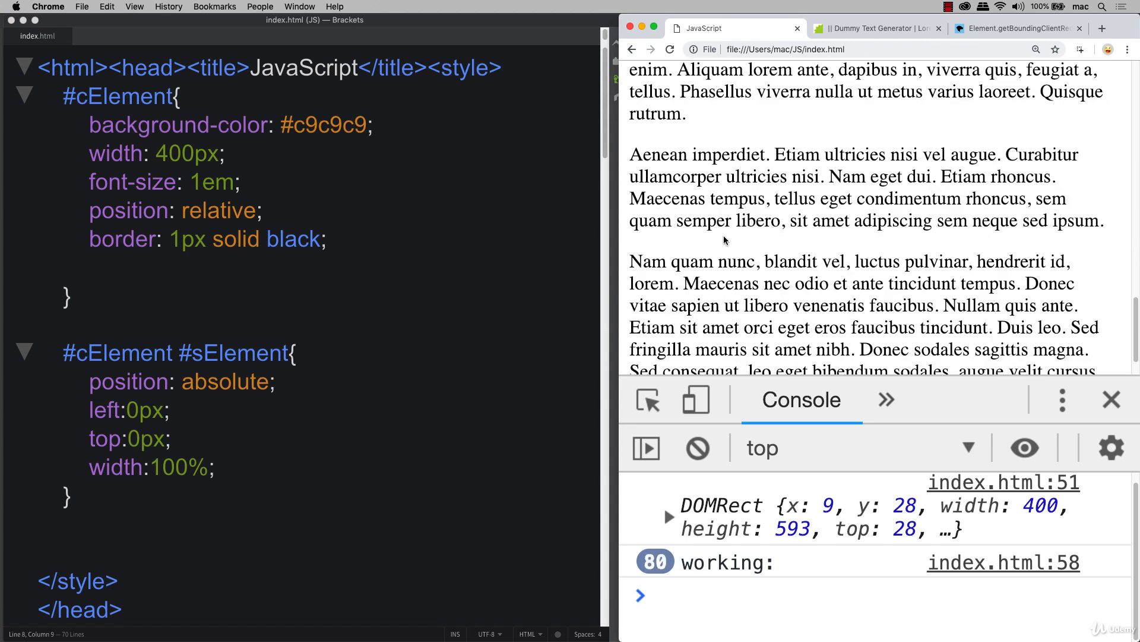
{"action": "scroll", "scroll_direction": "down", "scroll_amount": 3}
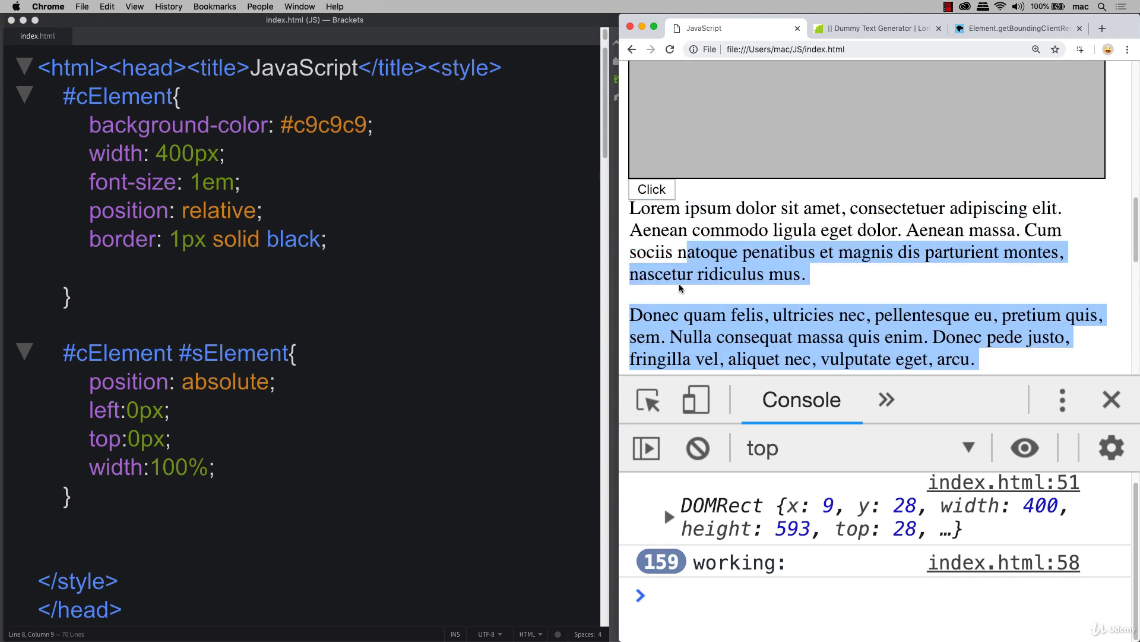
{"action": "left_click", "coordinate": [650, 189]}
{"action": "type", "text": "overflow: hidden;"}
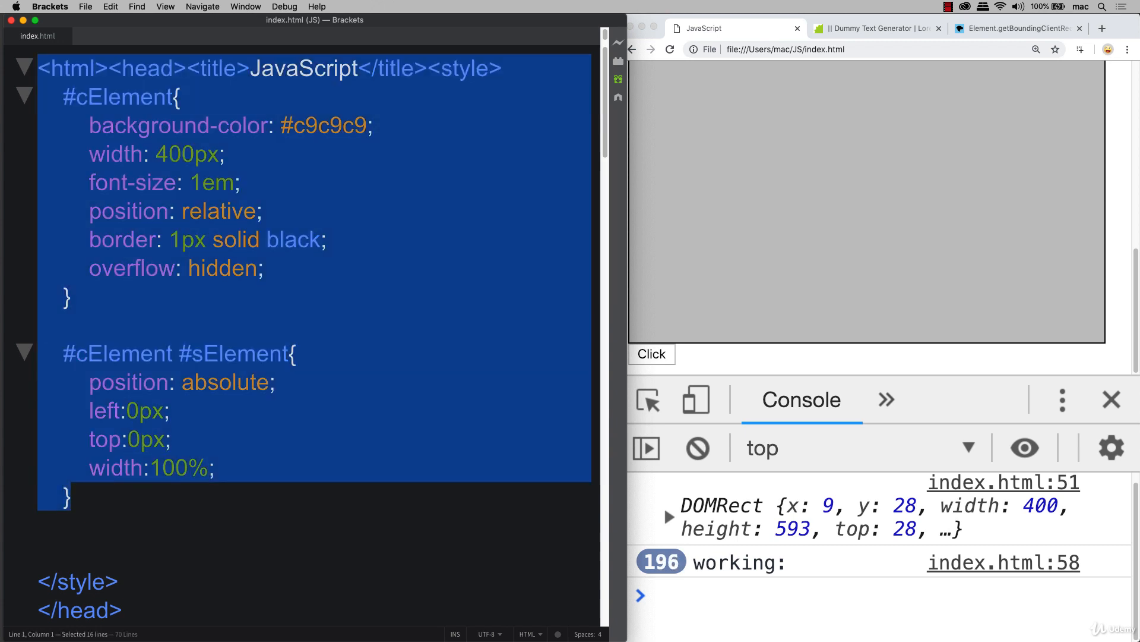
{"action": "left_click", "coordinate": [82, 382]}
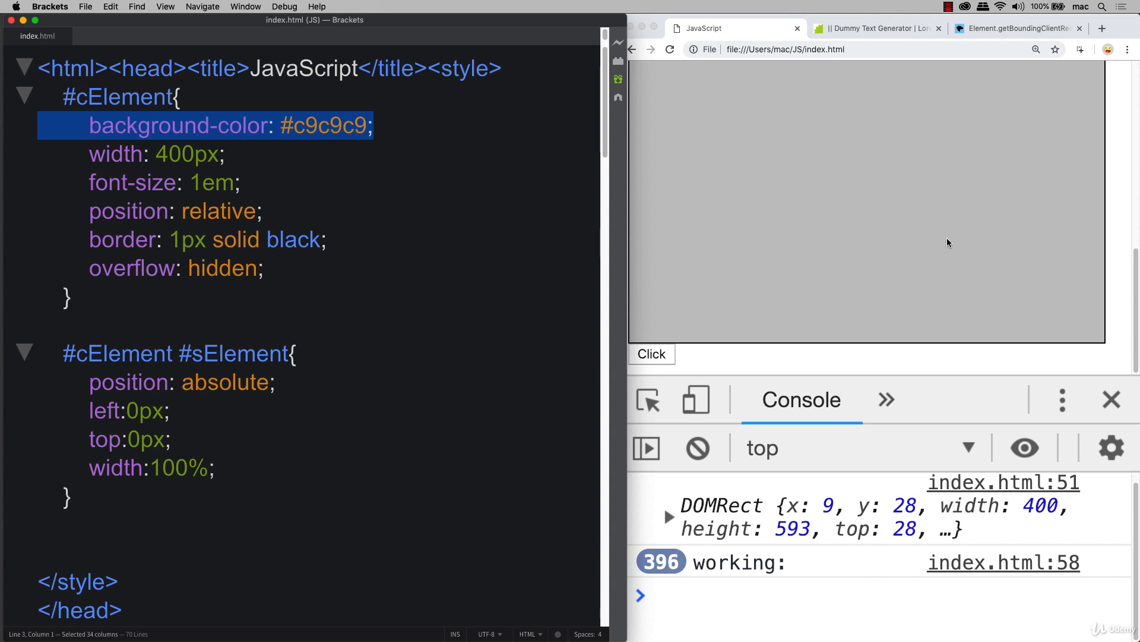
{"action": "scroll", "scroll_direction": "down", "scroll_amount": 3}
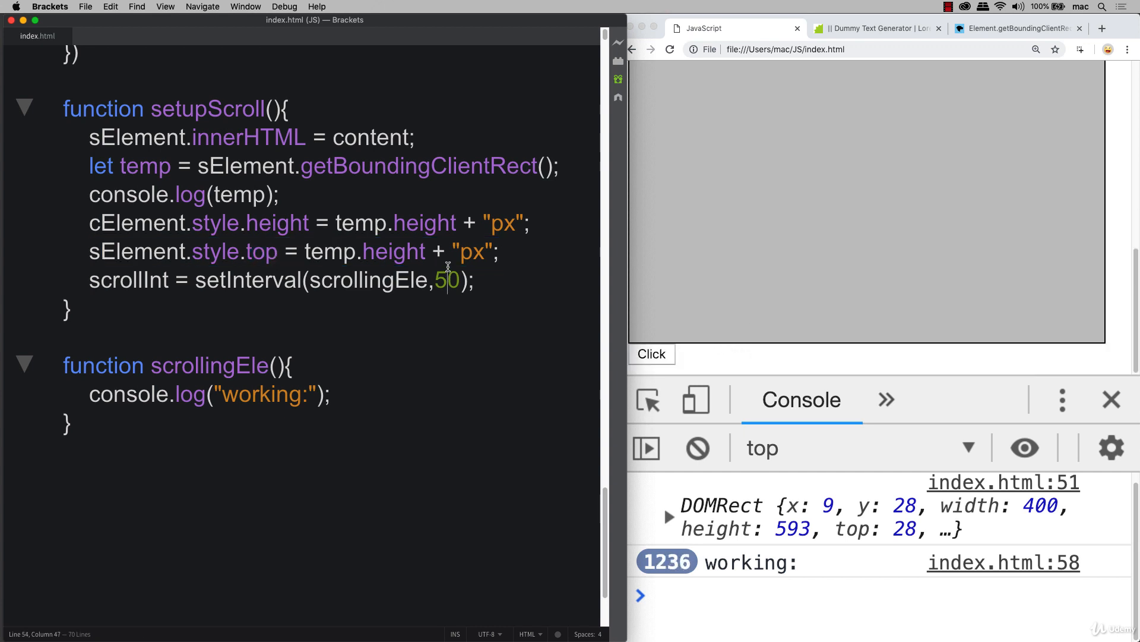
{"action": "left_click_drag", "start_coordinate": [282, 251], "coordinate": [500, 251]}
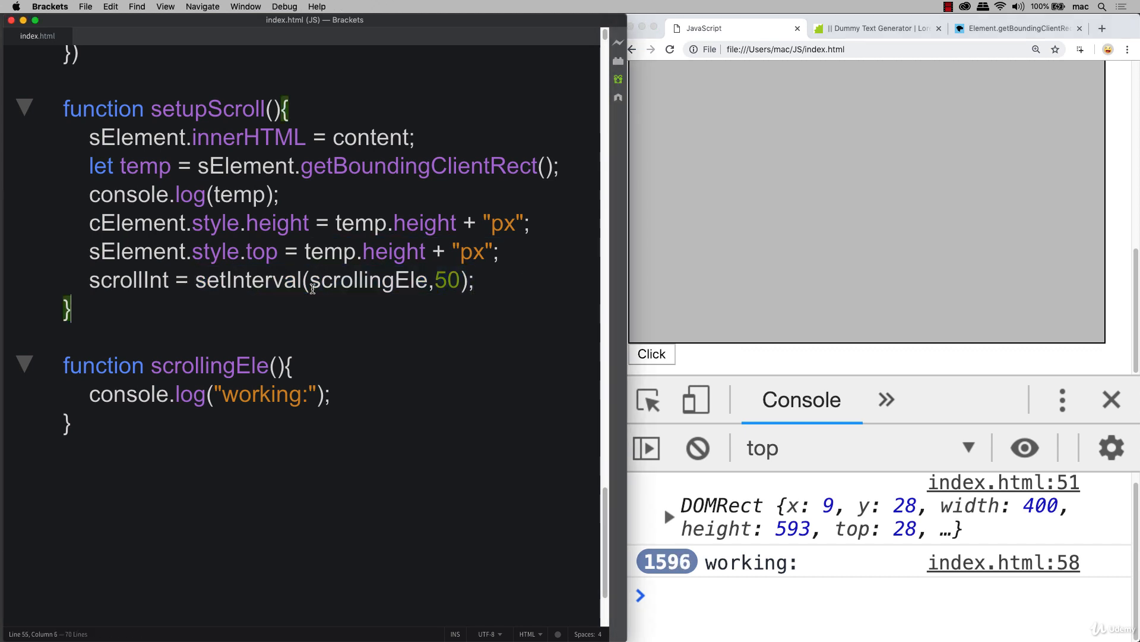
{"action": "double_click", "coordinate": [368, 280]}
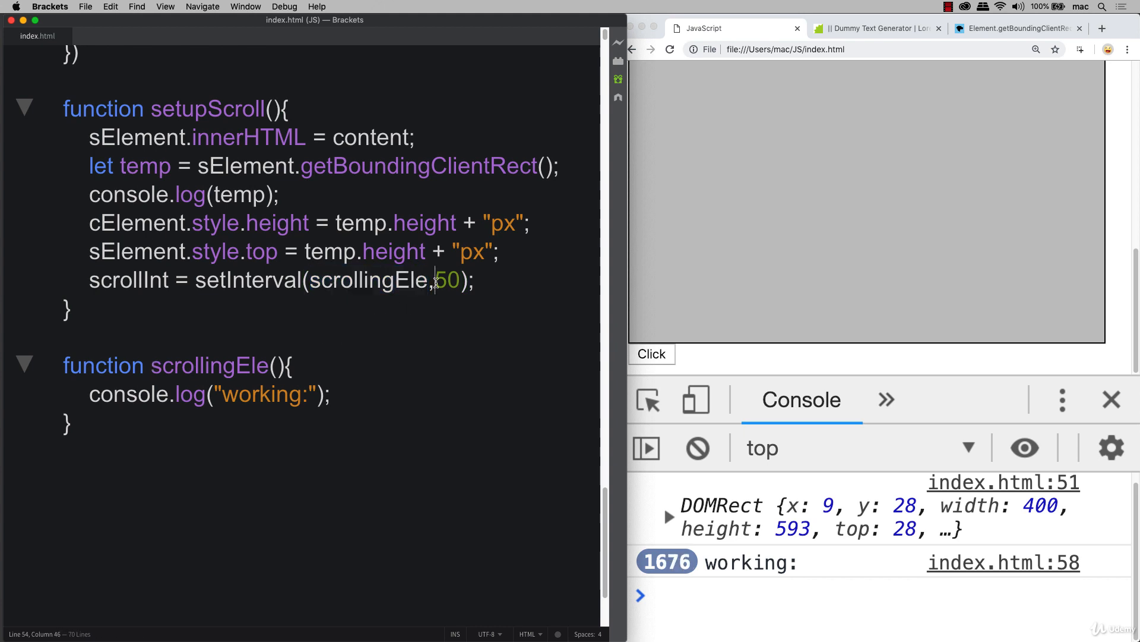
{"action": "double_click", "coordinate": [446, 280]}
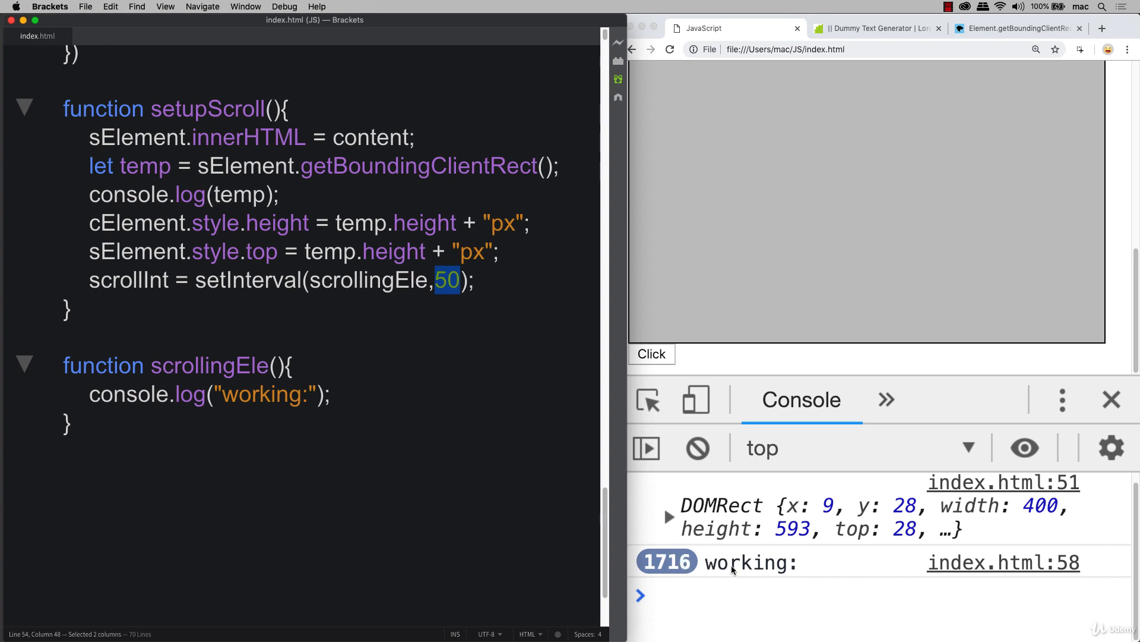